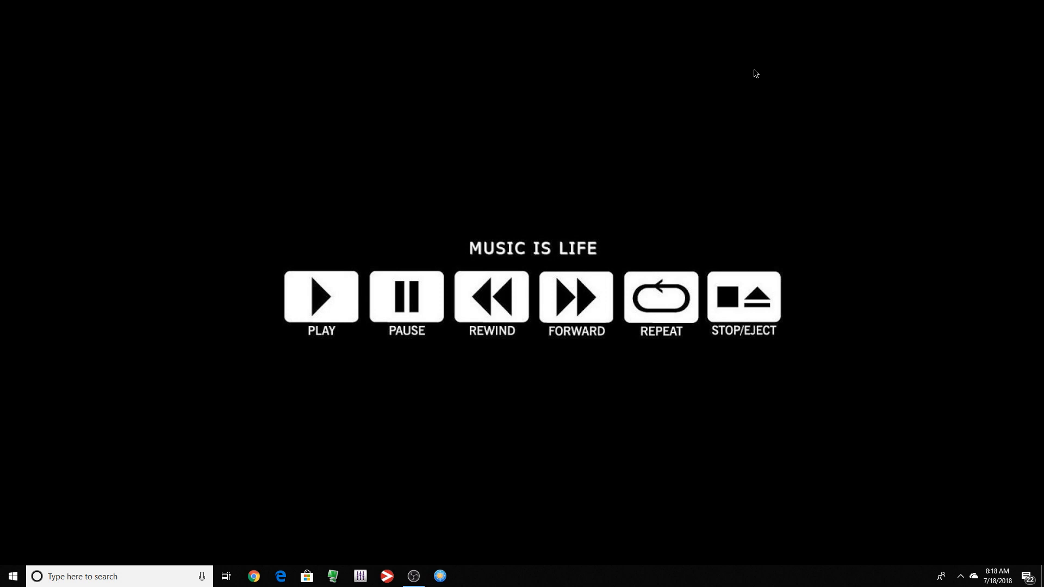
Step: Launch Control Panel through the Run prompt from the Start button's shortcut menu
click(79, 576)
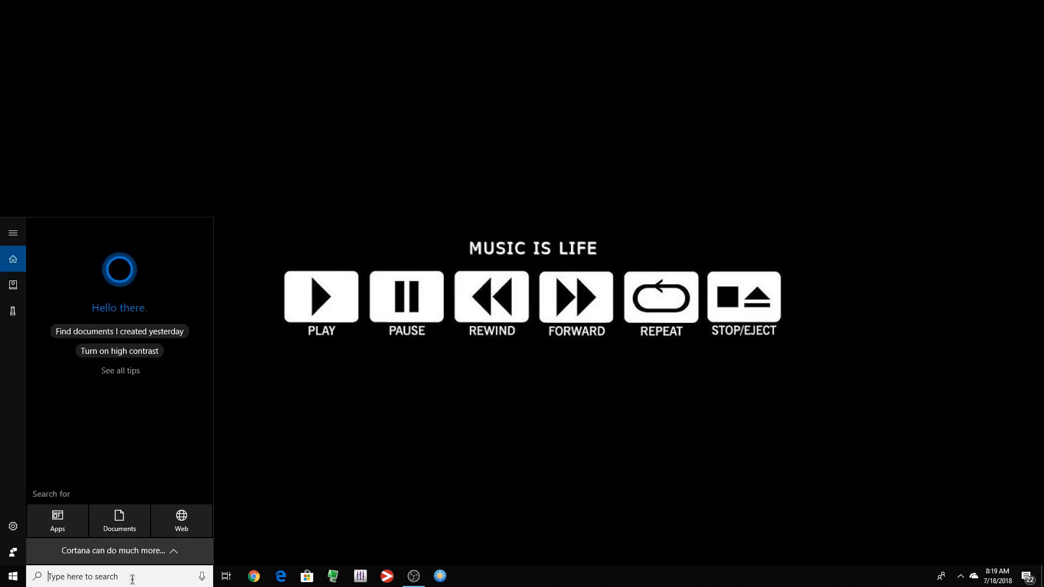
right_click(12, 575)
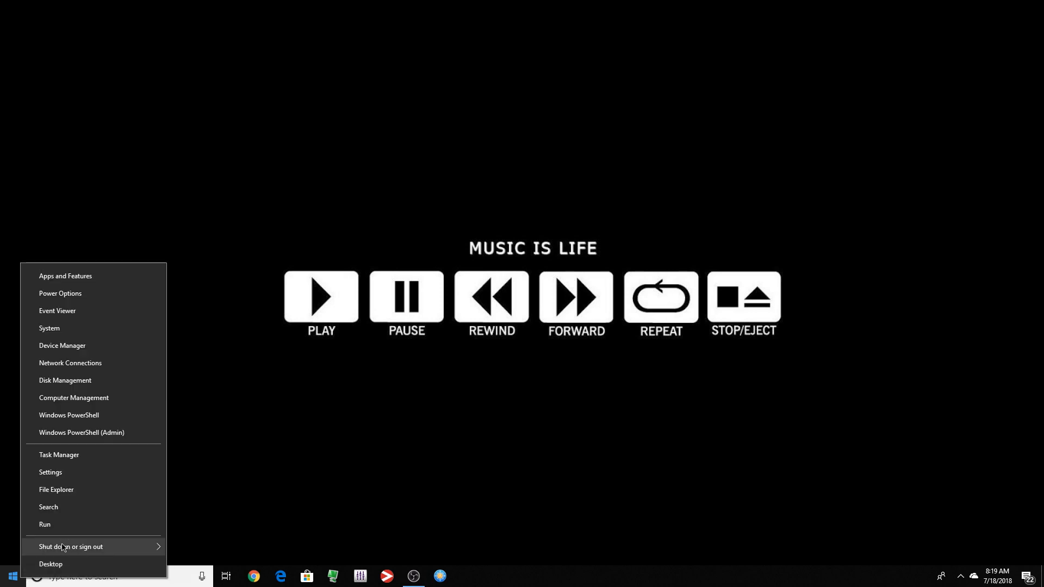
click(44, 524)
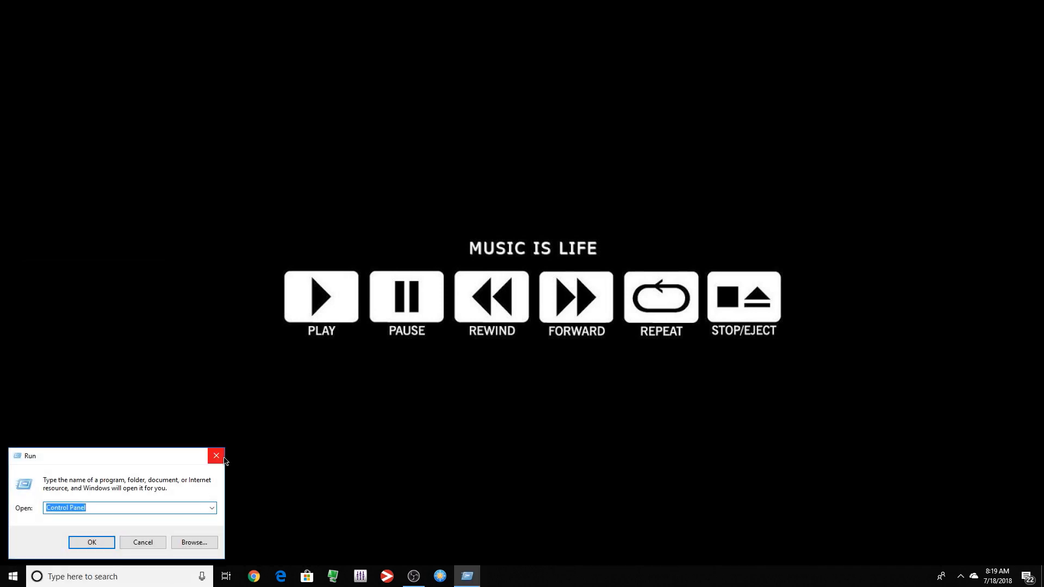
click(216, 456)
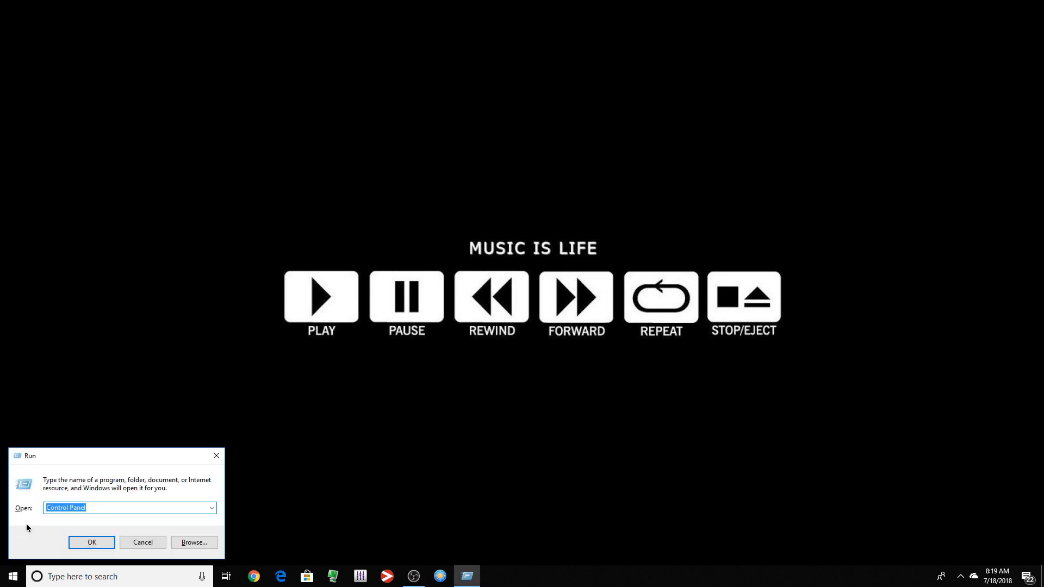
click(91, 542)
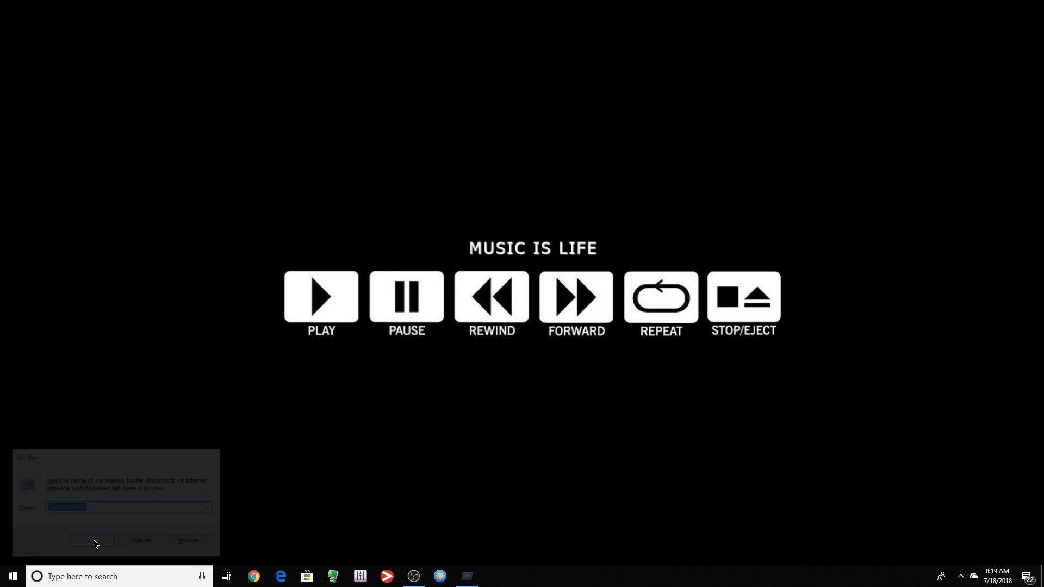
click(91, 541)
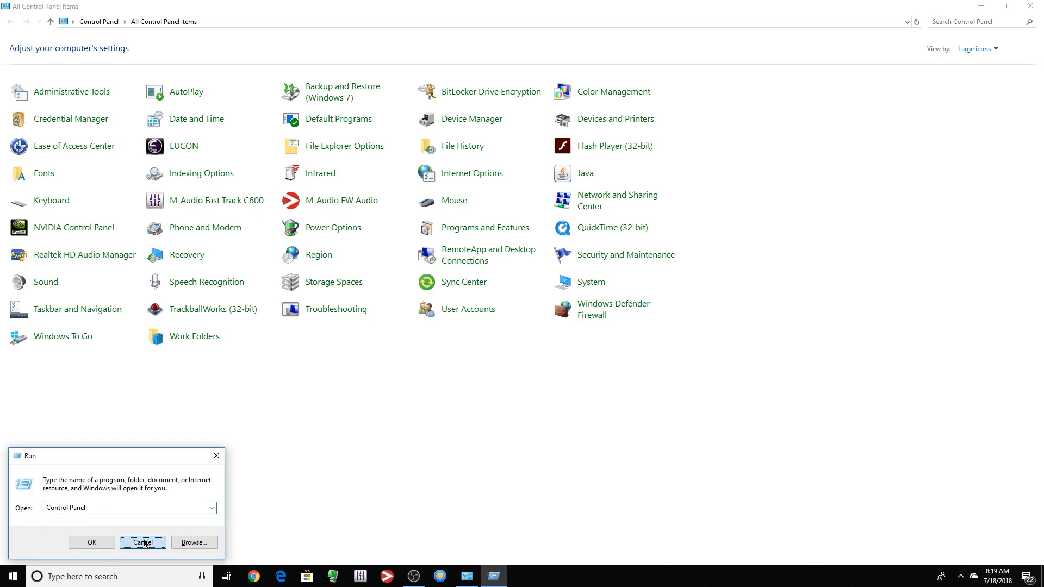
Step: Switch Windows Defender Firewall off for both private and public networks
click(143, 542)
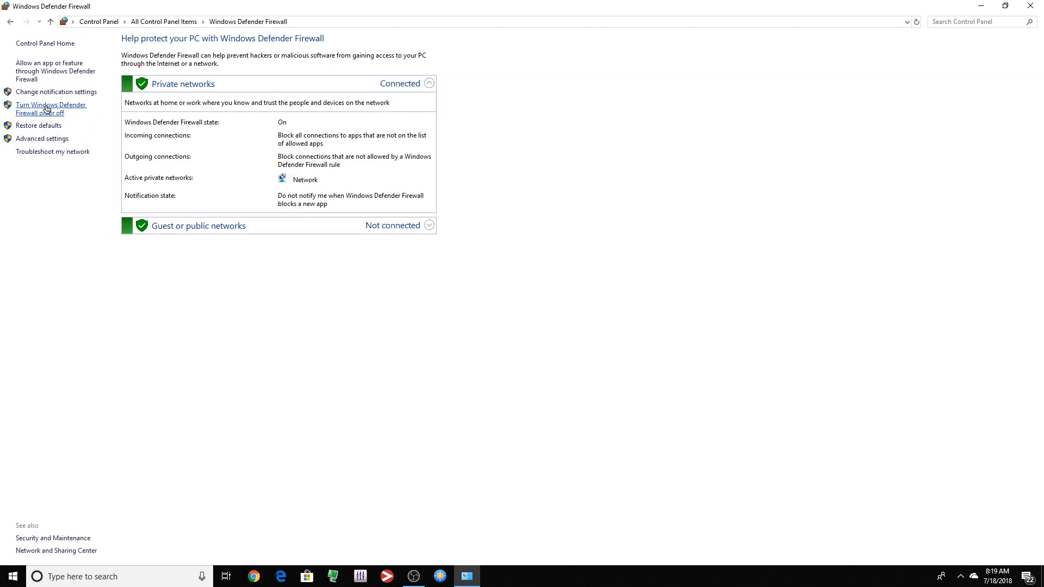
click(52, 109)
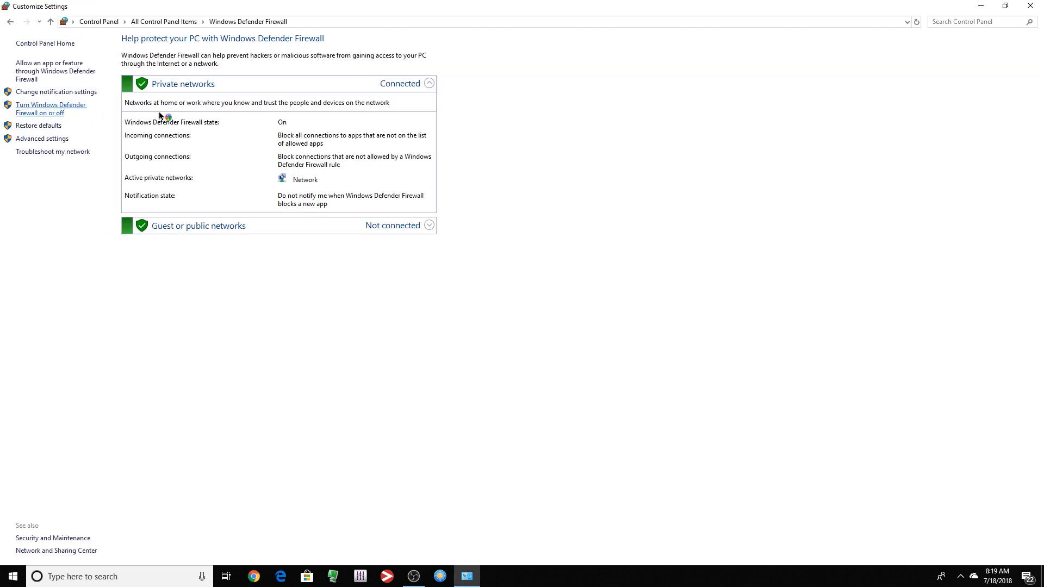
click(51, 108)
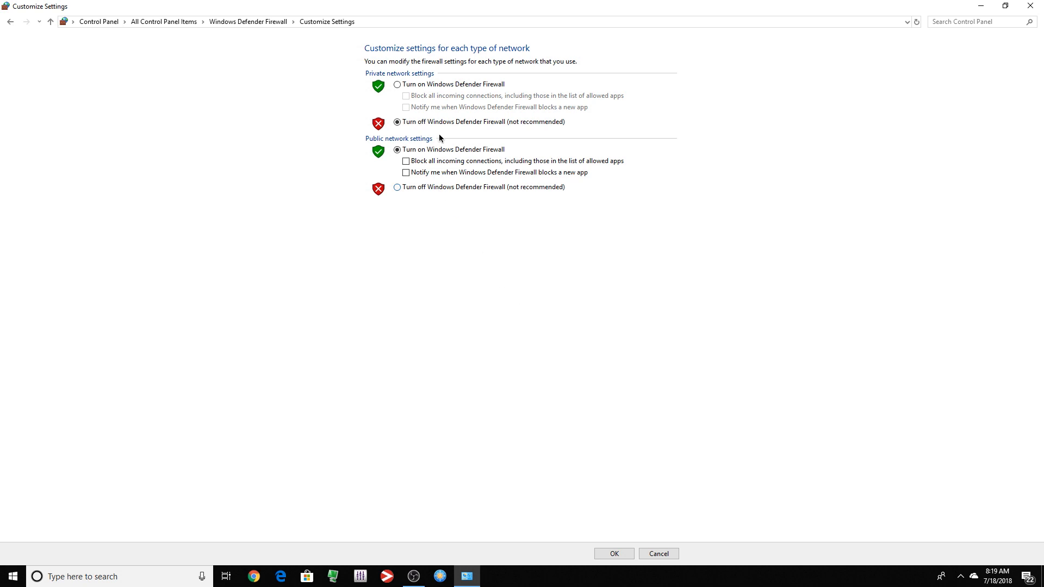
click(612, 554)
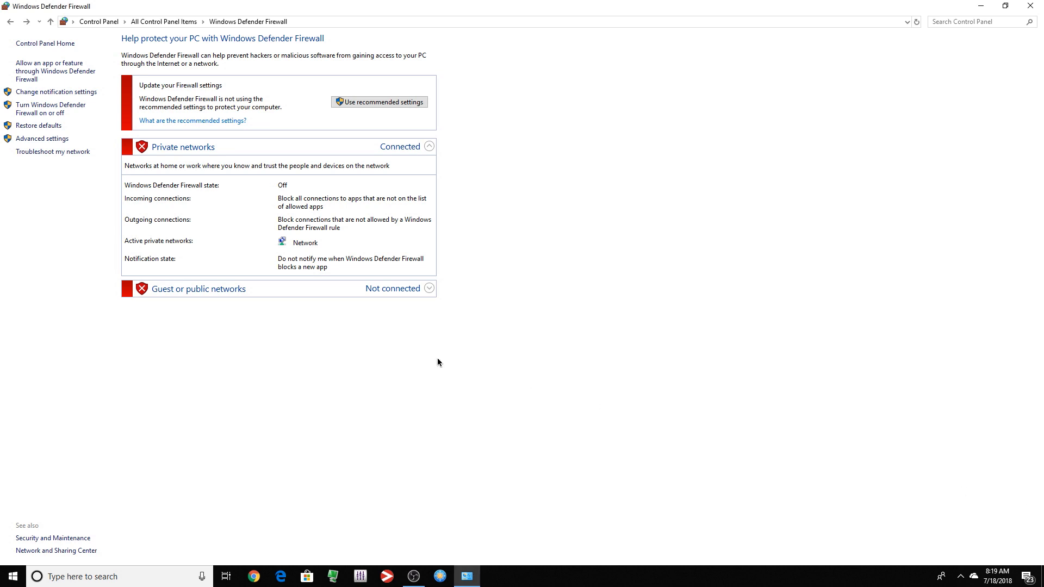
Step: Turn Windows Defender Firewall back on for both network types and apply
click(56, 91)
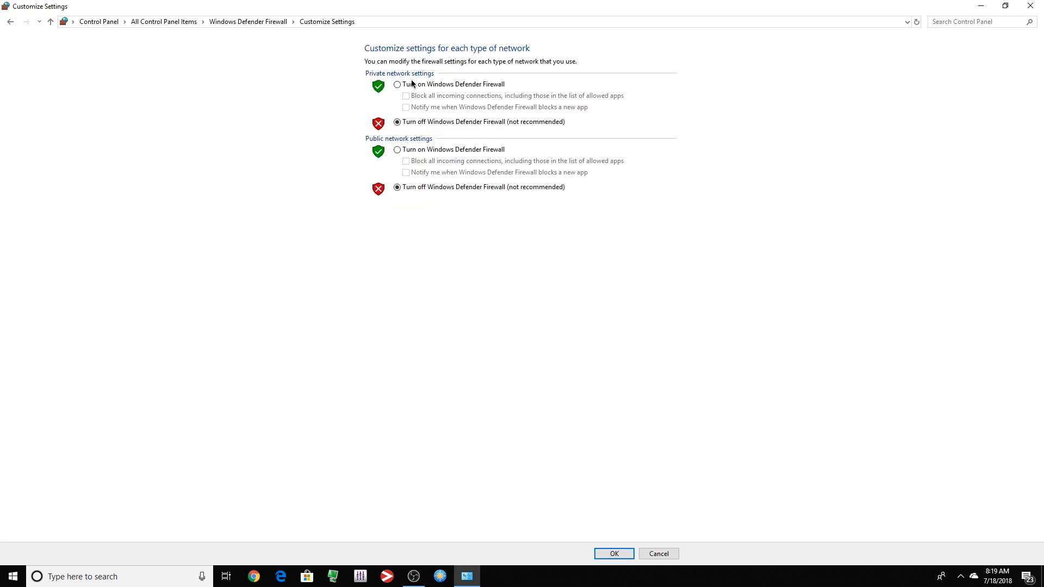
click(398, 84)
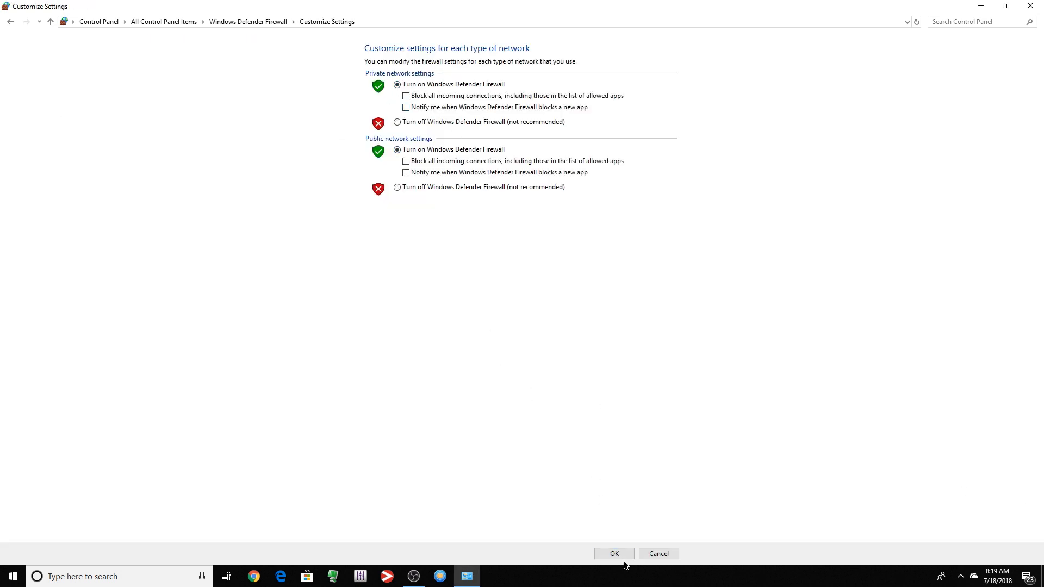
click(612, 554)
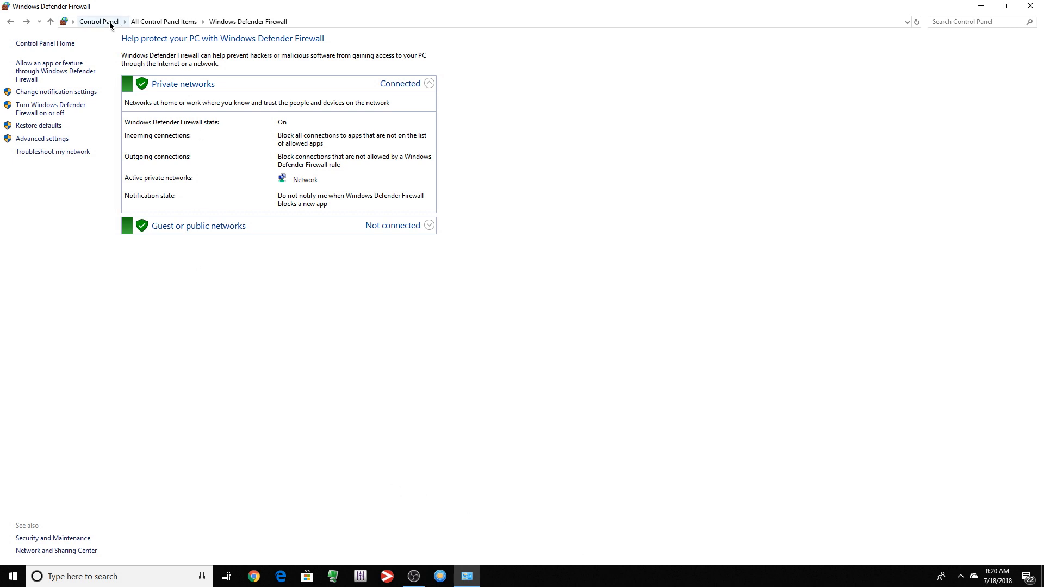
Step: Reach the Services console via Administrative Tools and scroll to the Windows Defender services
click(163, 22)
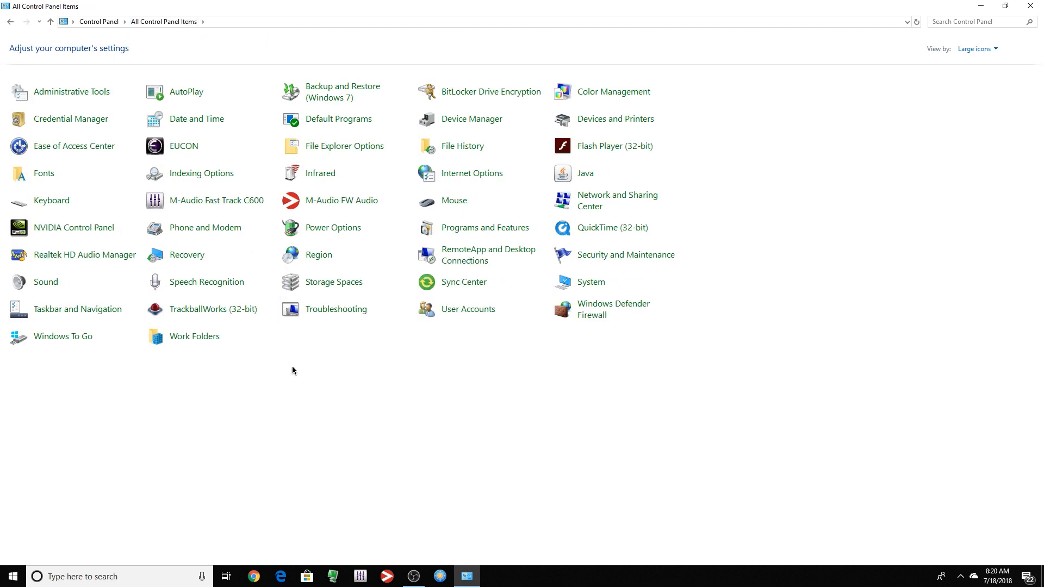
mouse_move(339, 491)
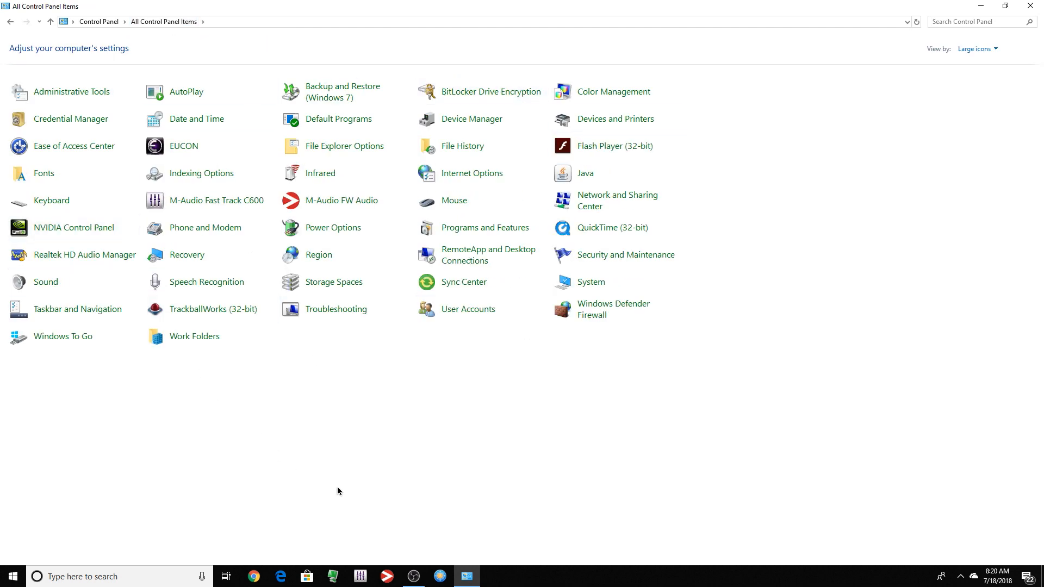
mouse_move(633, 451)
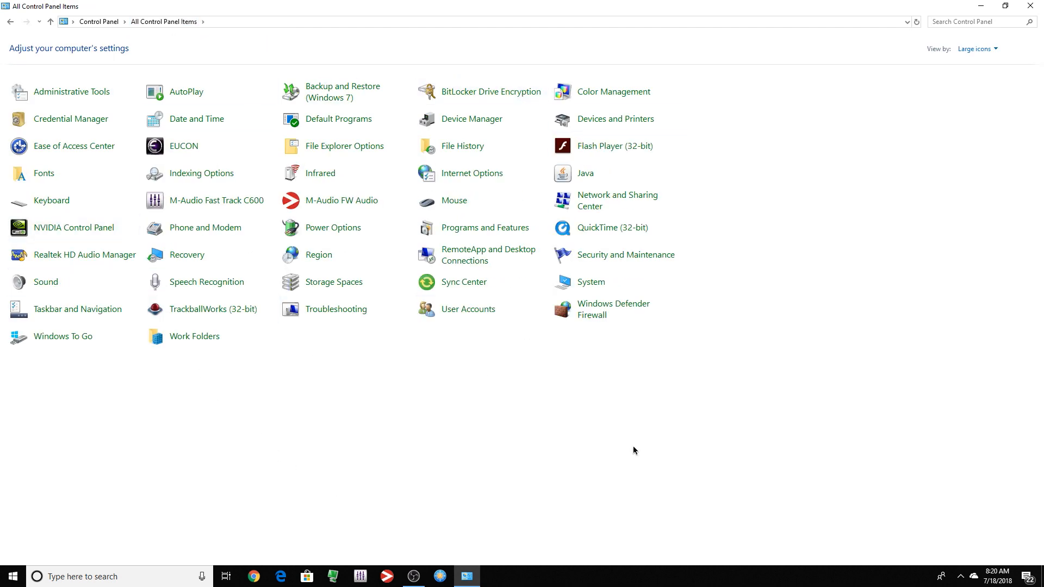
mouse_move(564, 409)
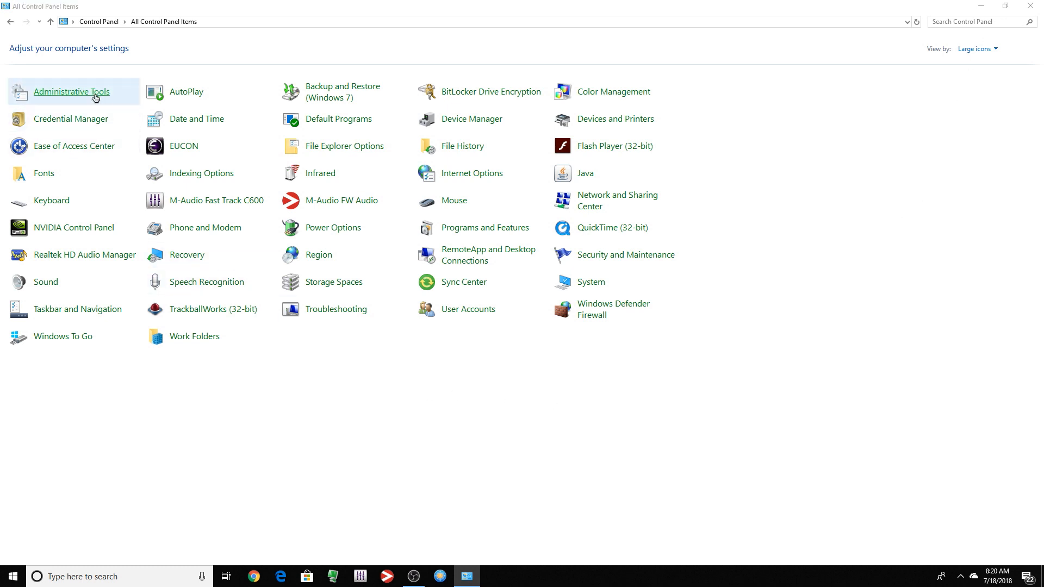
double_click(72, 91)
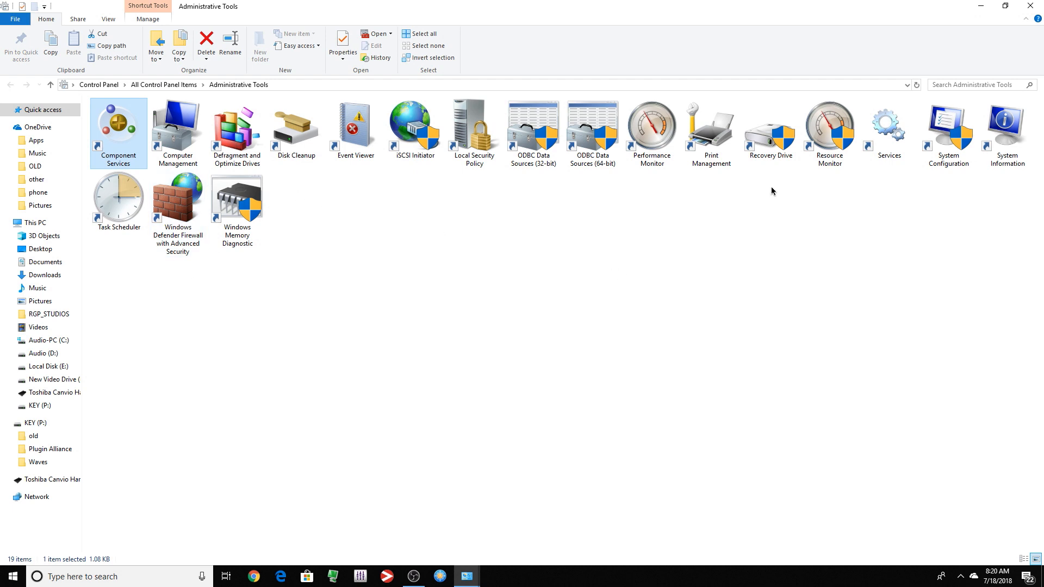
double_click(889, 126)
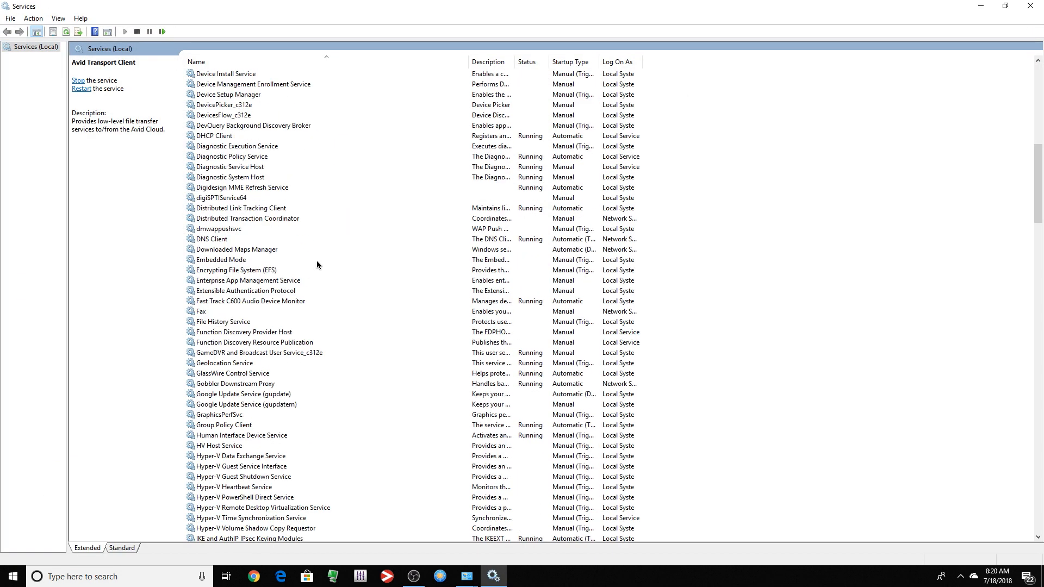
scroll(down, 3)
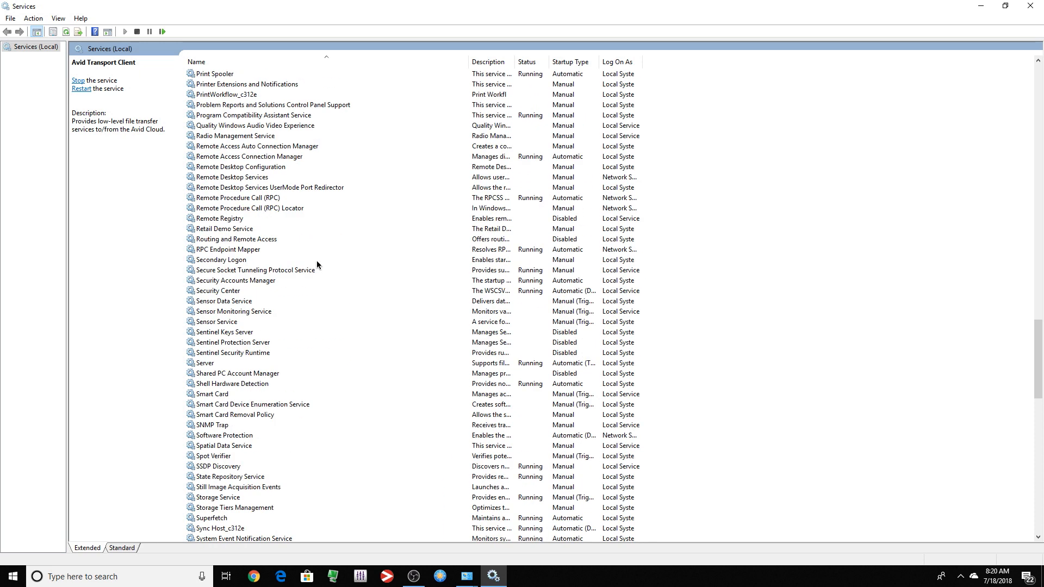
Step: Review the Windows Defender Firewall service properties, keeping its startup type Automatic
click(276, 207)
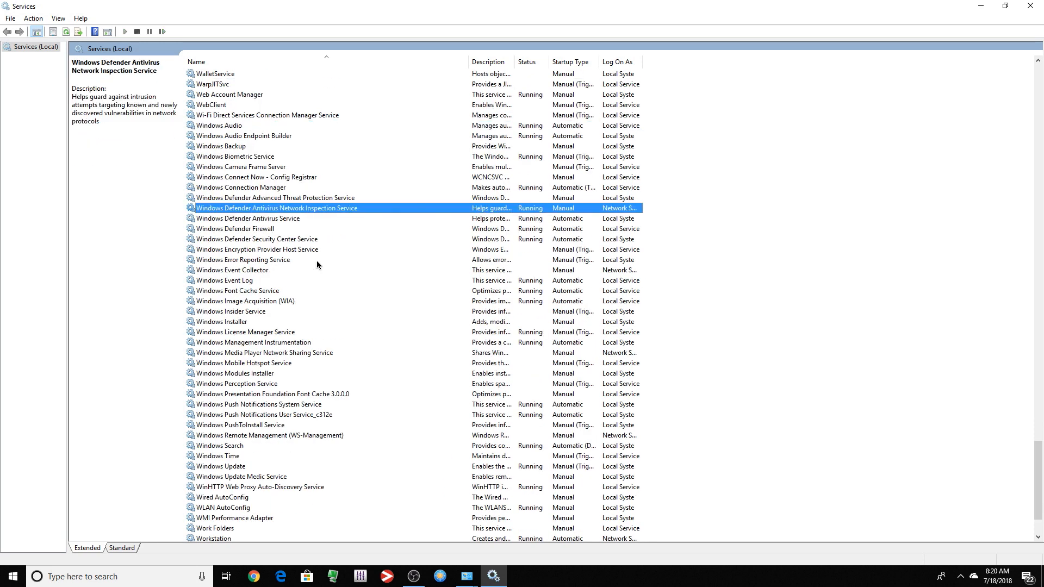
click(235, 229)
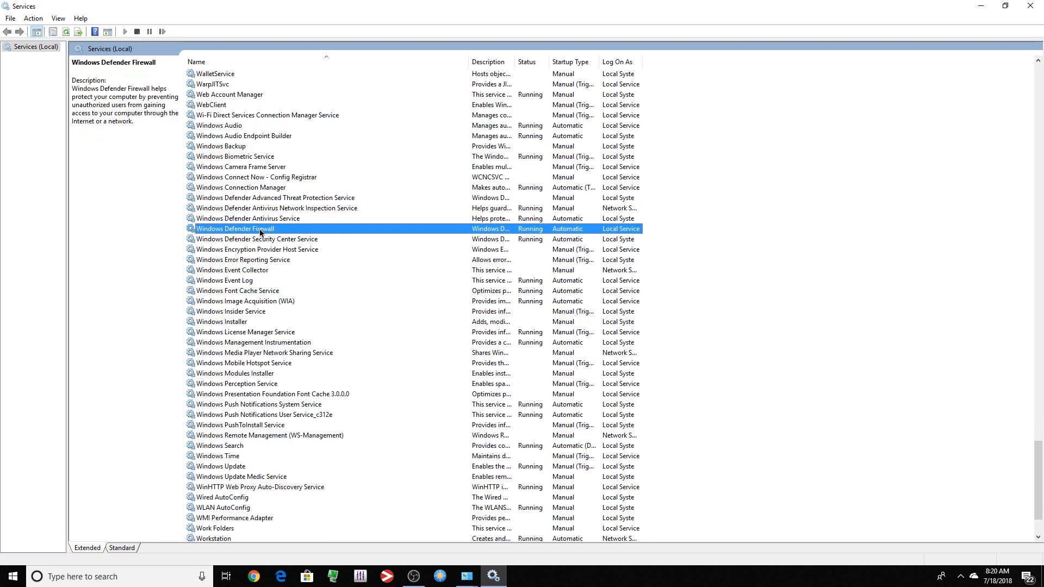
double_click(234, 229)
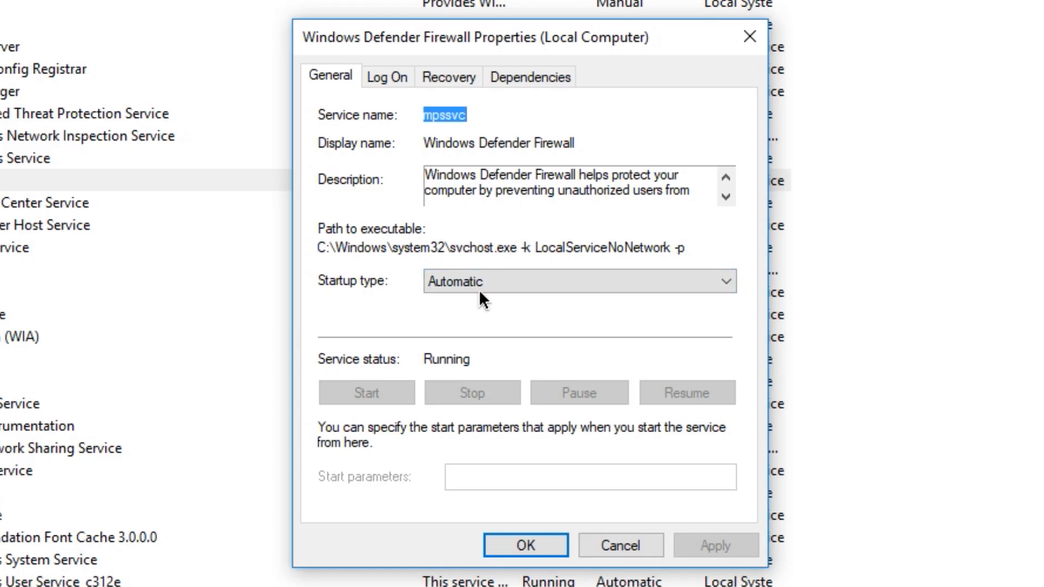
click(579, 281)
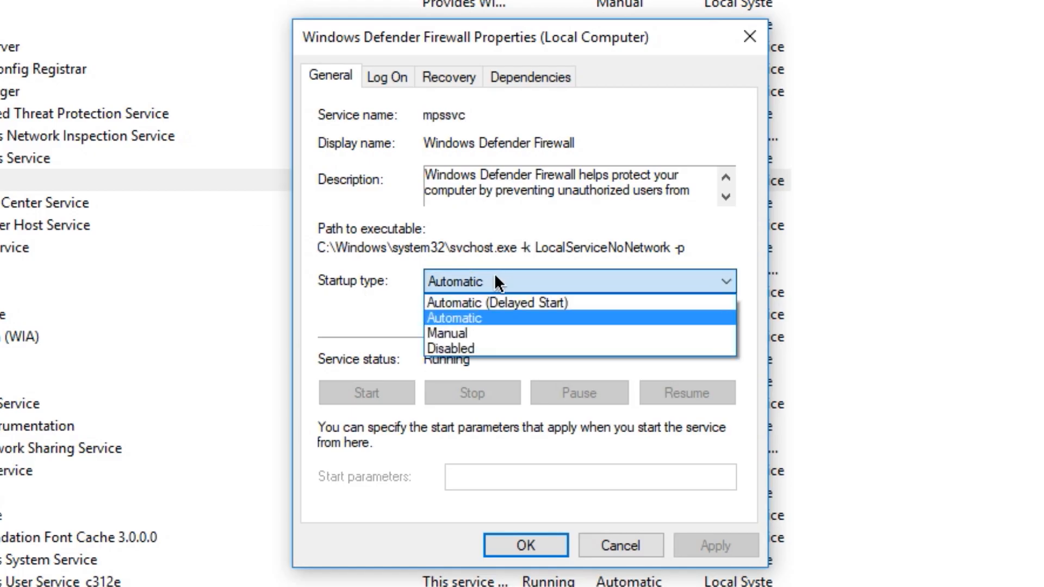
click(452, 318)
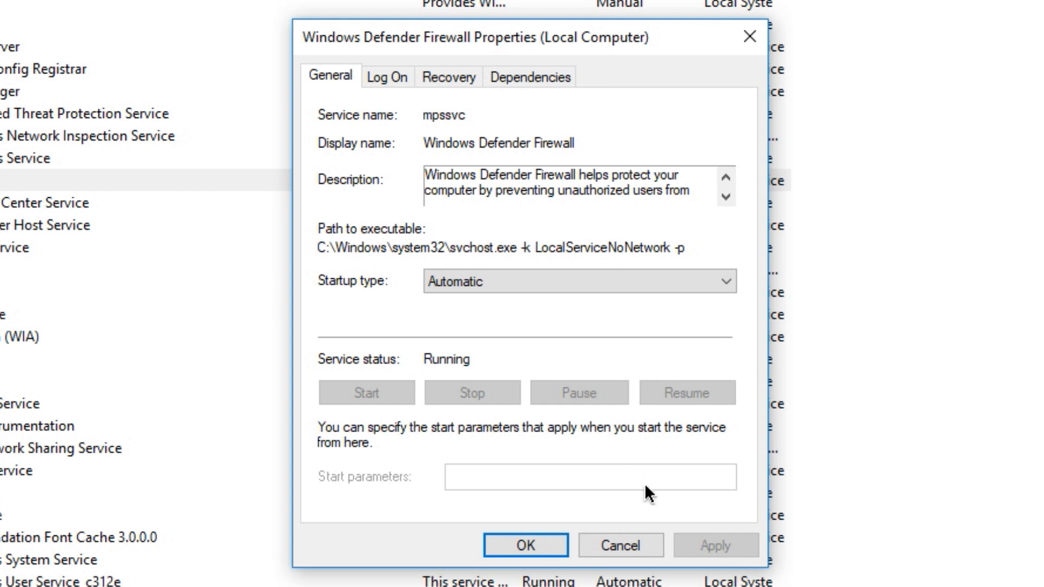
mouse_move(521, 402)
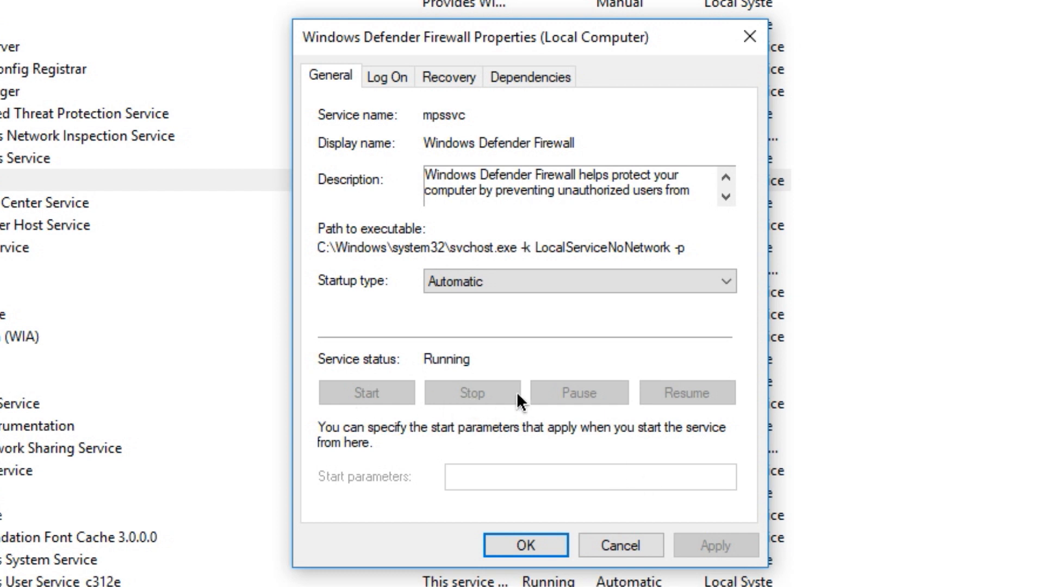
click(526, 545)
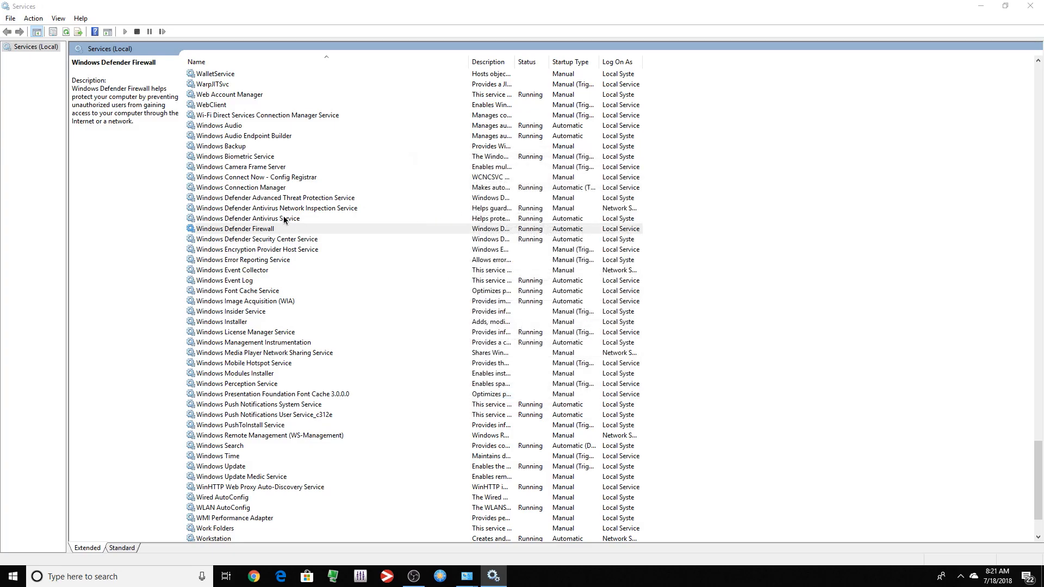
Step: View the Windows Defender Antivirus Service properties and close them unchanged
click(247, 219)
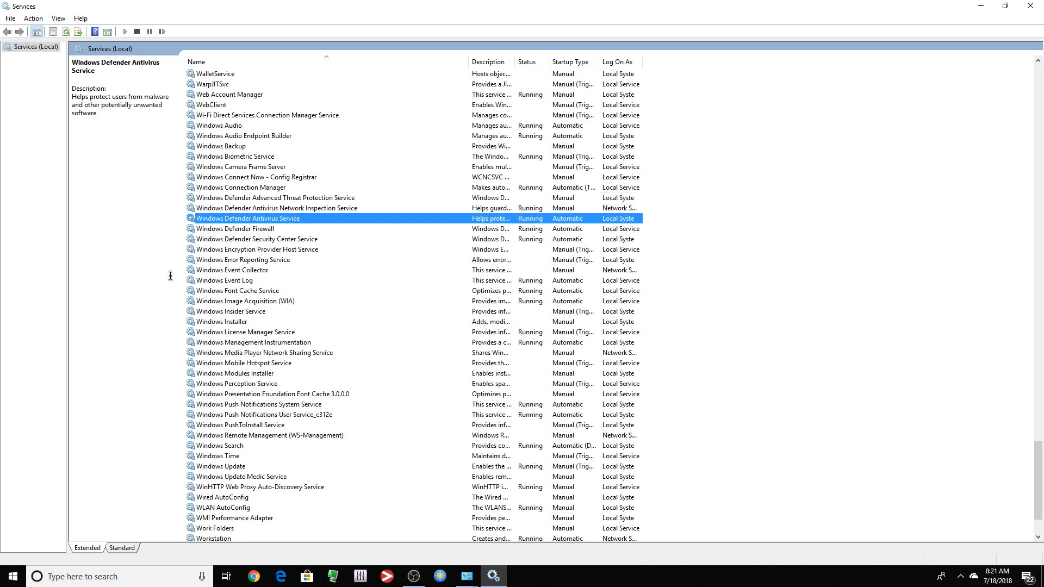
double_click(247, 219)
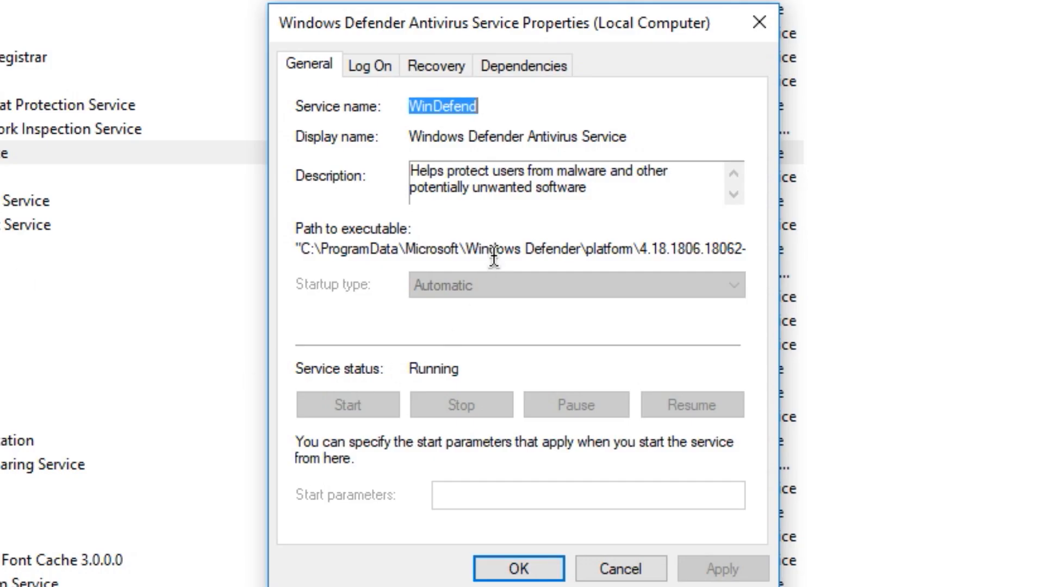
mouse_move(477, 295)
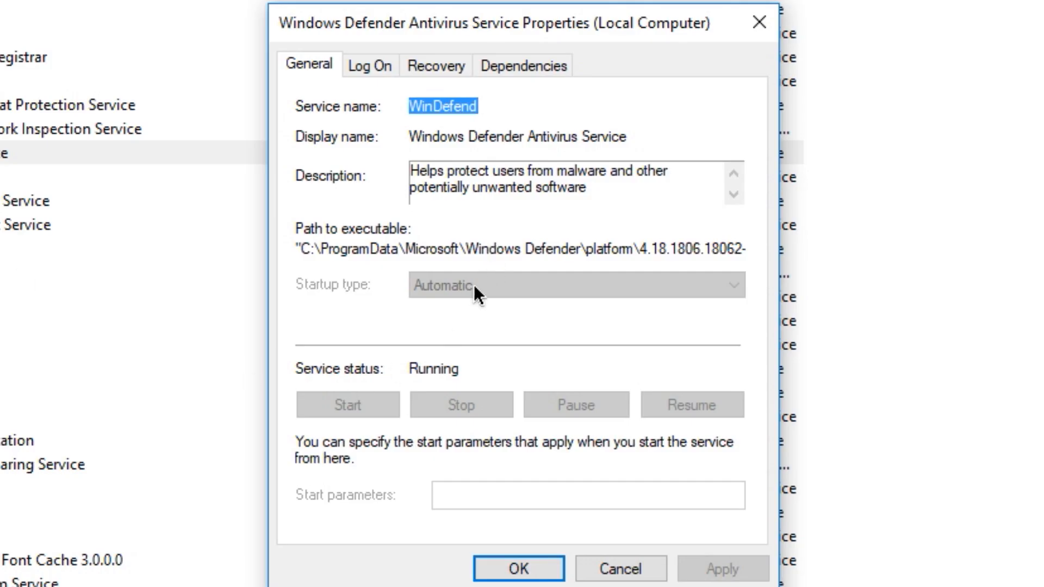
click(518, 569)
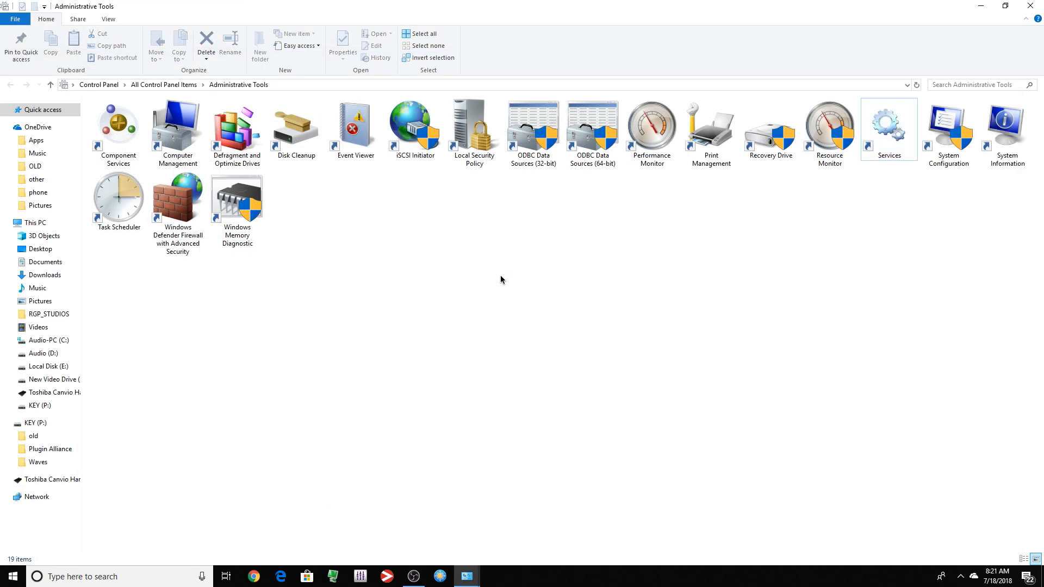
Step: Close Administrative Tools and go to Update & Security in Windows Settings
click(163, 85)
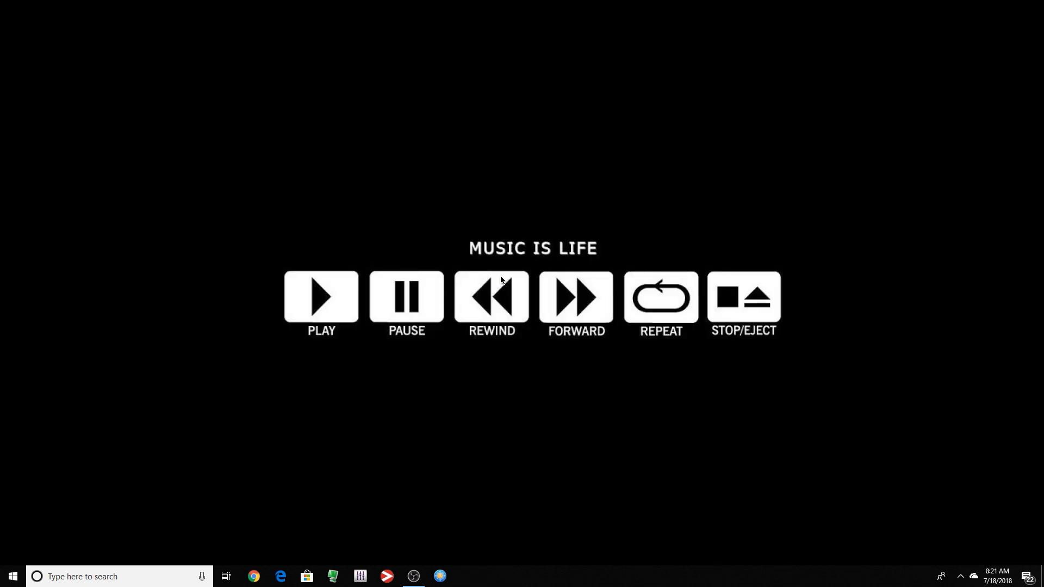
click(13, 576)
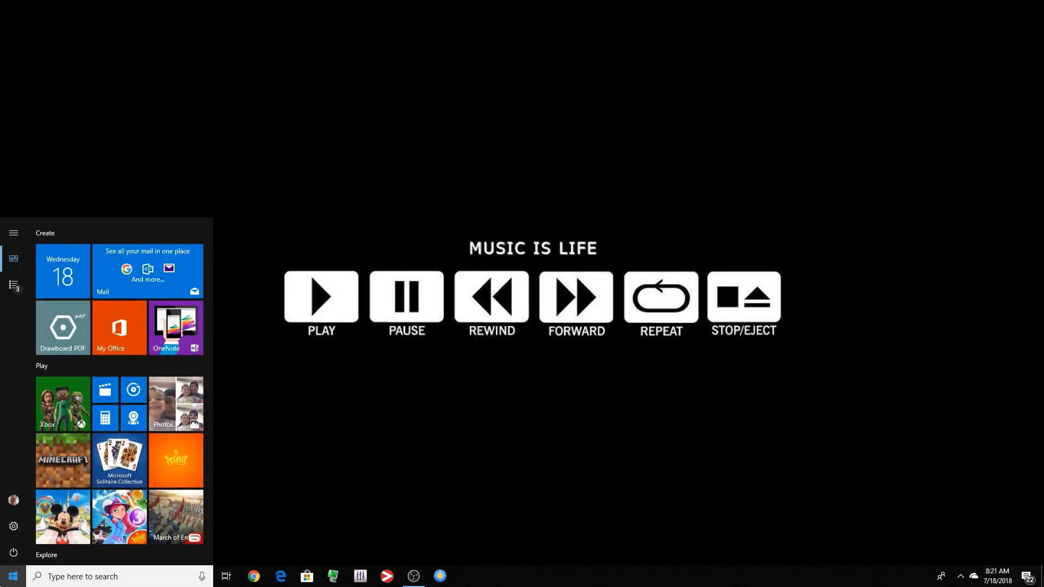
click(13, 526)
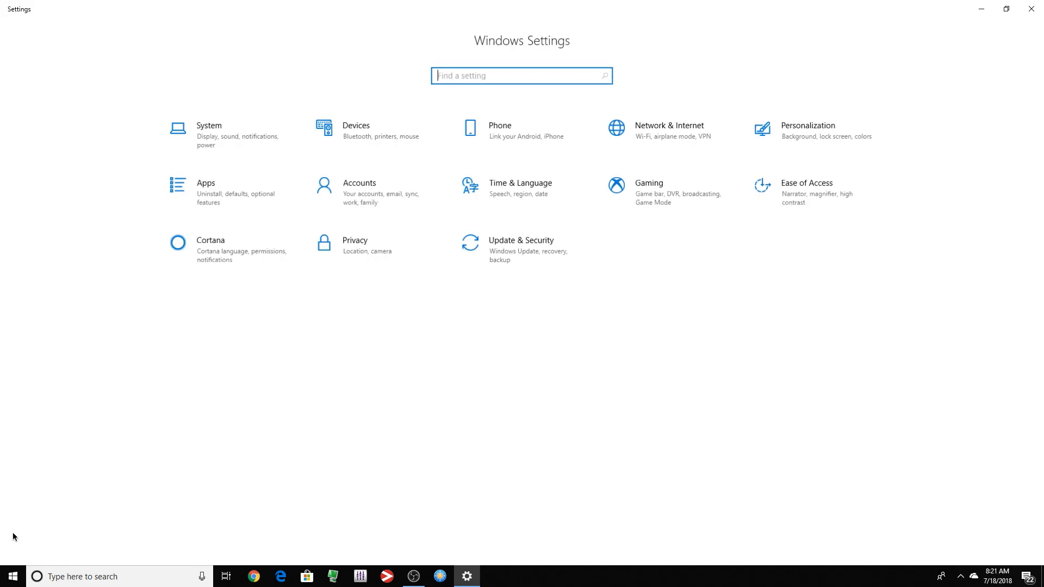
click(521, 244)
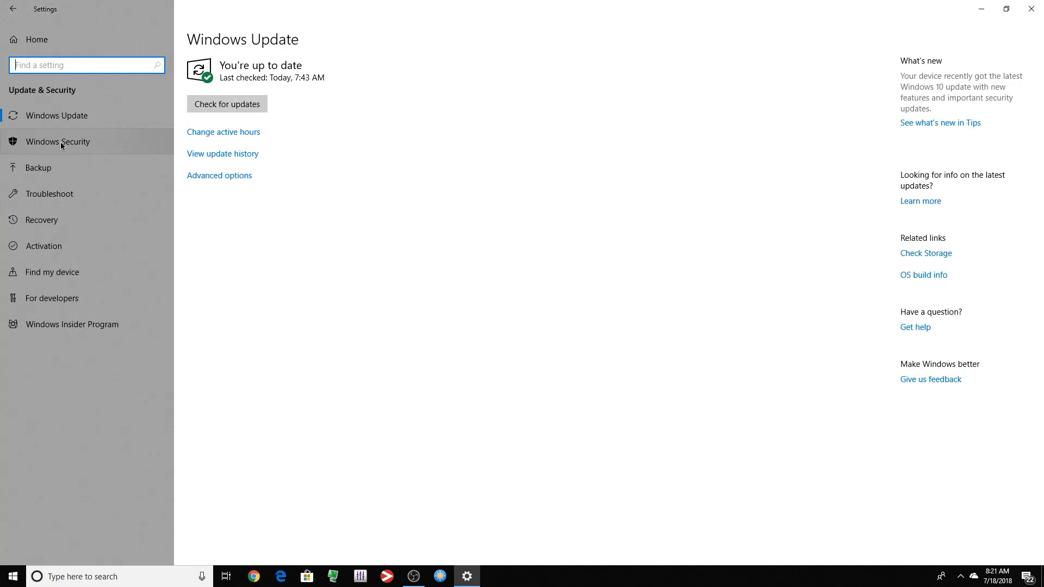
Step: Enter Windows Defender Security Center via Virus & threat protection and reach its settings page
click(59, 141)
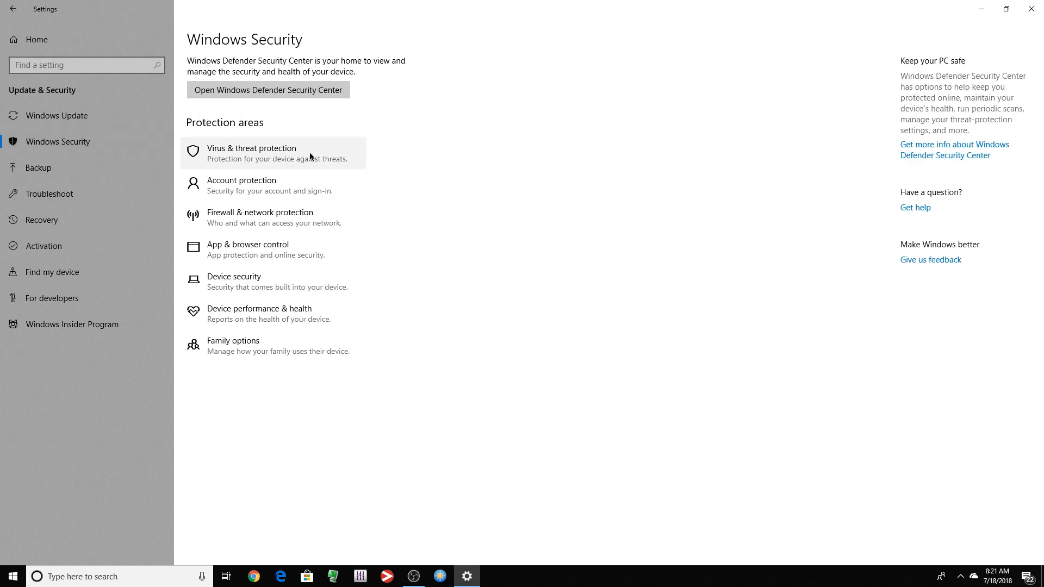
click(251, 148)
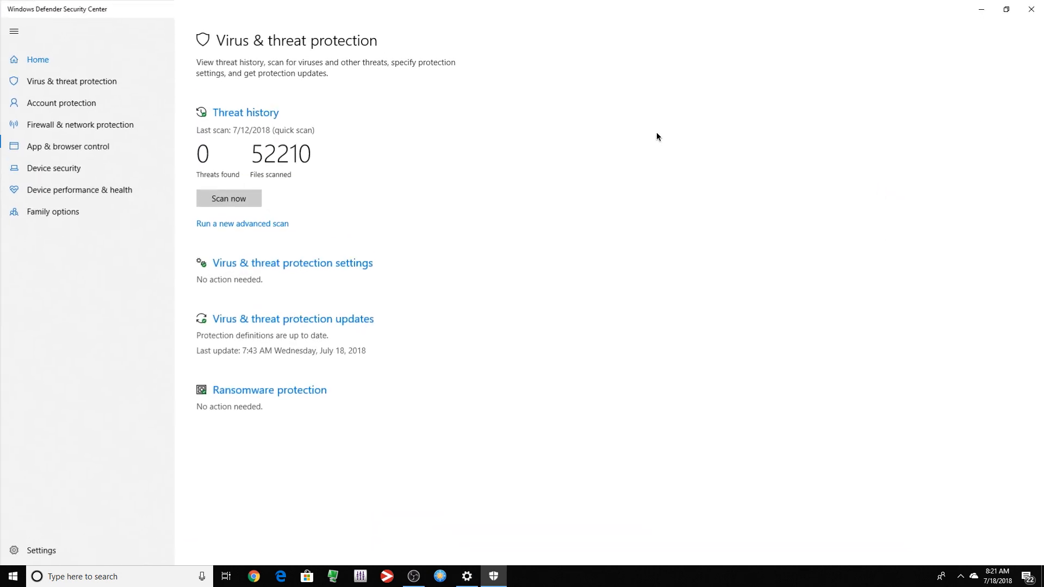
click(40, 551)
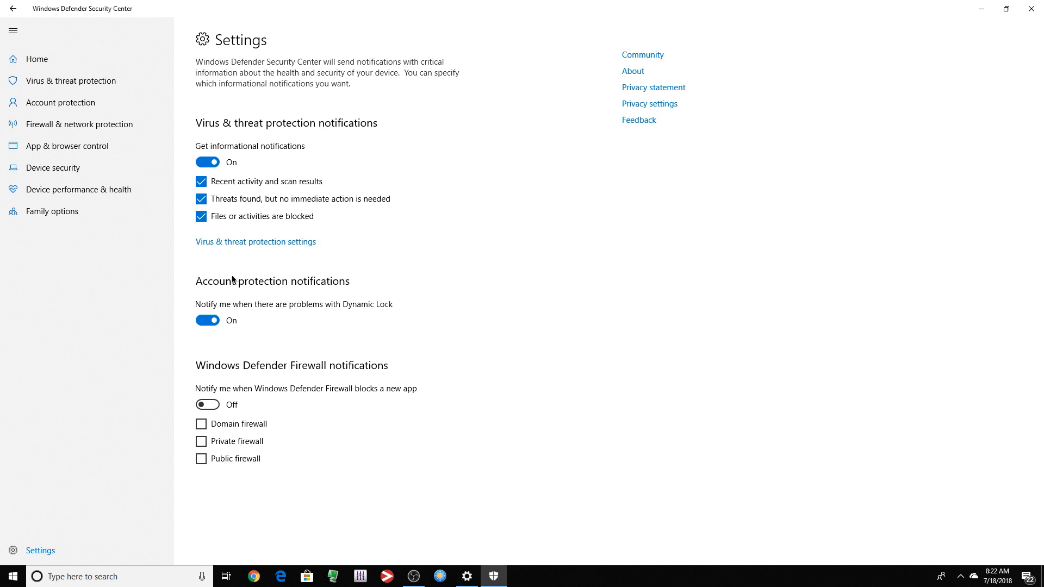
mouse_move(269, 244)
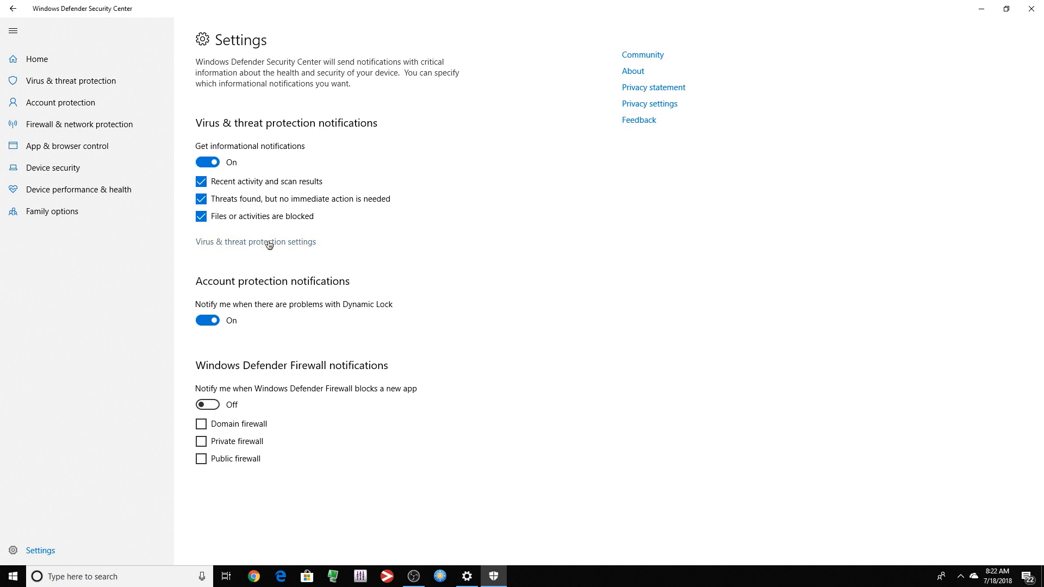
Step: Switch Real-time protection off in Virus & threat protection settings, confirm, and close the security center
click(255, 241)
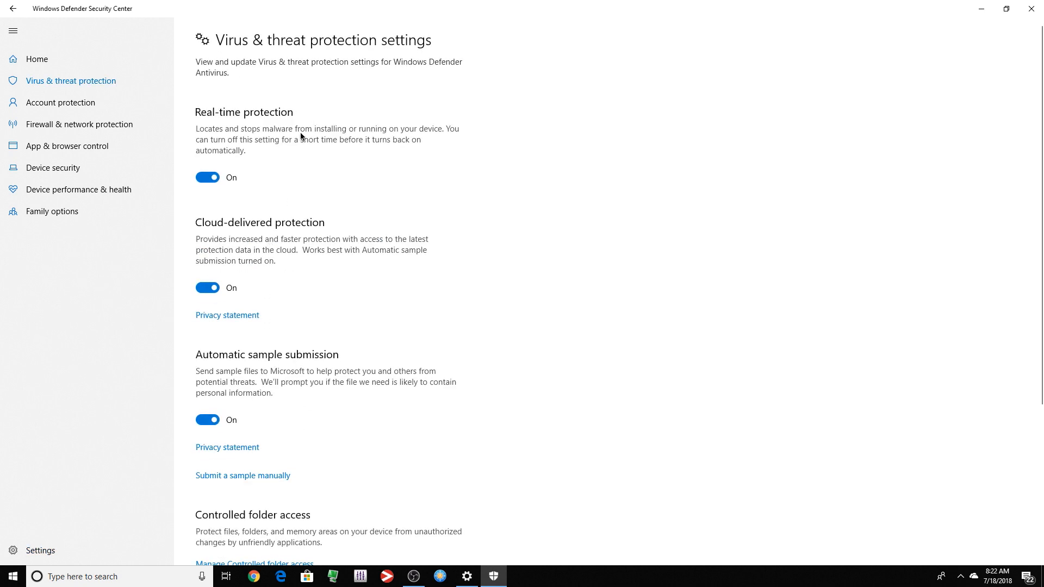
click(207, 177)
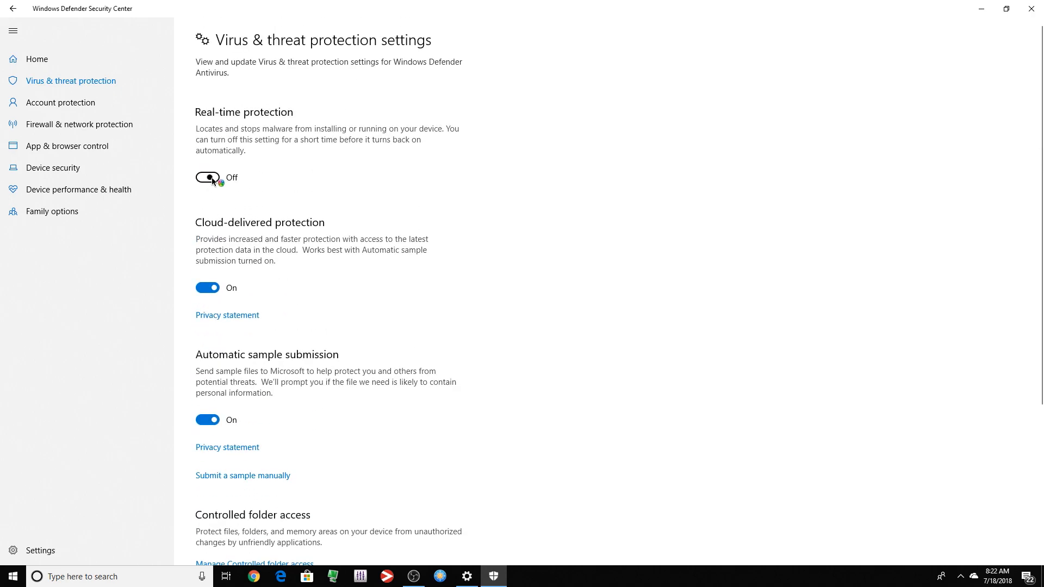
click(207, 178)
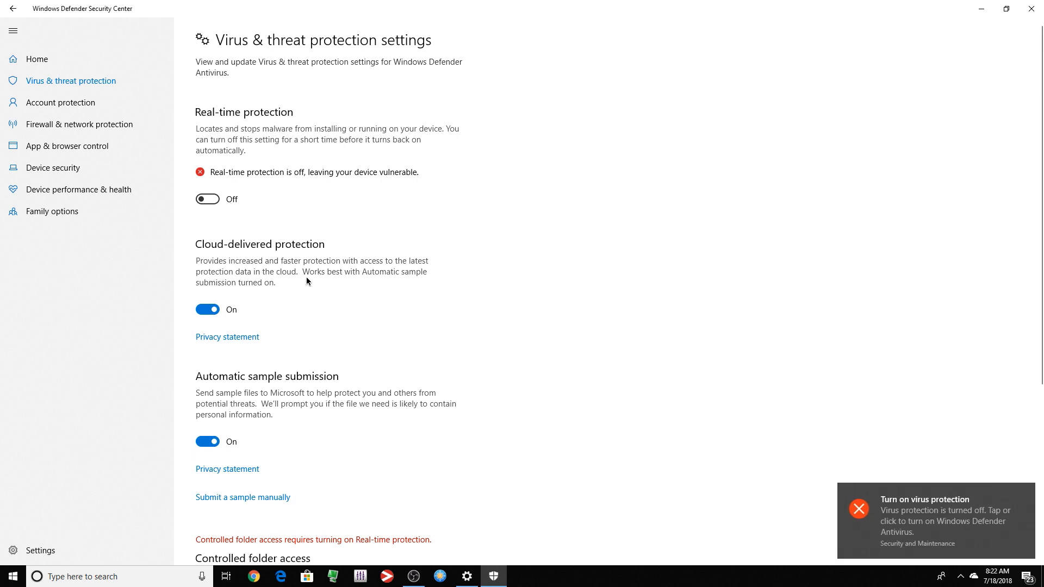
mouse_move(438, 241)
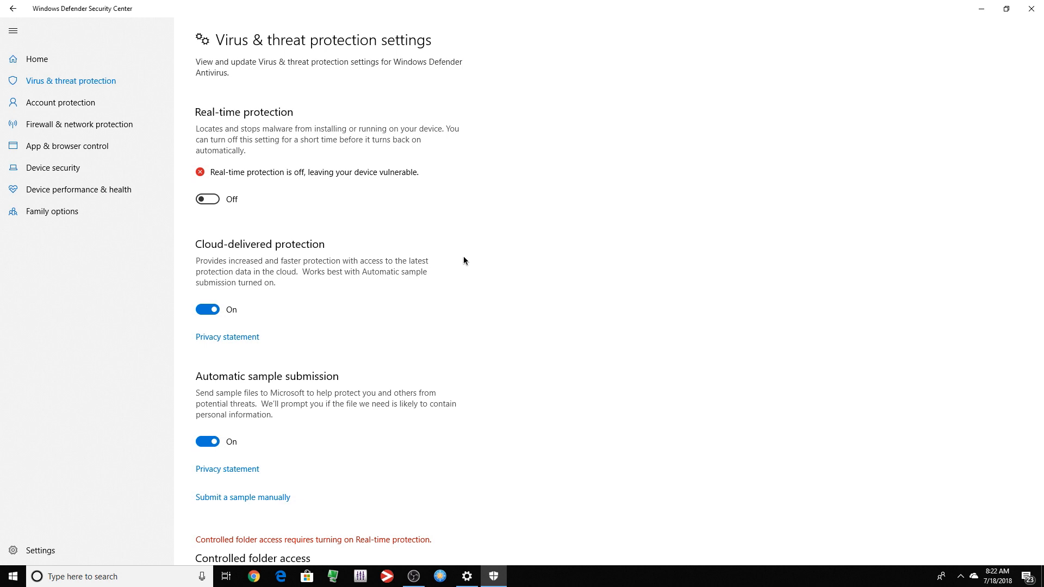
click(207, 198)
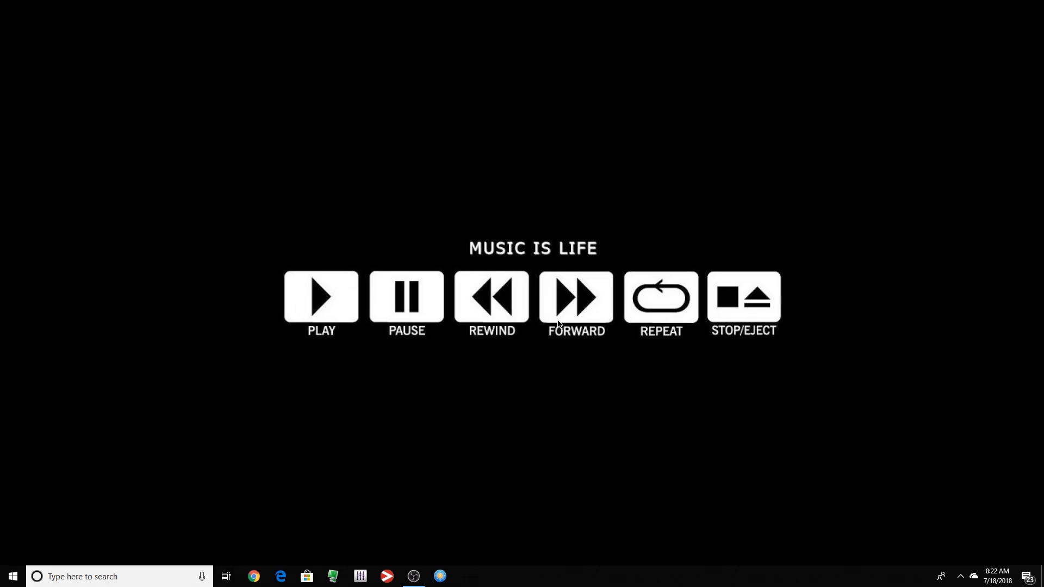
mouse_move(701, 84)
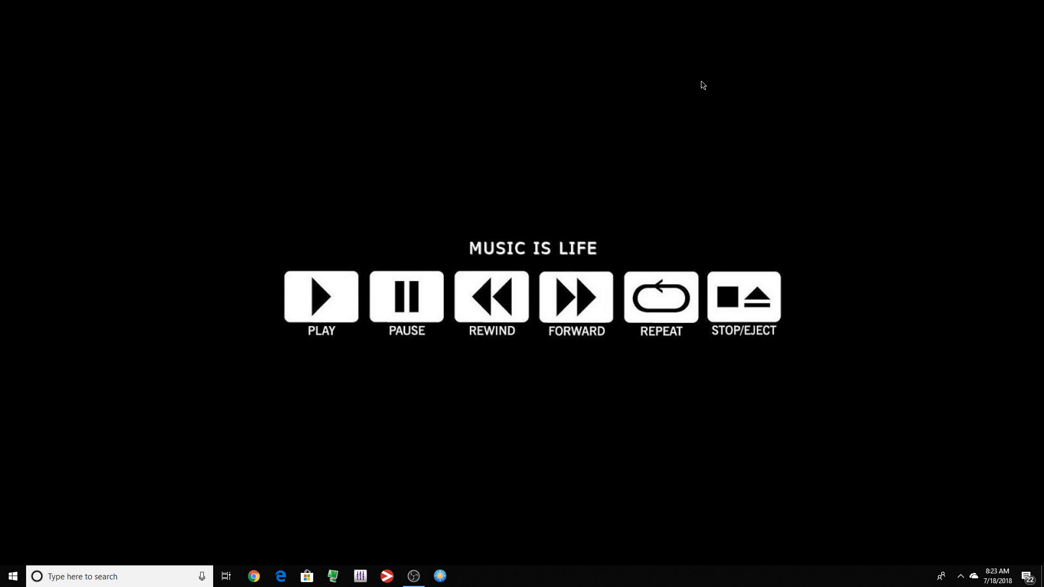
mouse_move(895, 53)
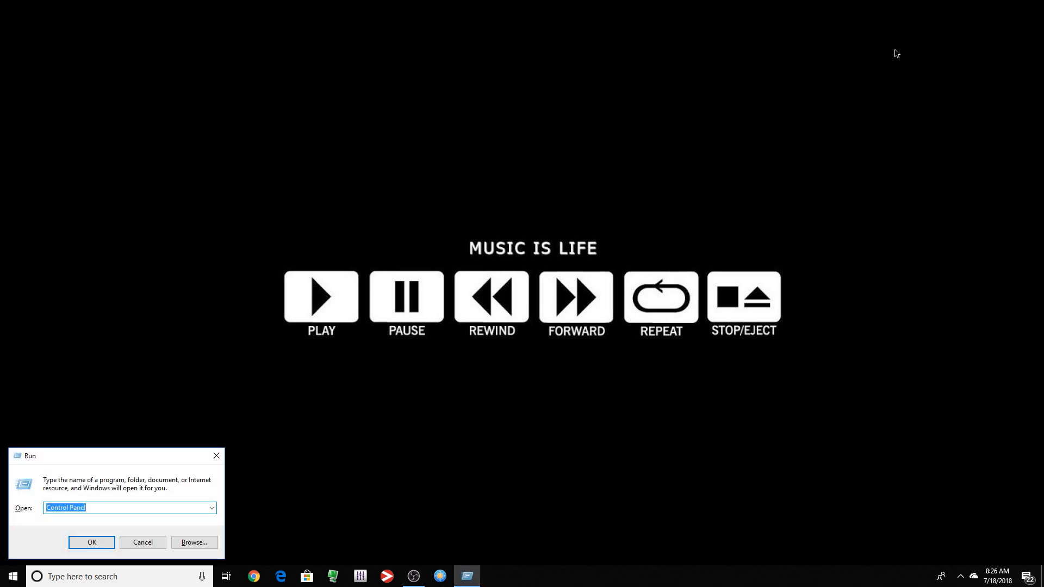
Step: Run mmc and add the Group Policy Object snap-in for the local computer
text(mmc)
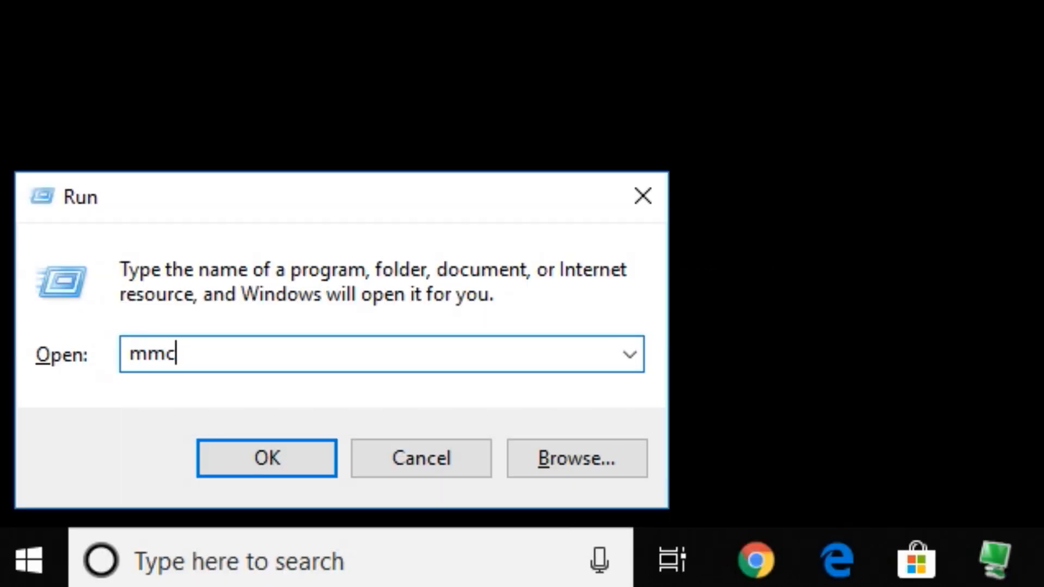
click(265, 458)
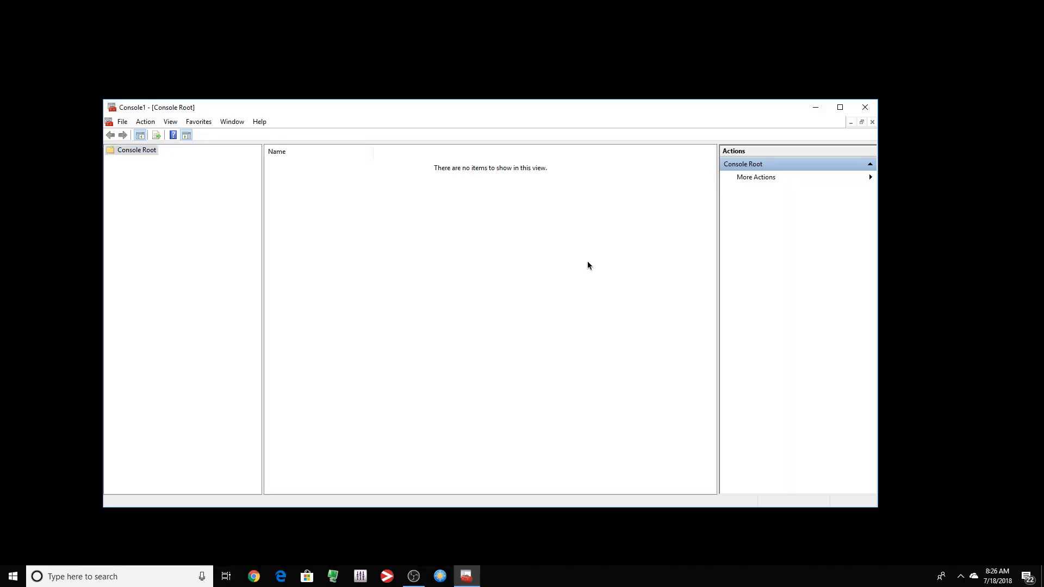
click(19, 19)
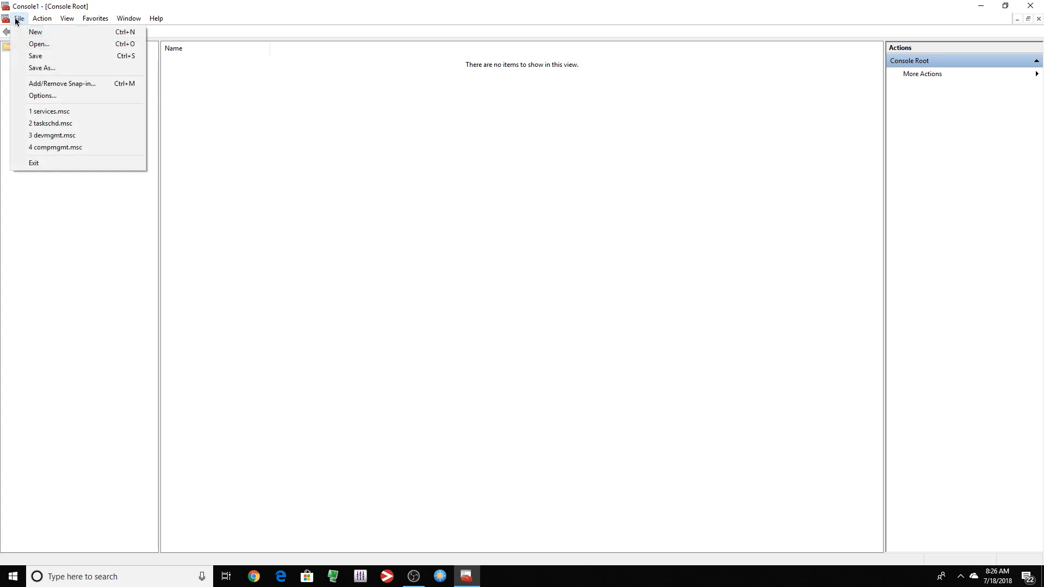
mouse_move(62, 84)
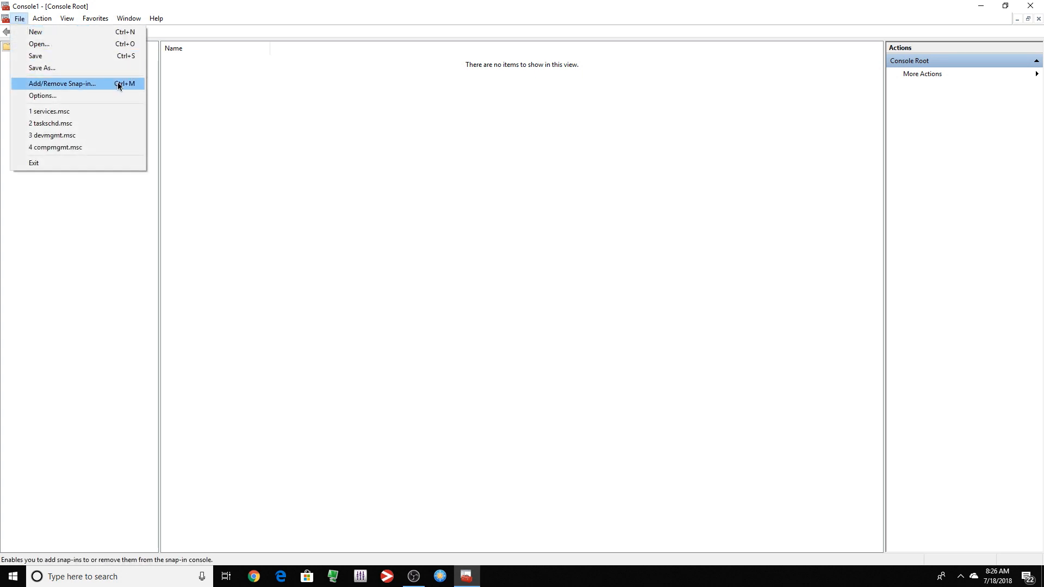
click(62, 84)
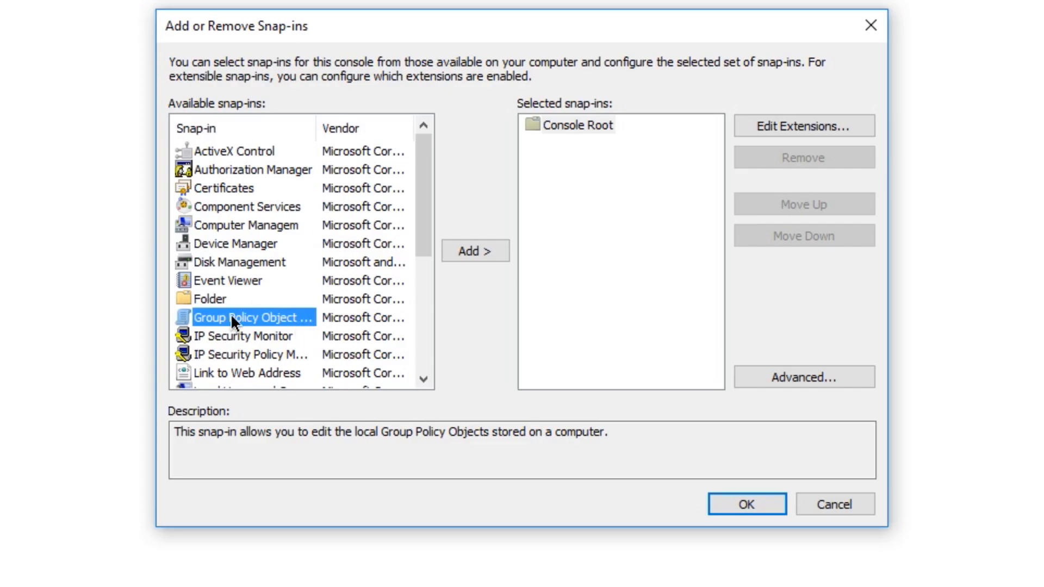
click(474, 251)
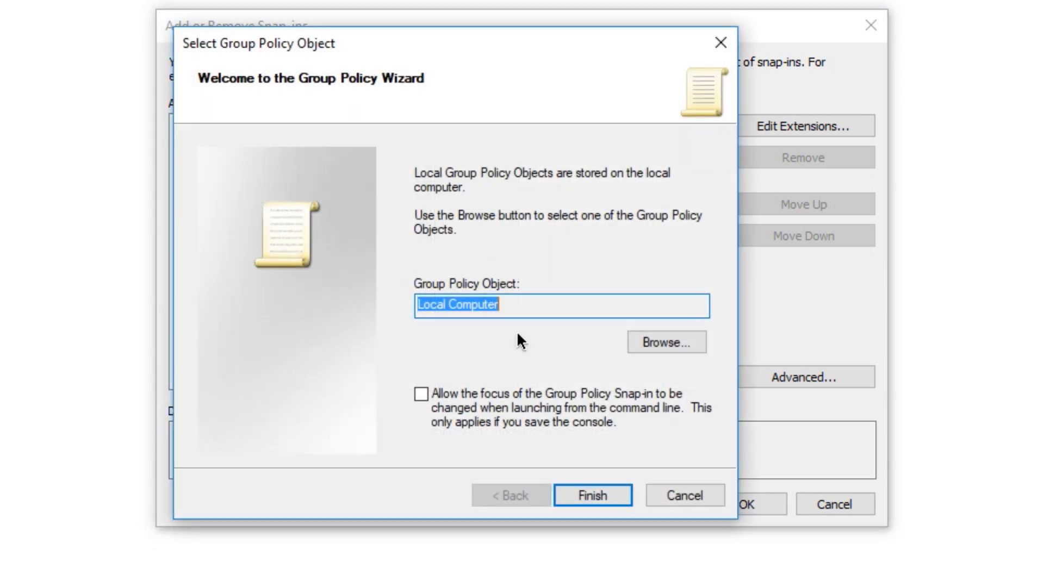
click(592, 496)
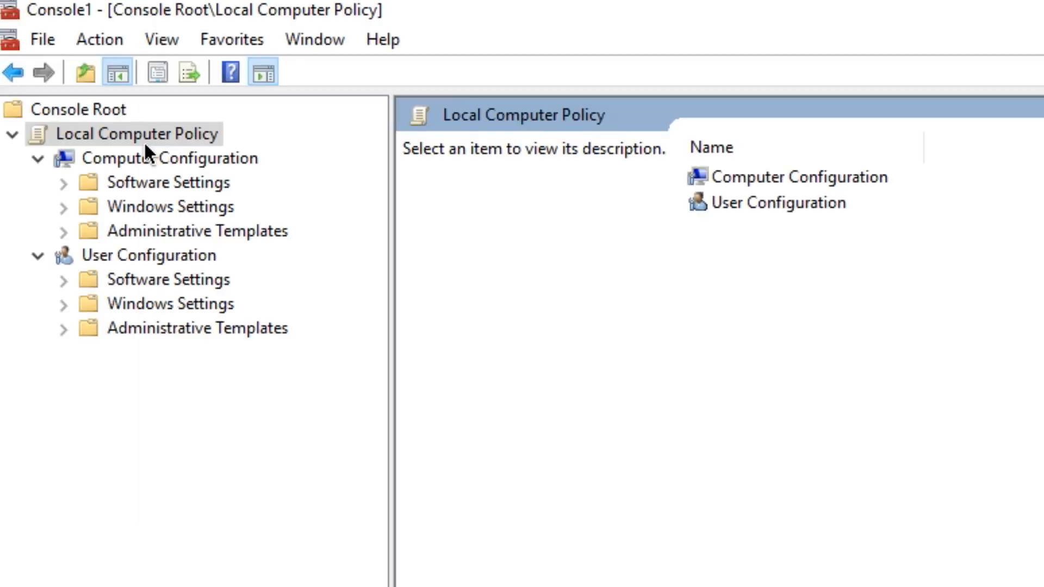
mouse_move(210, 144)
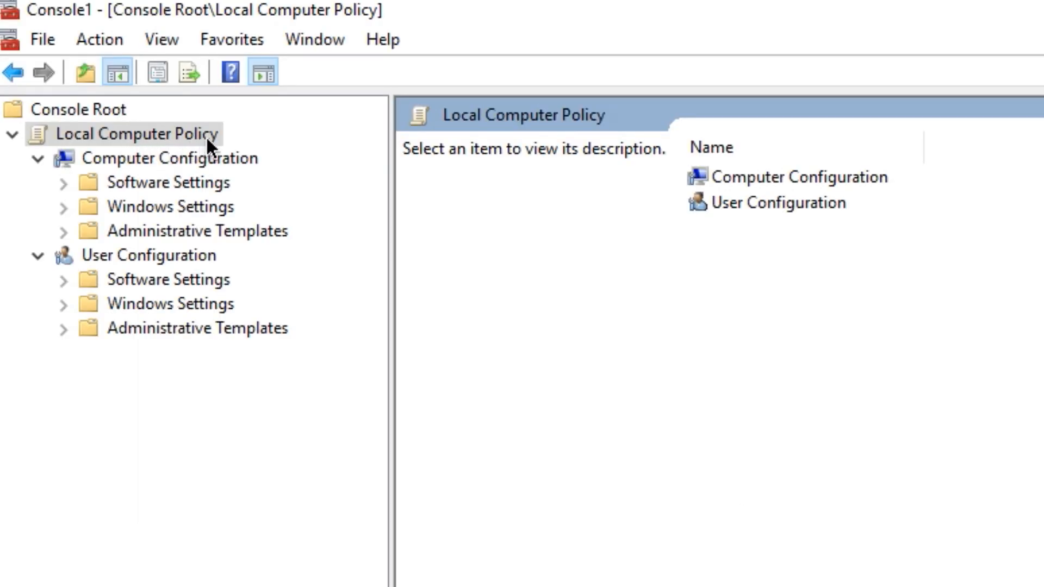
mouse_move(94, 240)
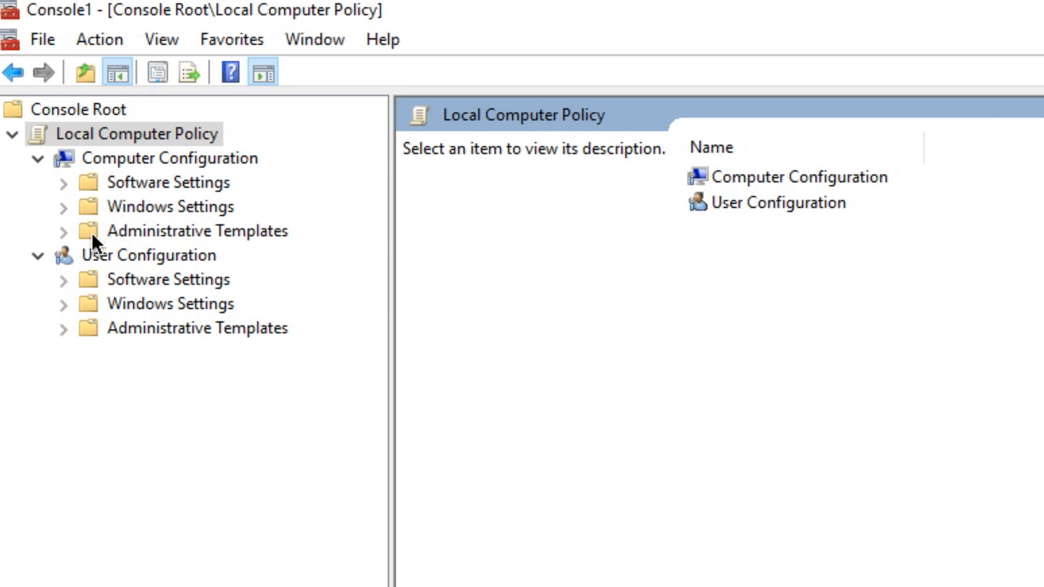
Step: Expand Computer Configuration > Administrative Templates > Windows Components and select Windows Update
click(63, 230)
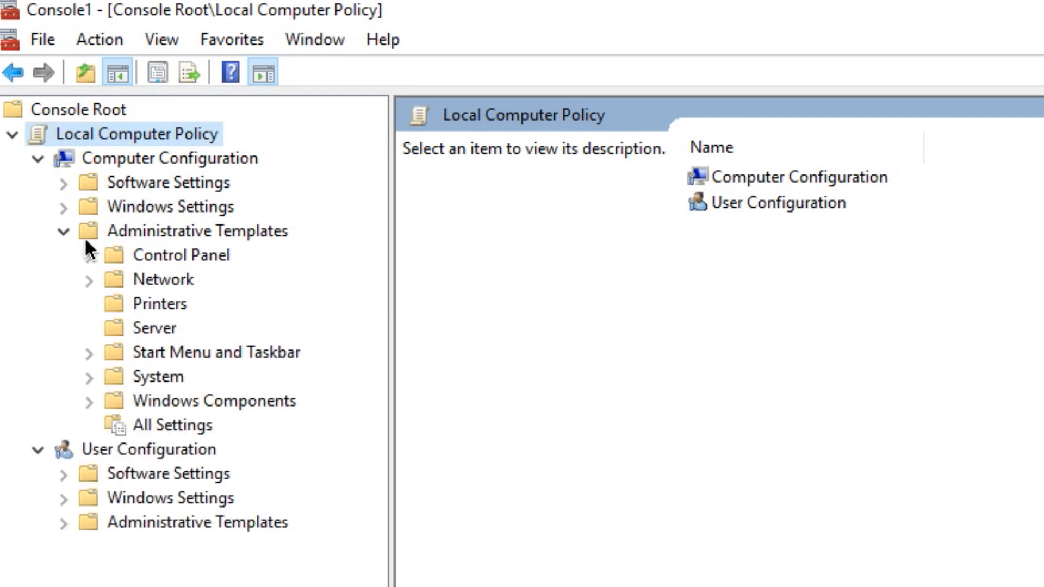
click(214, 400)
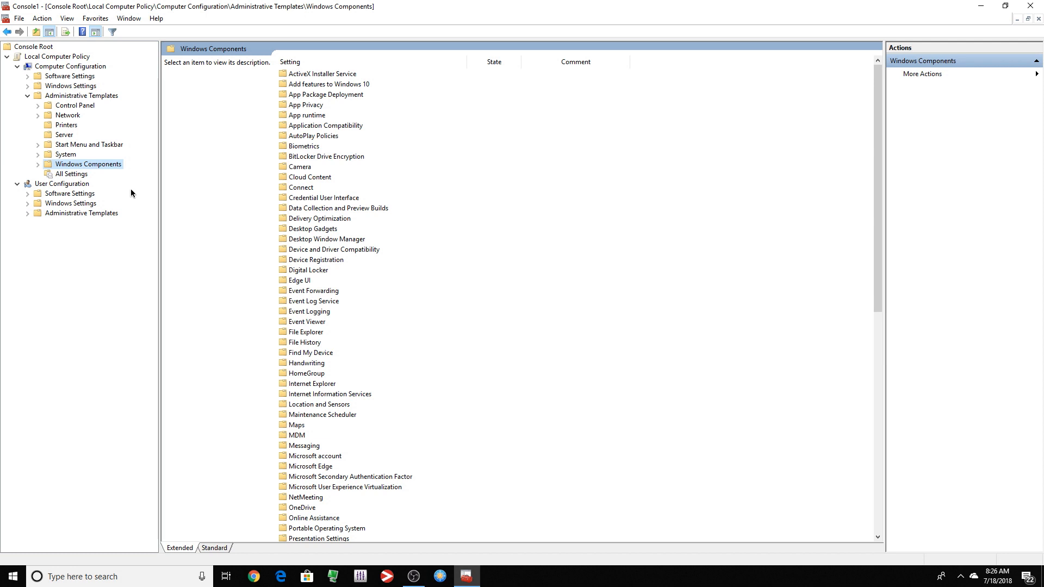
scroll(down, 3)
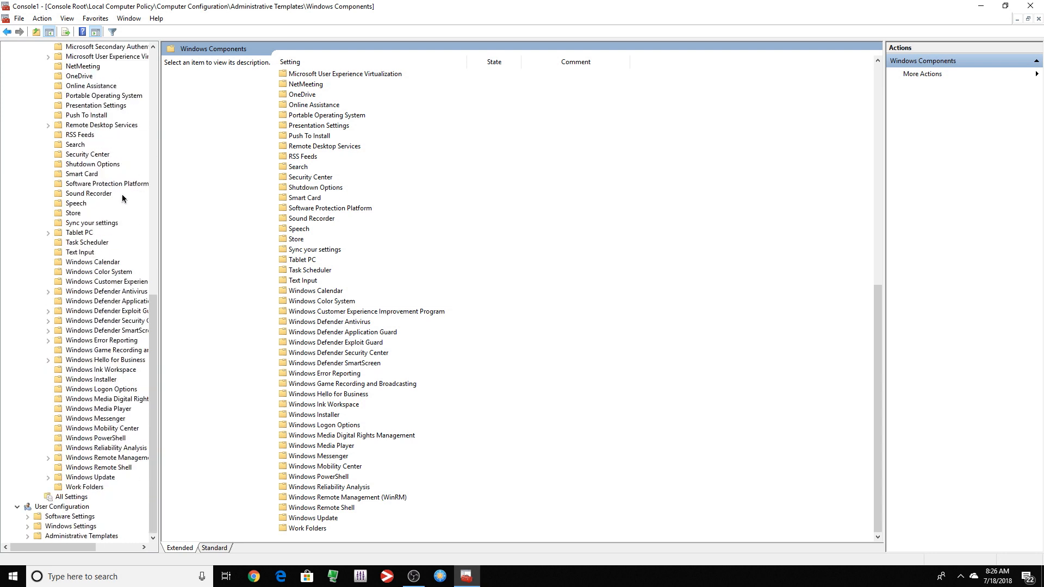
mouse_move(108, 480)
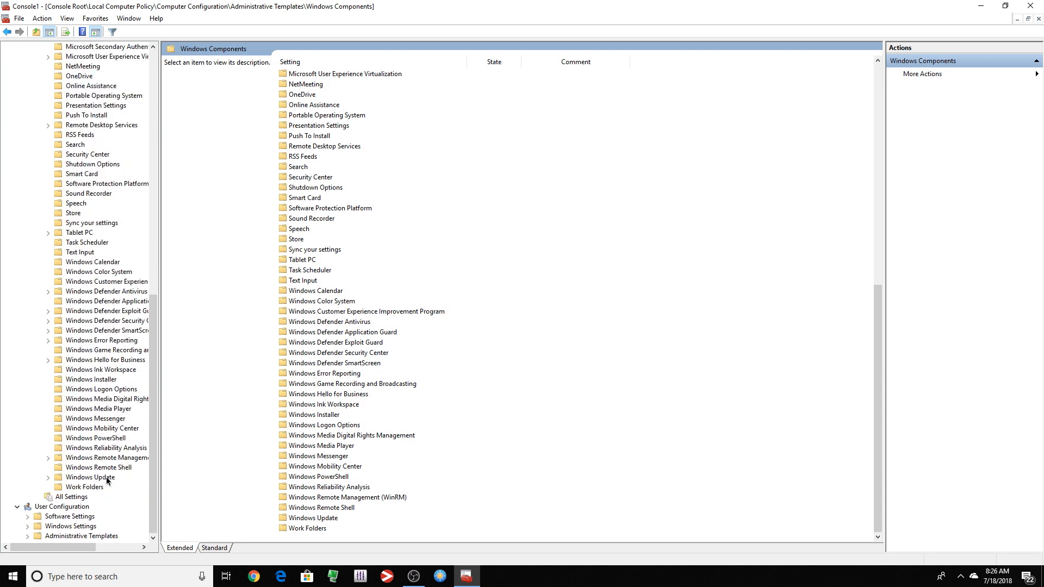
click(90, 478)
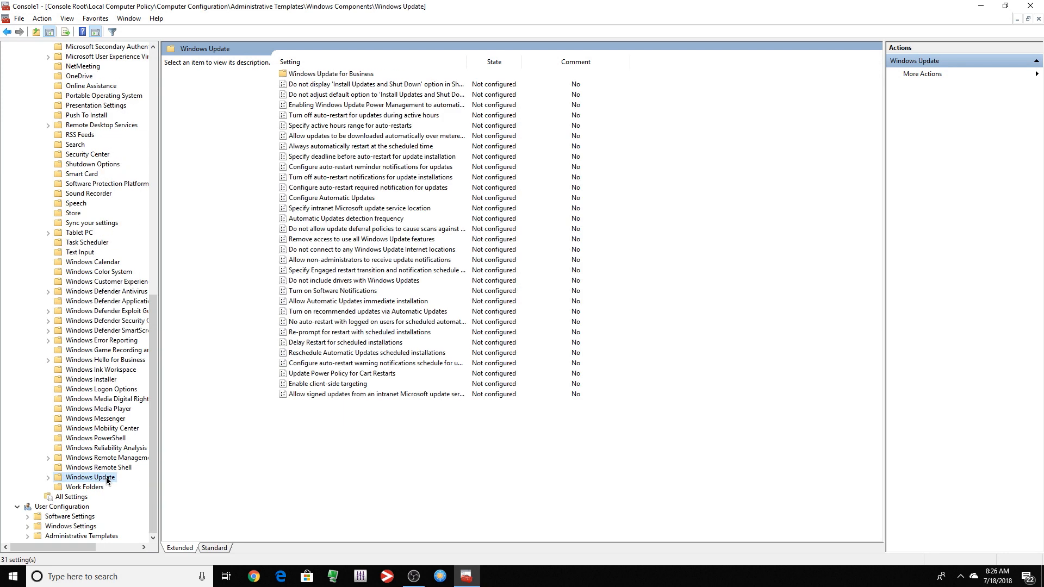
Step: Set the Configure Automatic Updates policy to Enabled
click(352, 125)
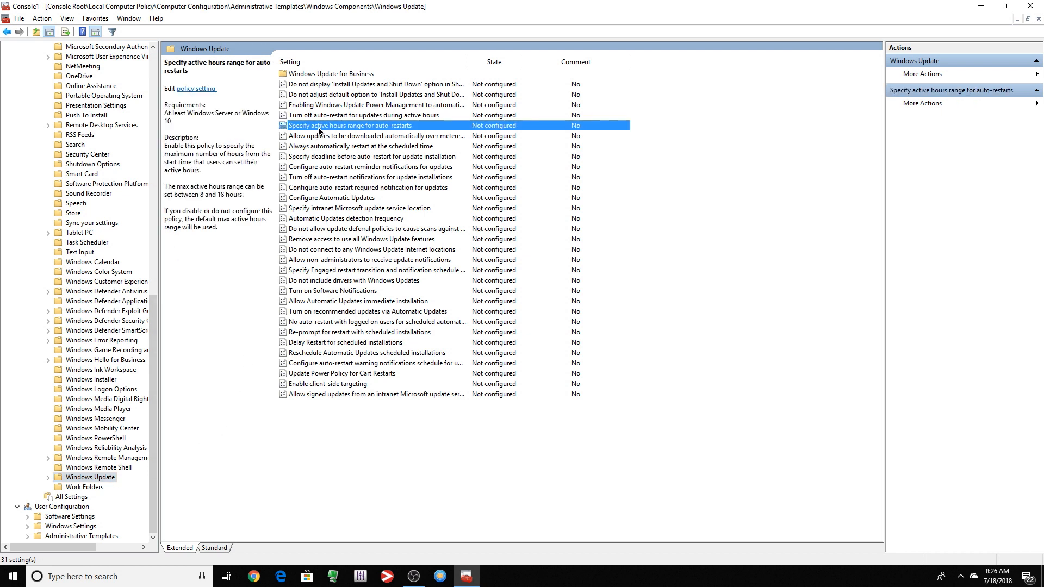
click(331, 198)
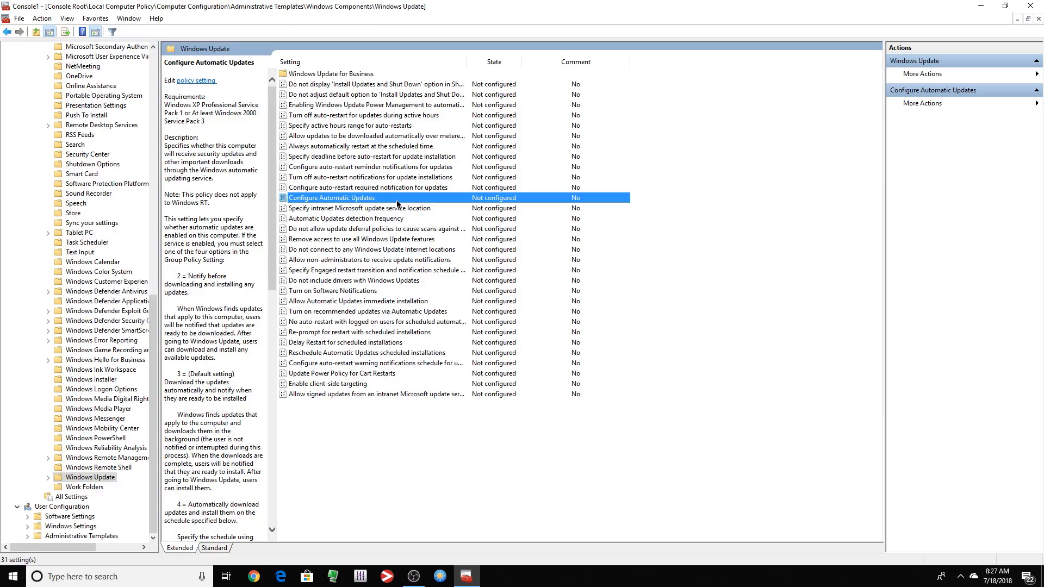
double_click(332, 198)
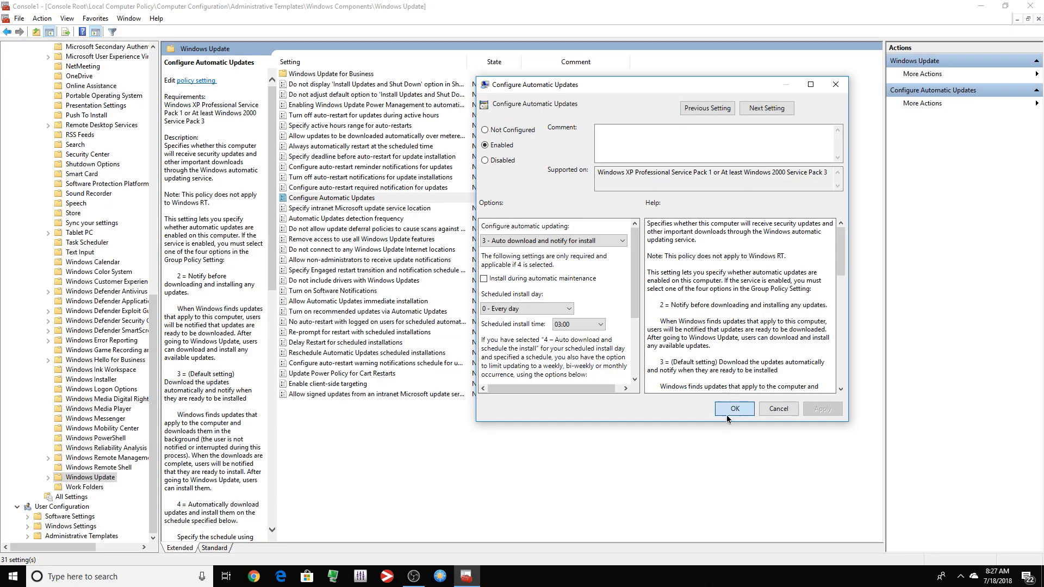
click(733, 409)
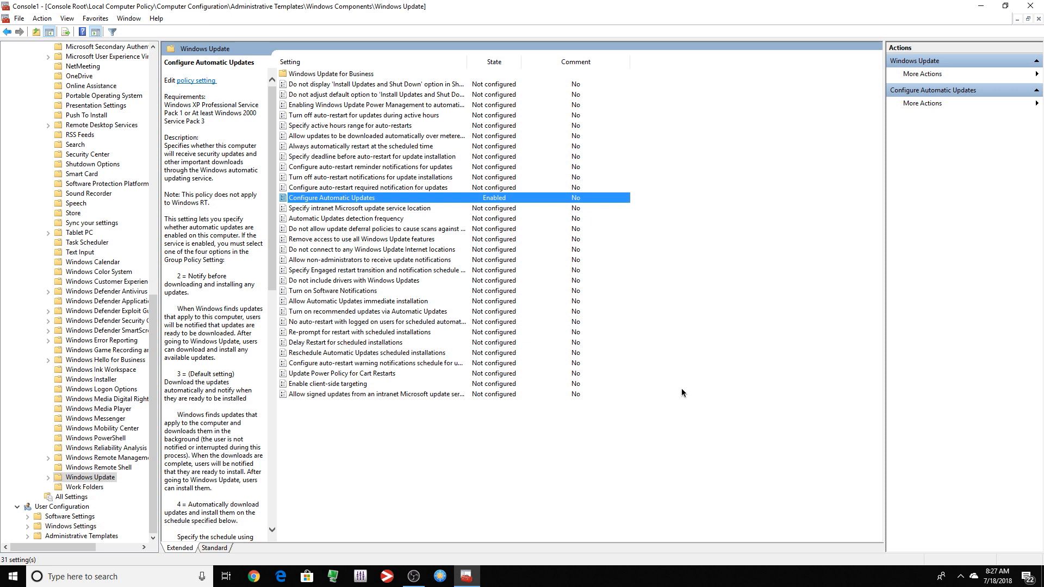
Step: Set the Remove access to use all Windows Update features policy to Enabled
click(373, 239)
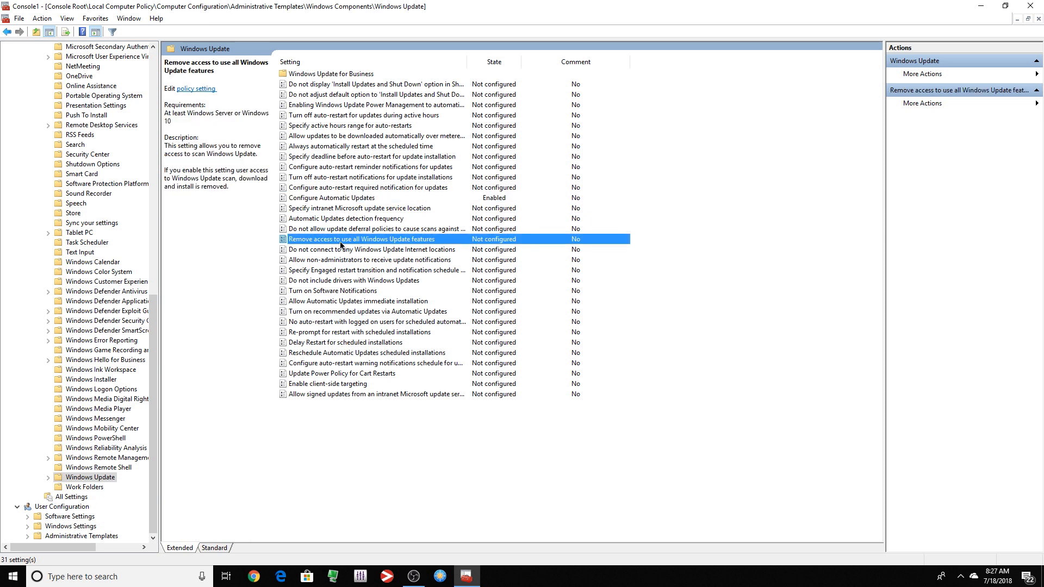
double_click(358, 240)
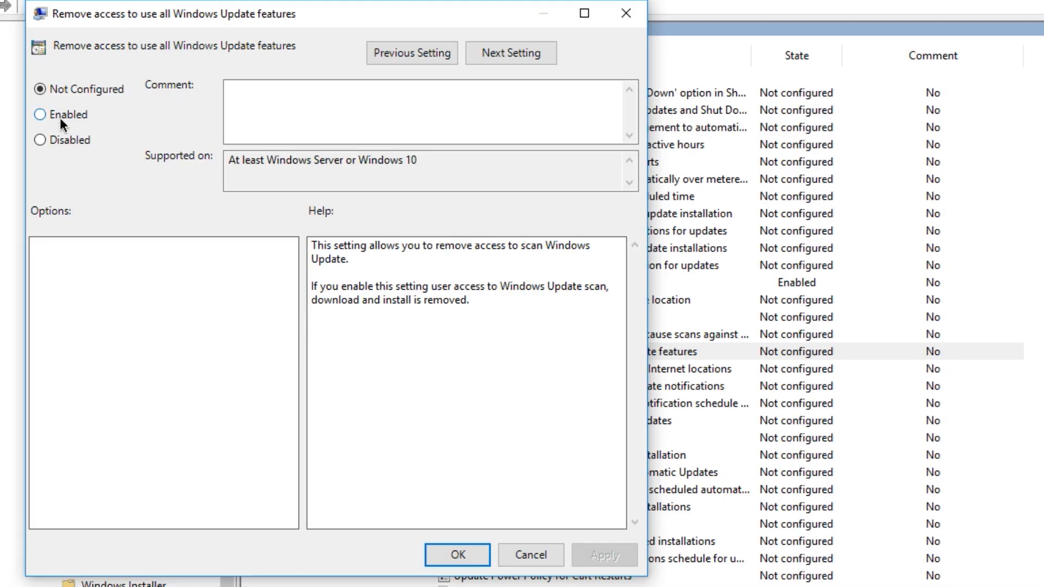
click(458, 554)
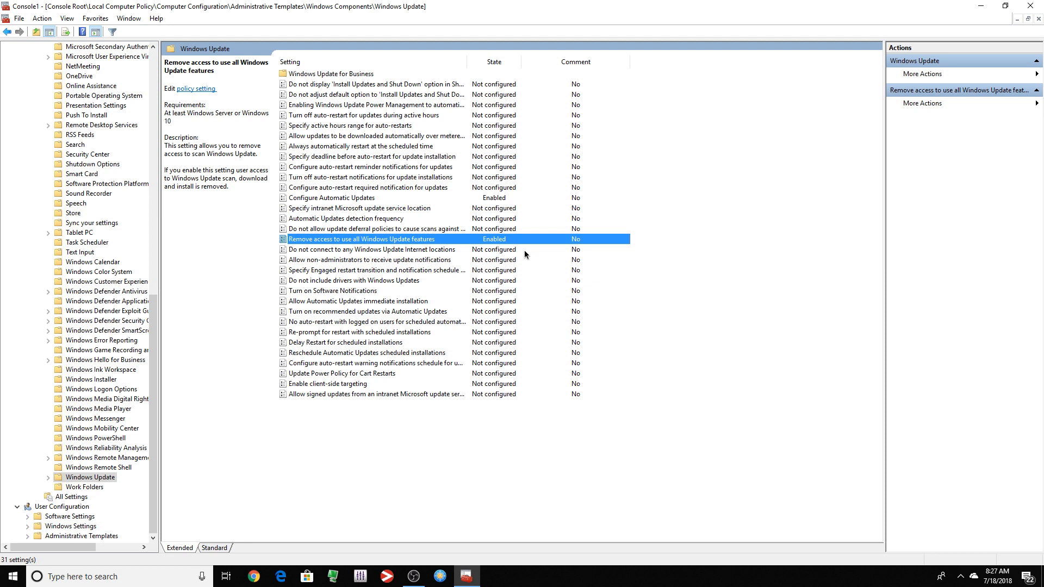
mouse_move(221, 301)
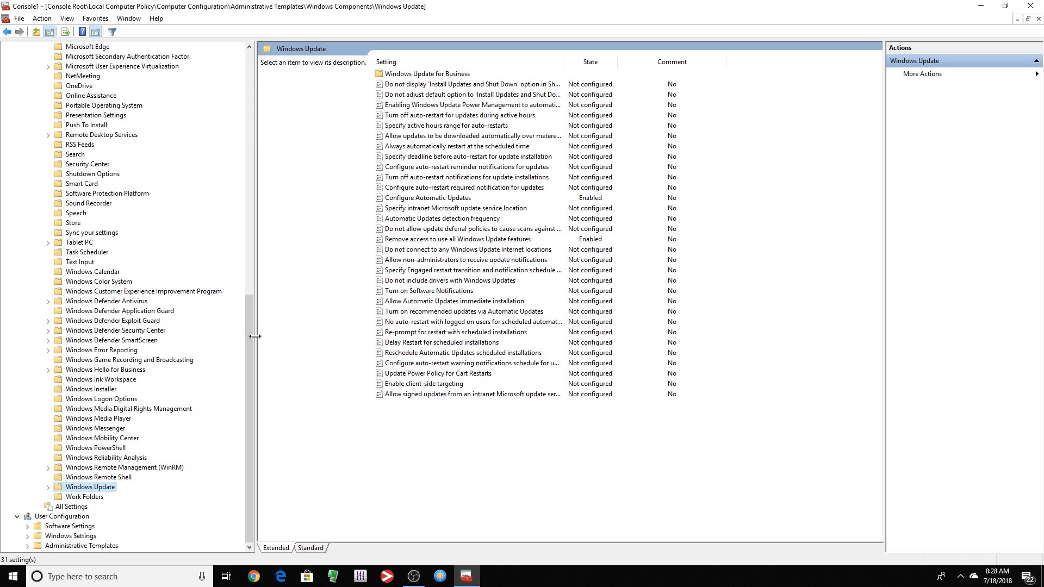
Step: Navigate to Network > Network Connections > Windows Defender Firewall > Domain Profile
scroll(up, 3)
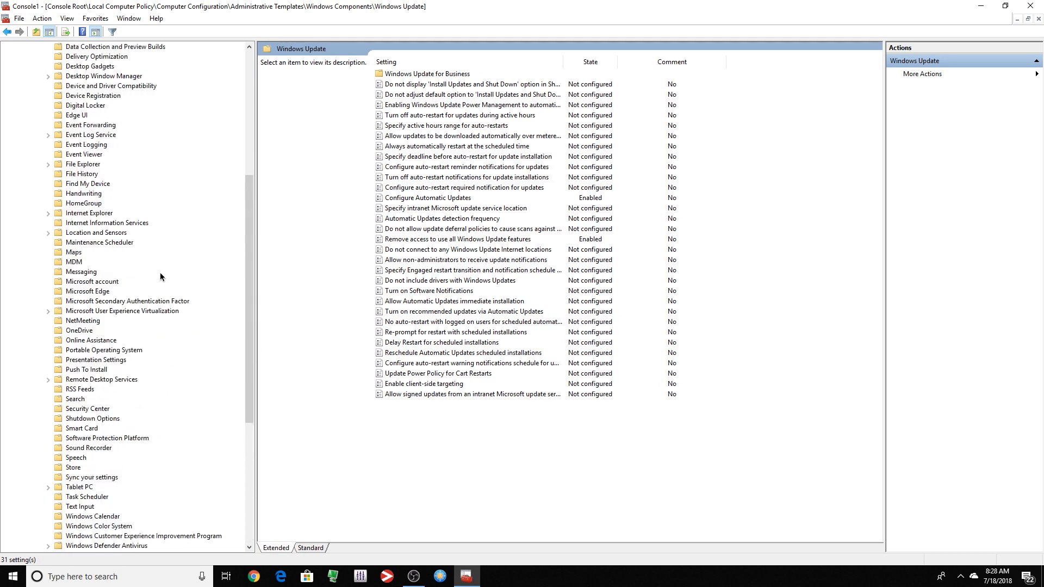
scroll(up, 3)
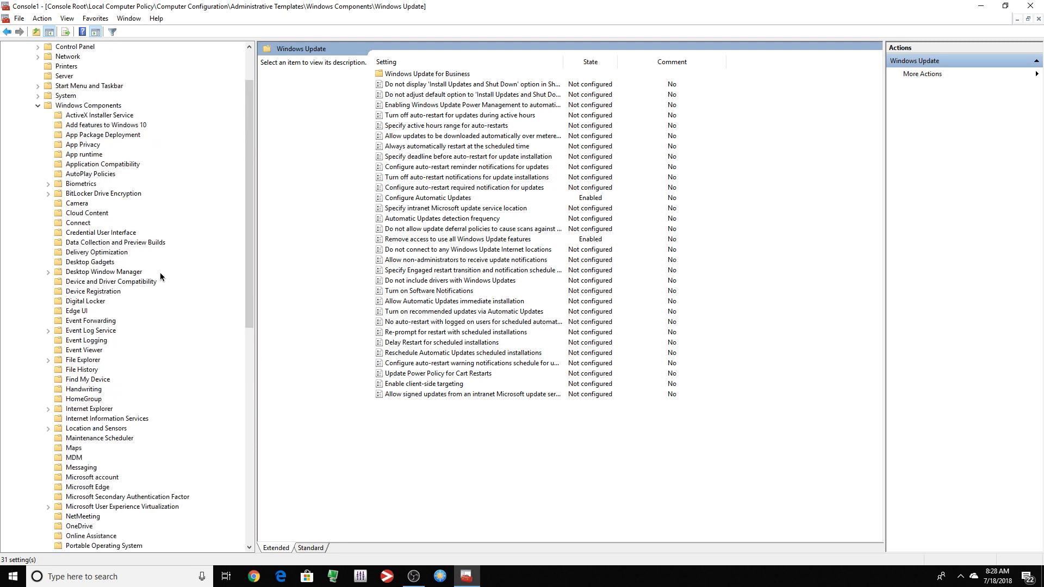
scroll(up, 3)
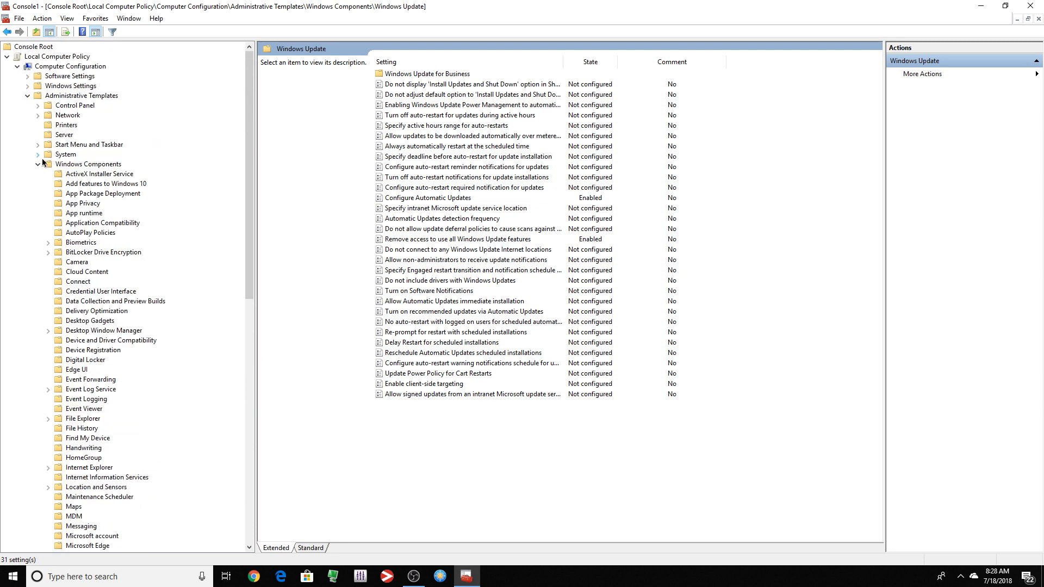
click(88, 165)
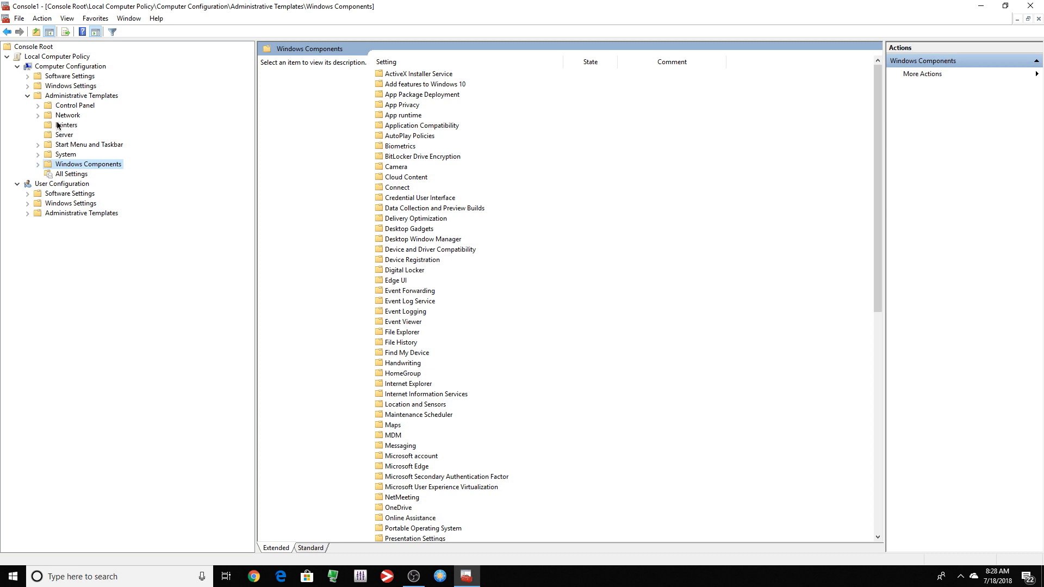
click(38, 114)
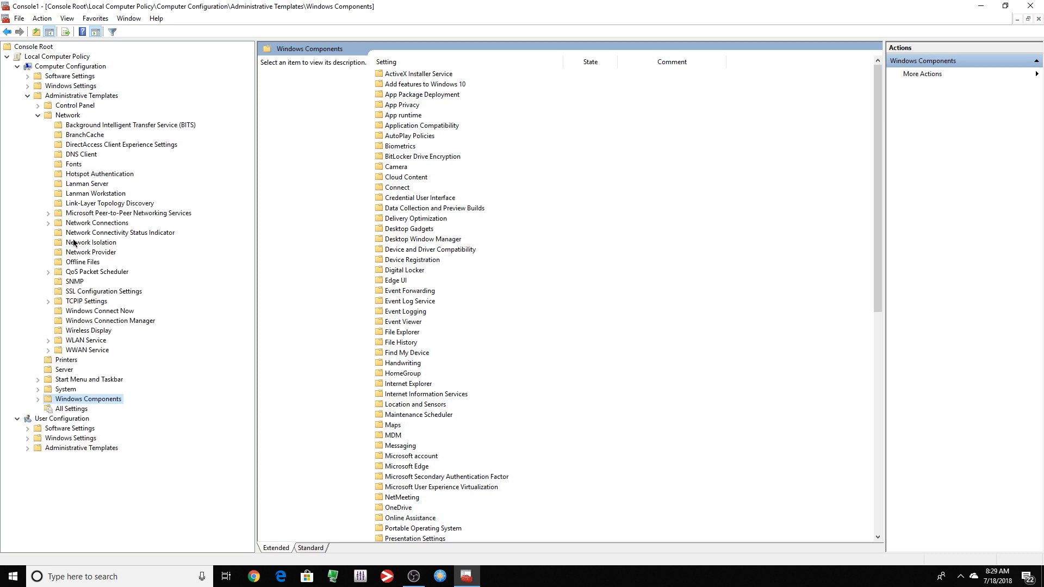
click(47, 222)
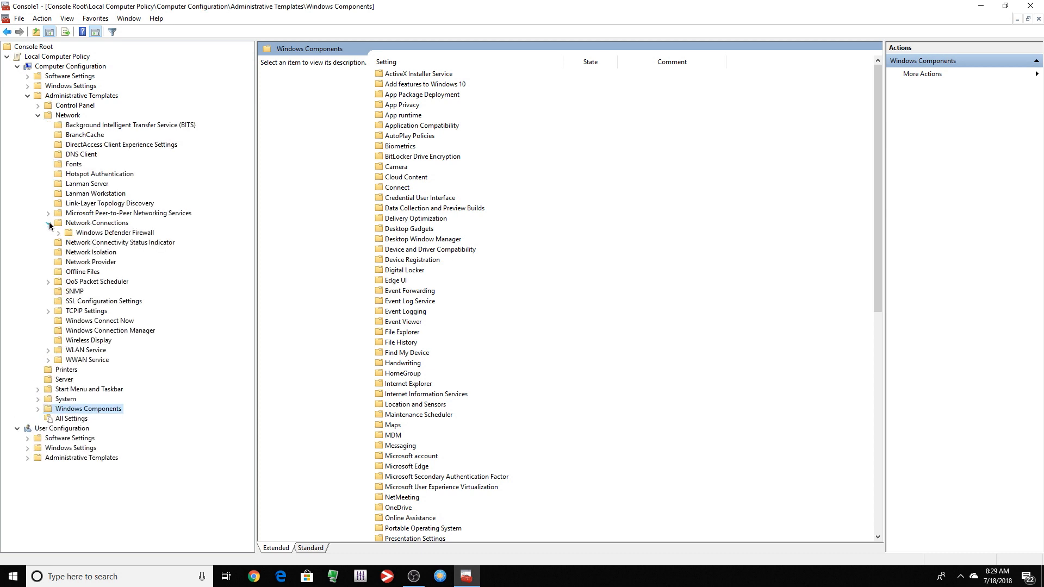
click(114, 233)
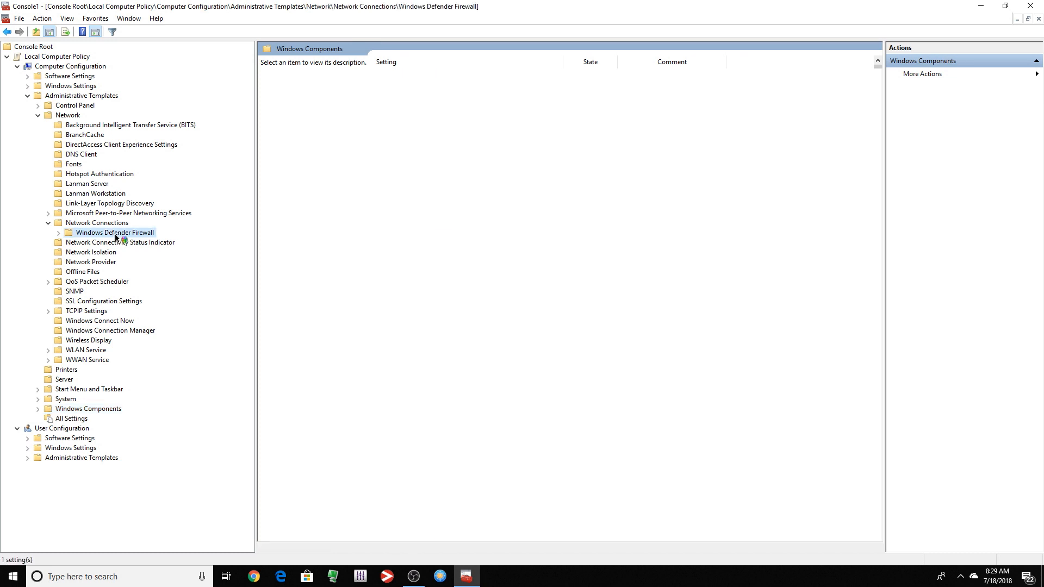
click(114, 233)
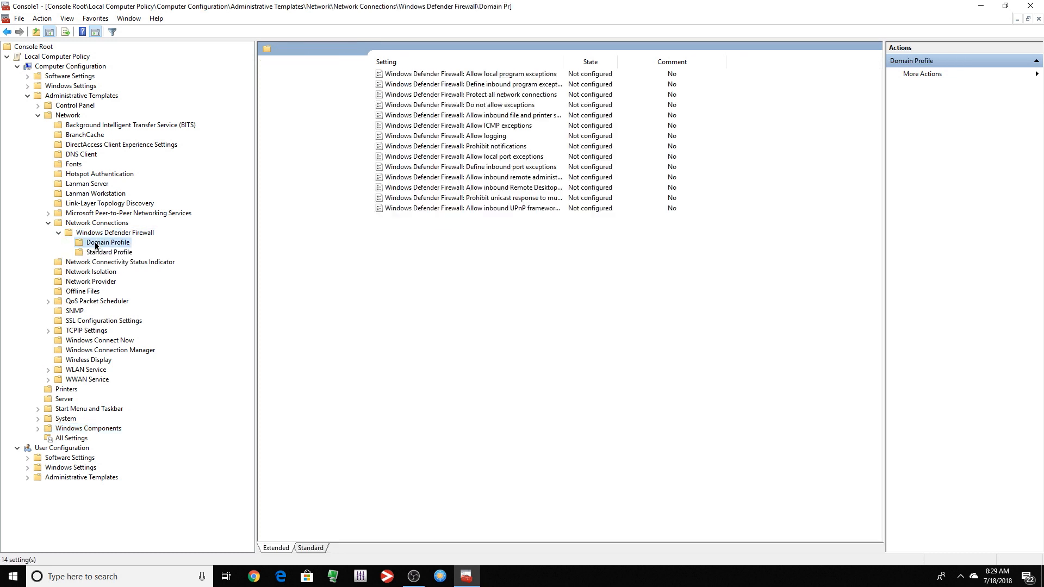
click(108, 242)
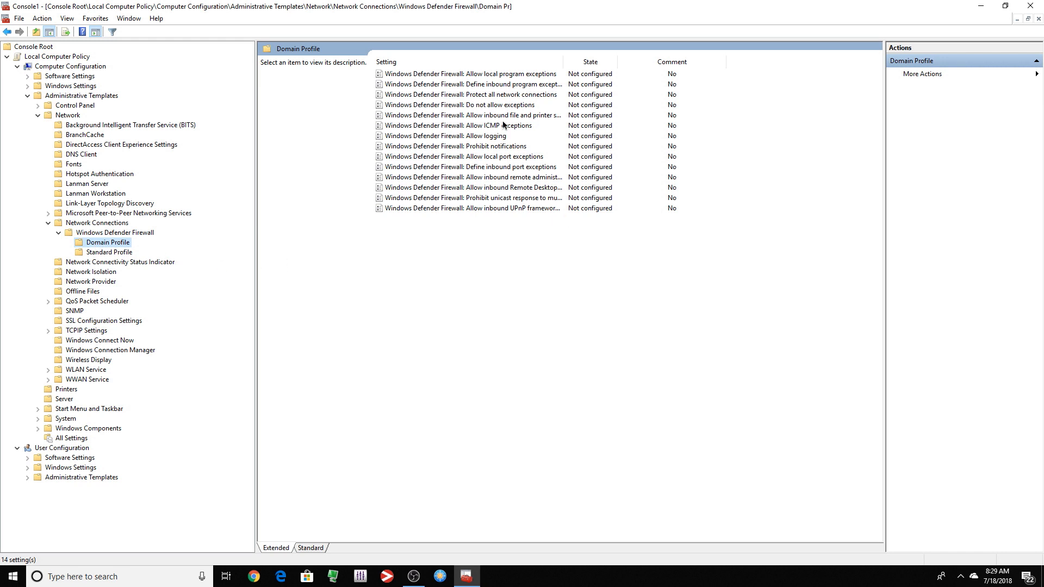
Step: Bring up the Protect all network connections policy and choose its state
double_click(470, 95)
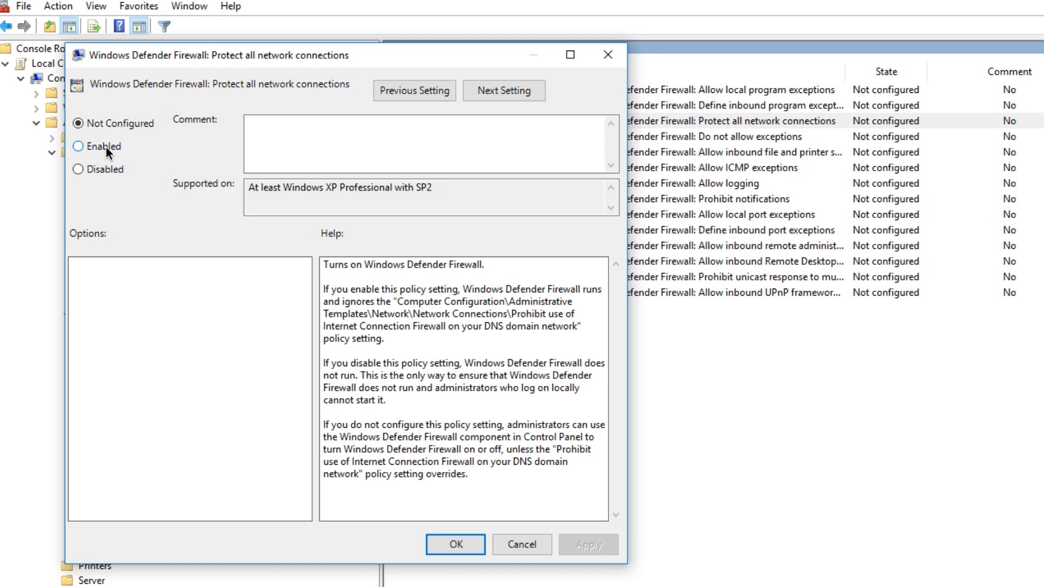
click(455, 544)
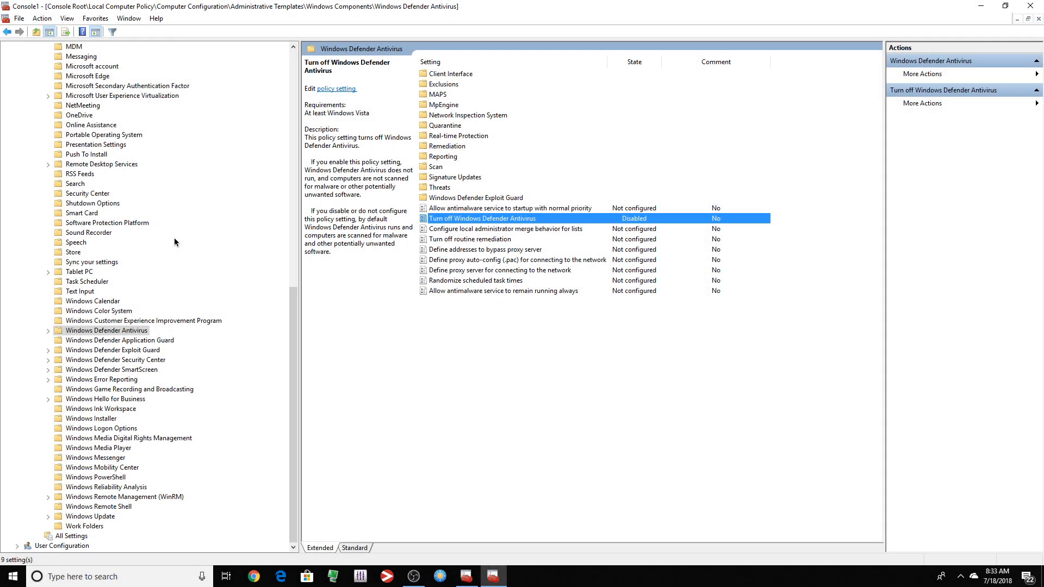
Step: Set Turn off Windows Defender Antivirus to Enabled and minimize the policy editor
scroll(up, 3)
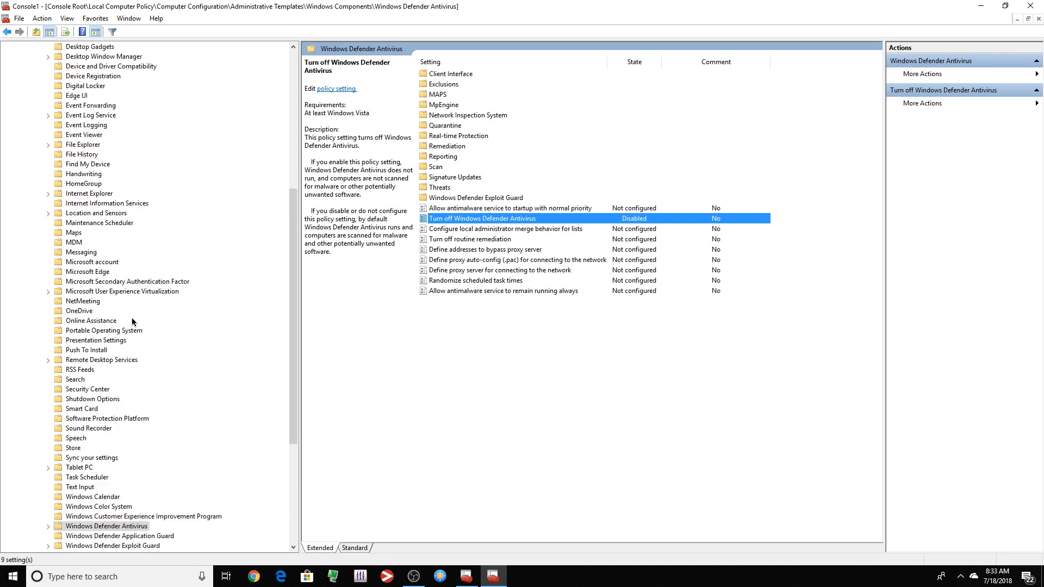
scroll(up, 3)
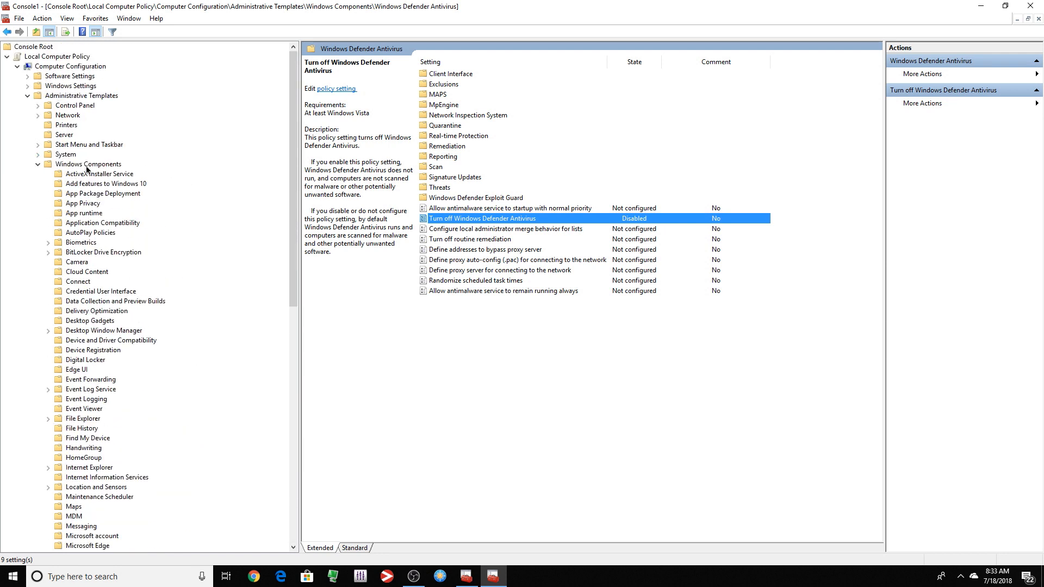
scroll(down, 3)
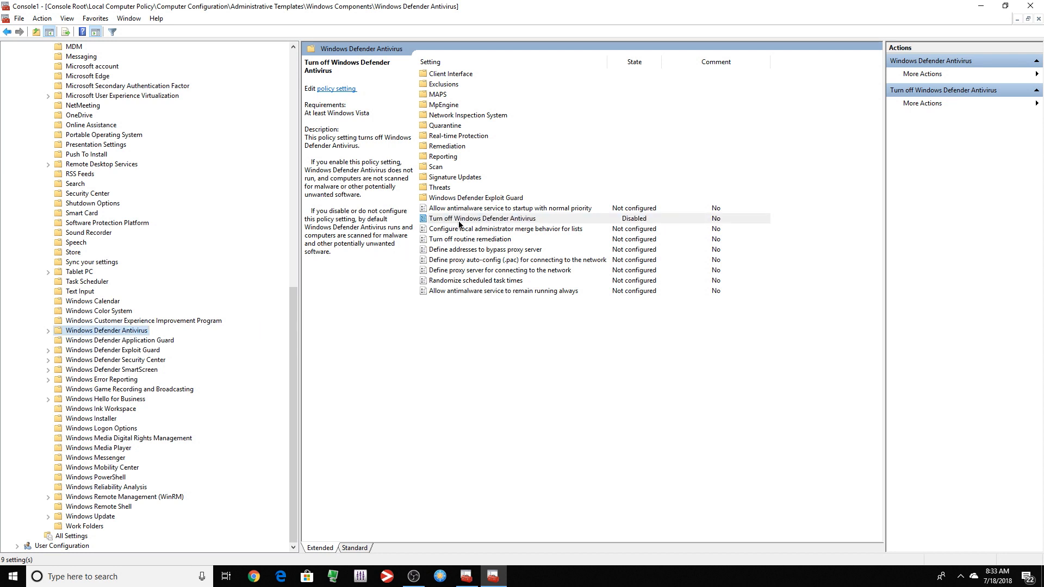
click(482, 218)
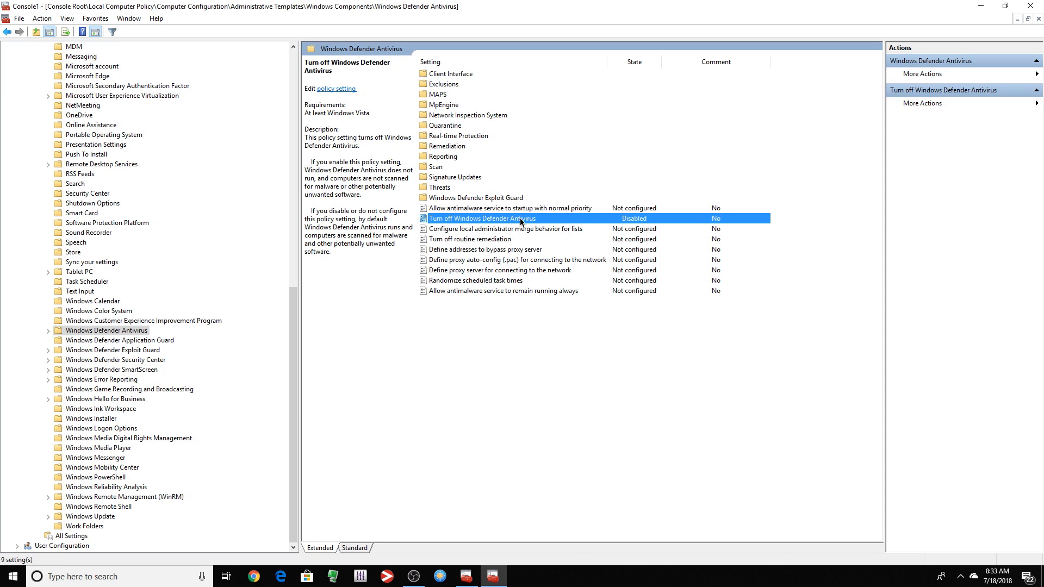
double_click(482, 217)
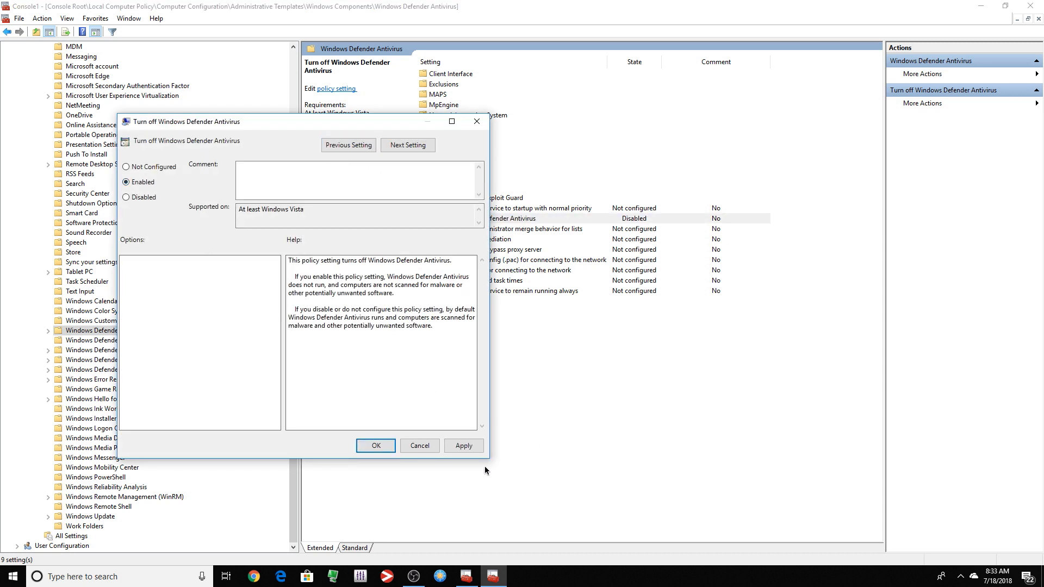
click(375, 446)
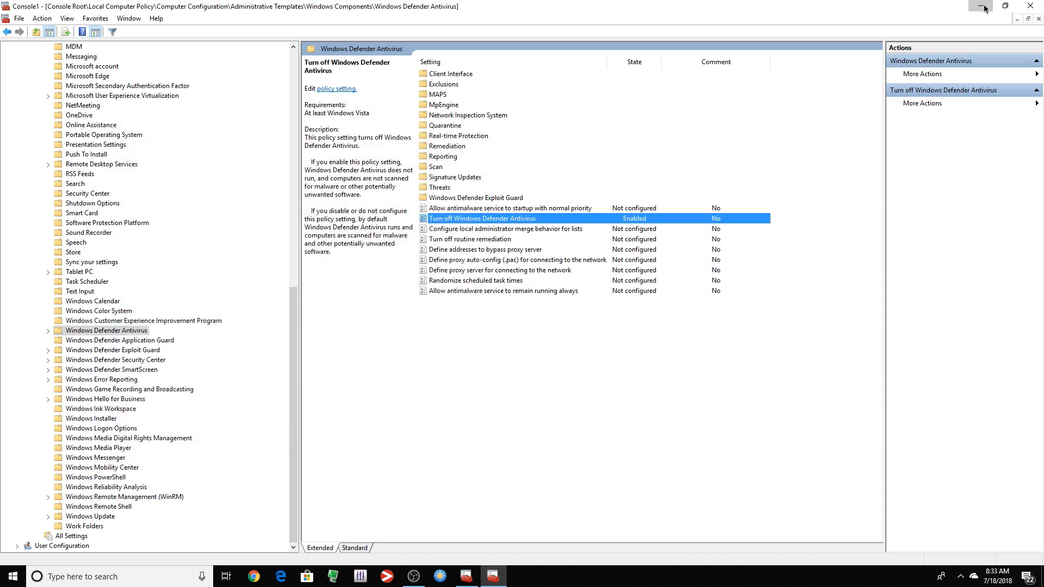
click(1010, 7)
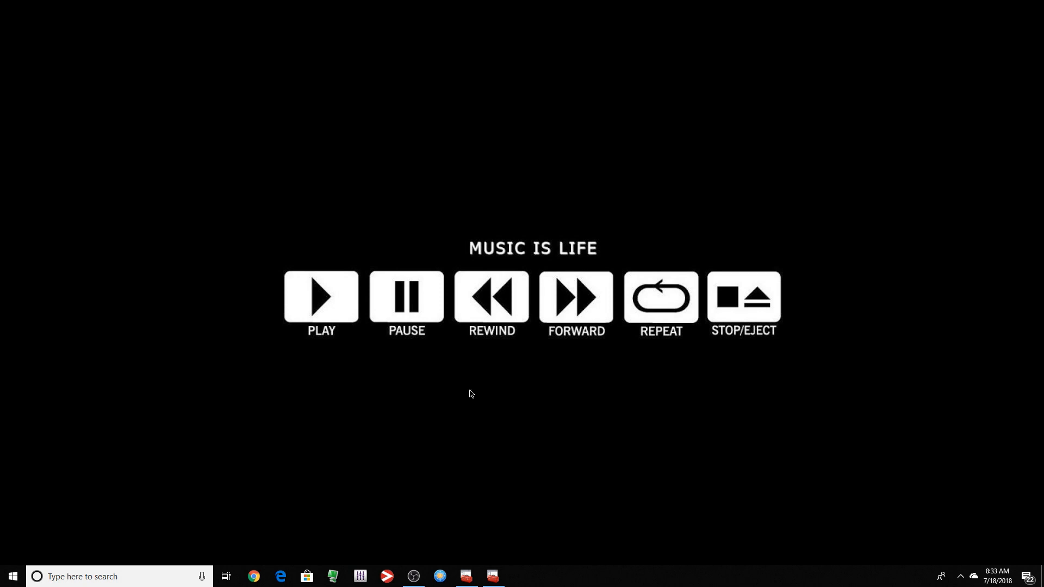
Step: Run gpupdate /force in a PowerShell window from the Start right-click menu
right_click(12, 577)
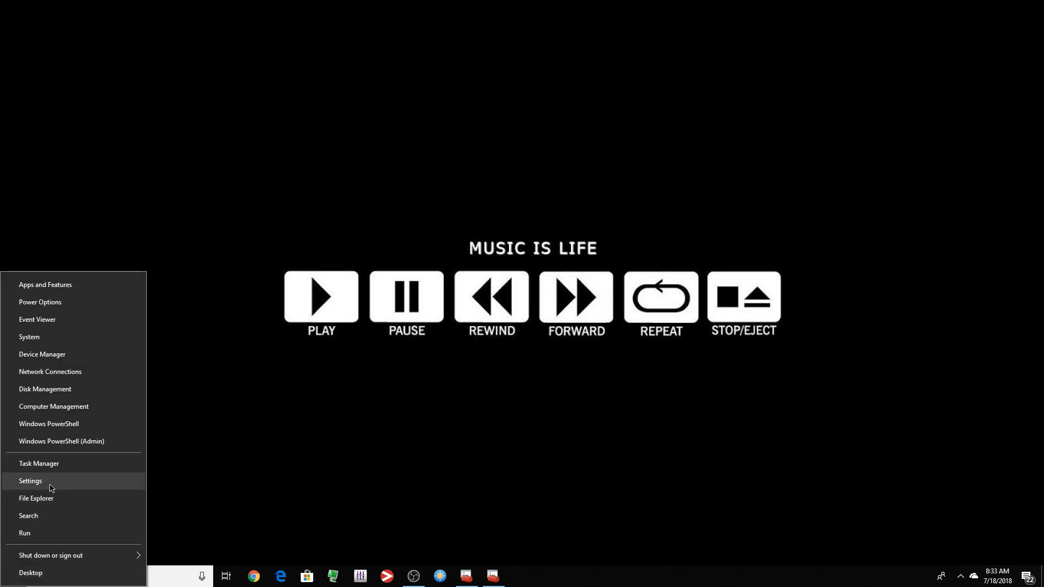
click(48, 423)
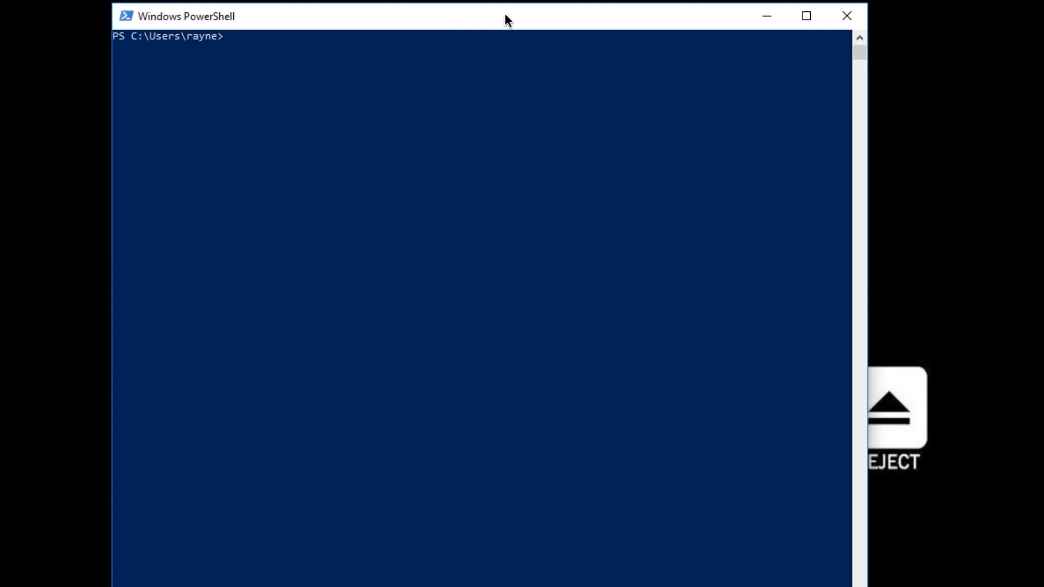
text(gpupdat)
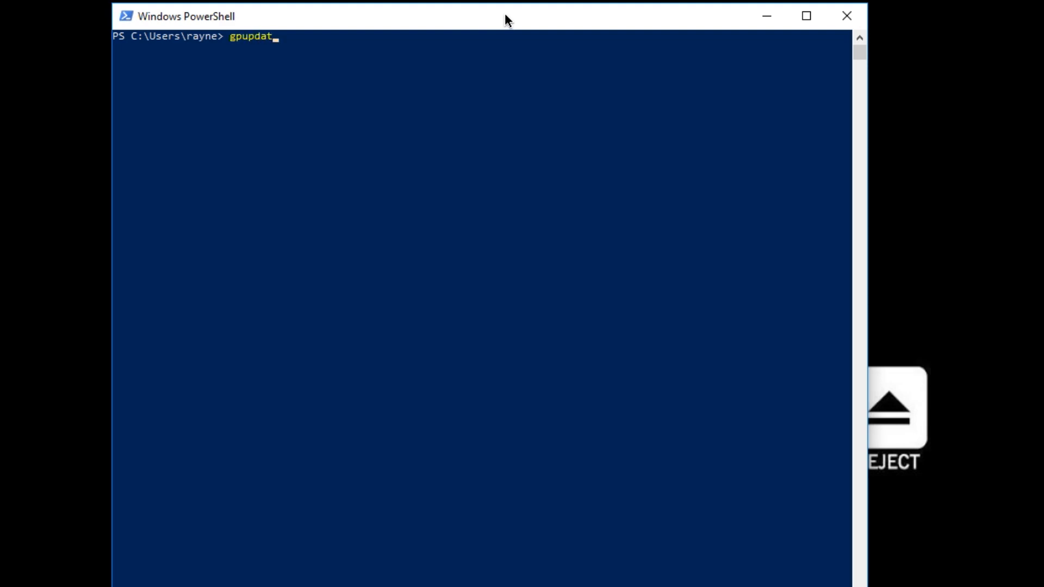
text(e /force)
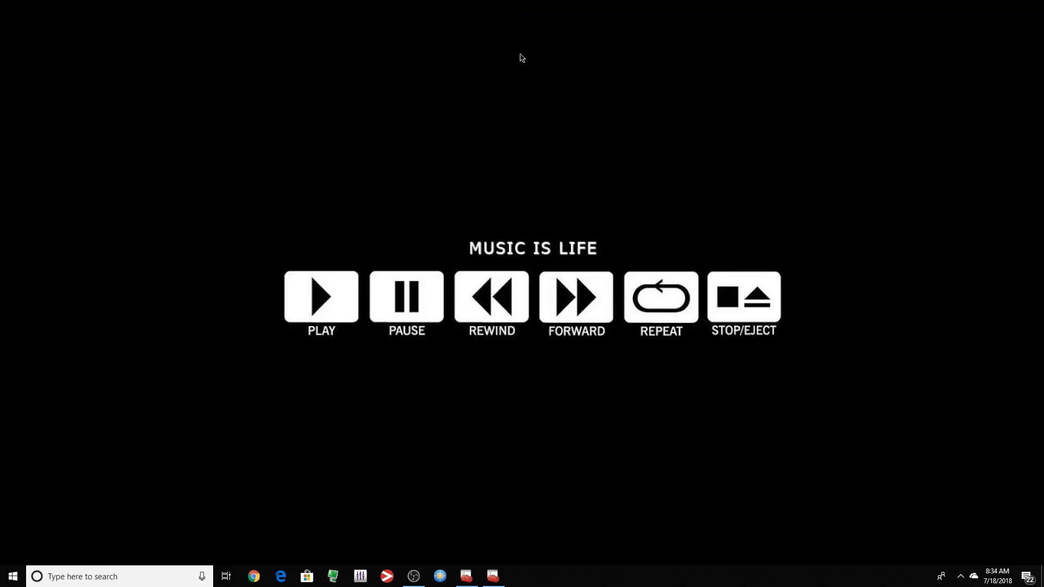
mouse_move(4, 583)
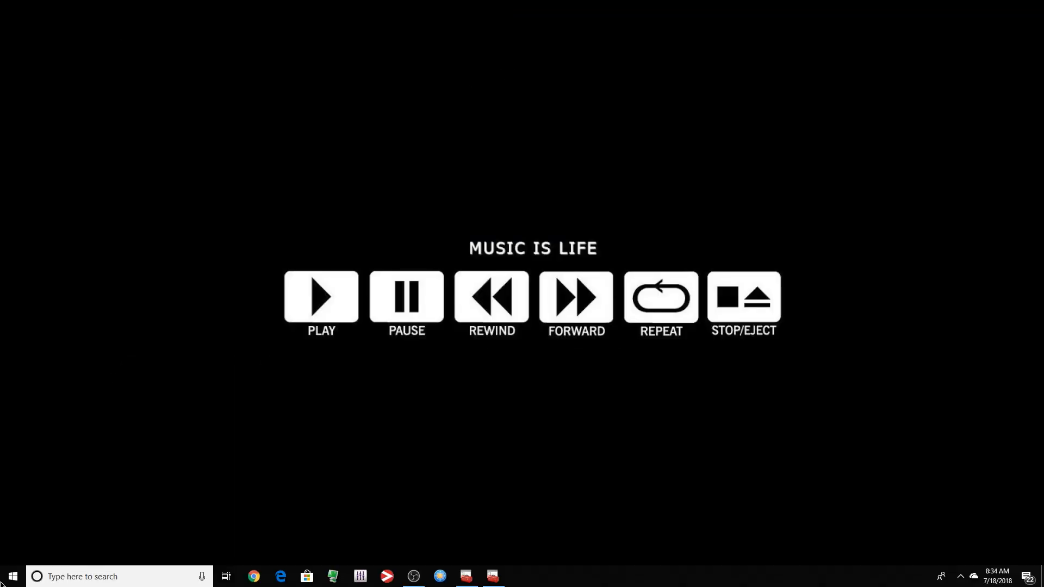
Step: Navigate Settings > Update & Security > Windows Security from the Start menu
click(10, 576)
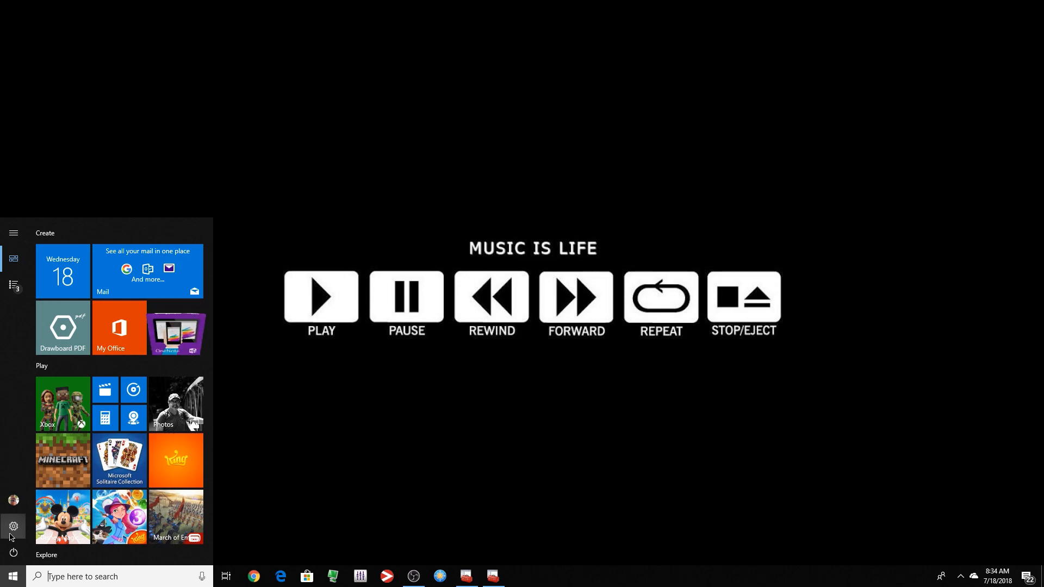
click(13, 527)
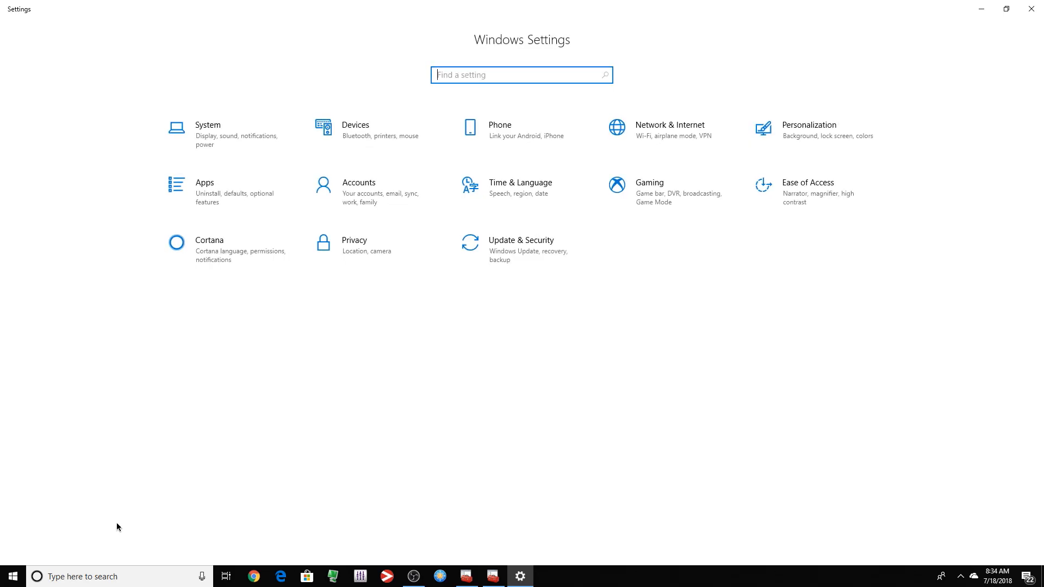
click(521, 244)
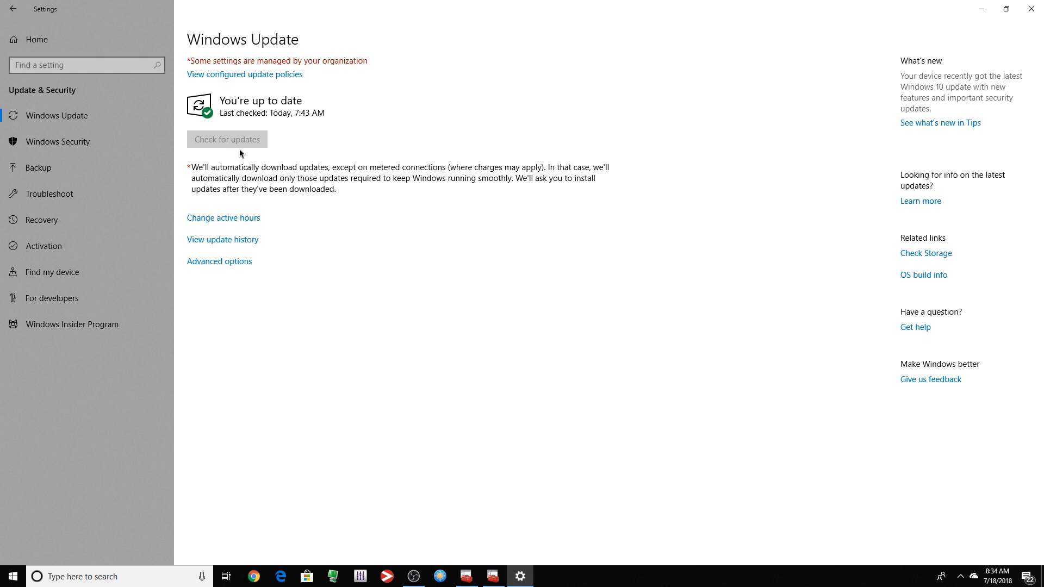
mouse_move(65, 148)
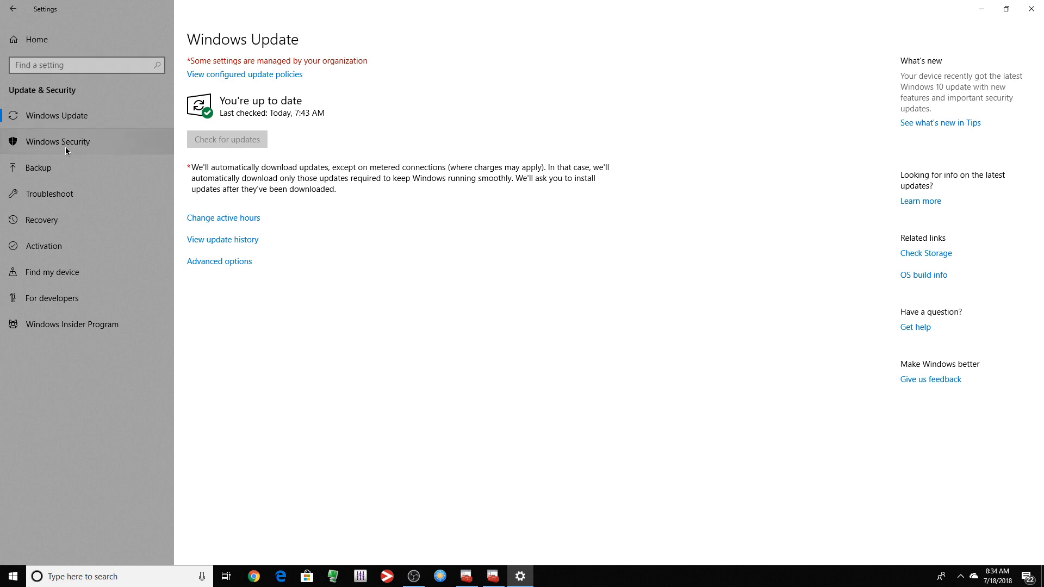
click(58, 142)
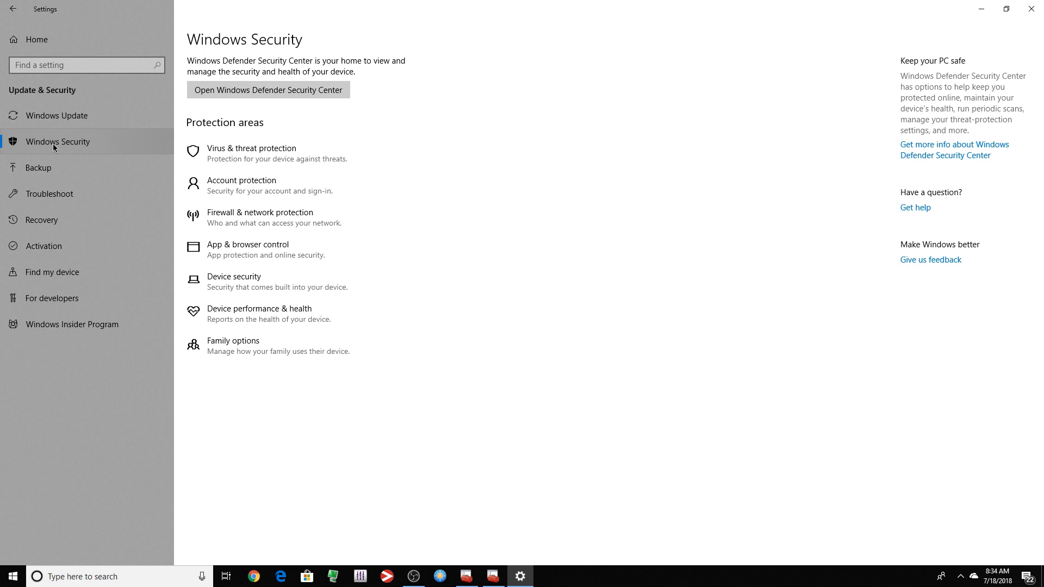
Step: Launch Windows Defender Security Center and see the 'Page not available' message
click(268, 89)
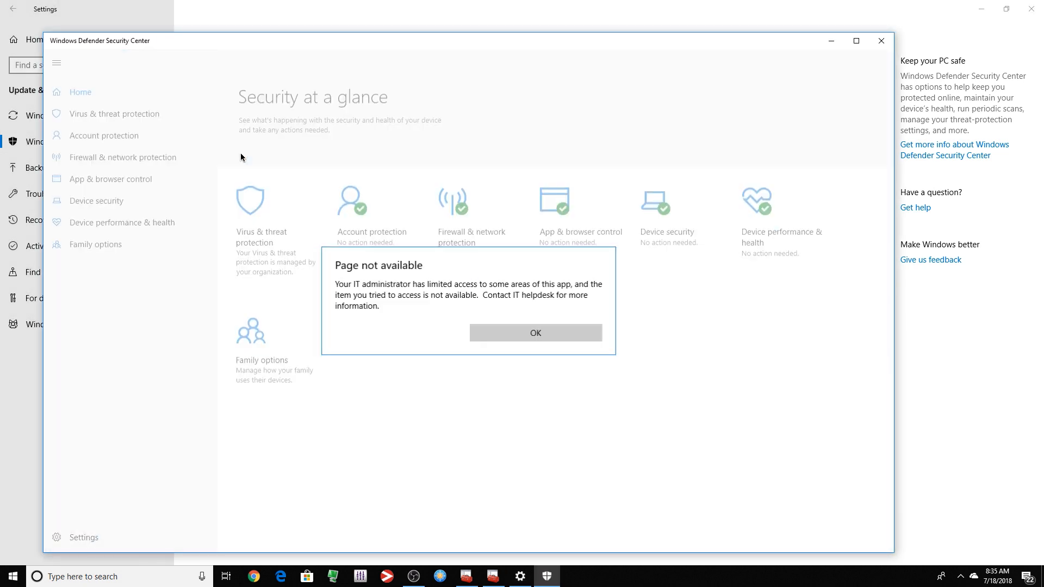
mouse_move(504, 333)
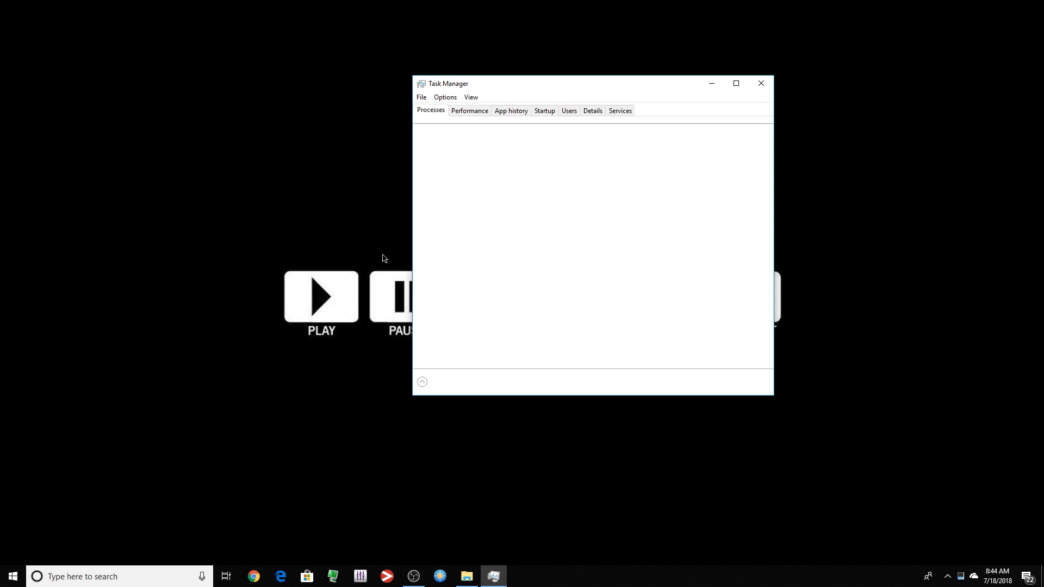
Step: Review the Startup programs list in Task Manager, then close it
click(515, 115)
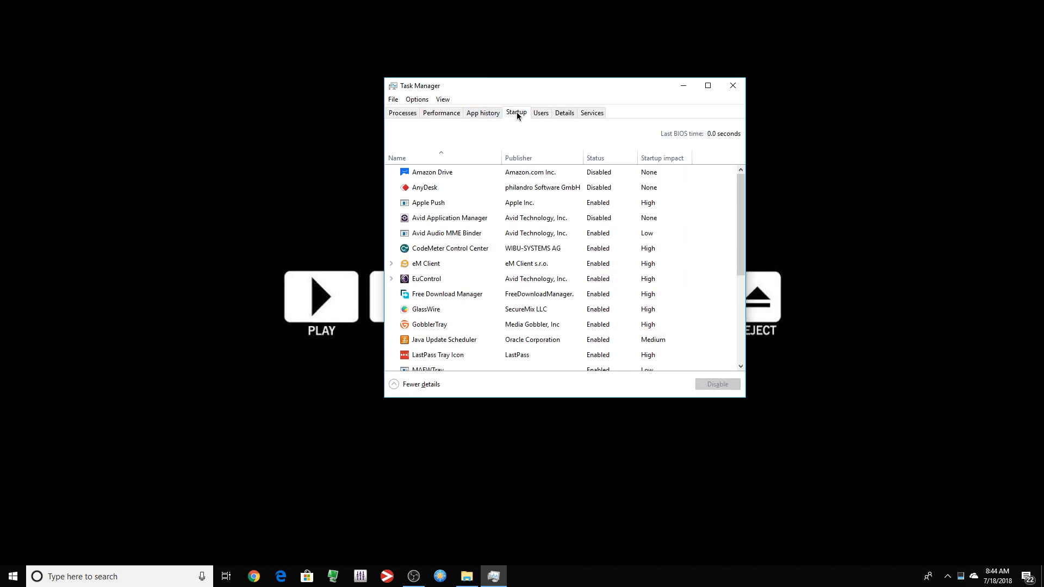
scroll(down, 3)
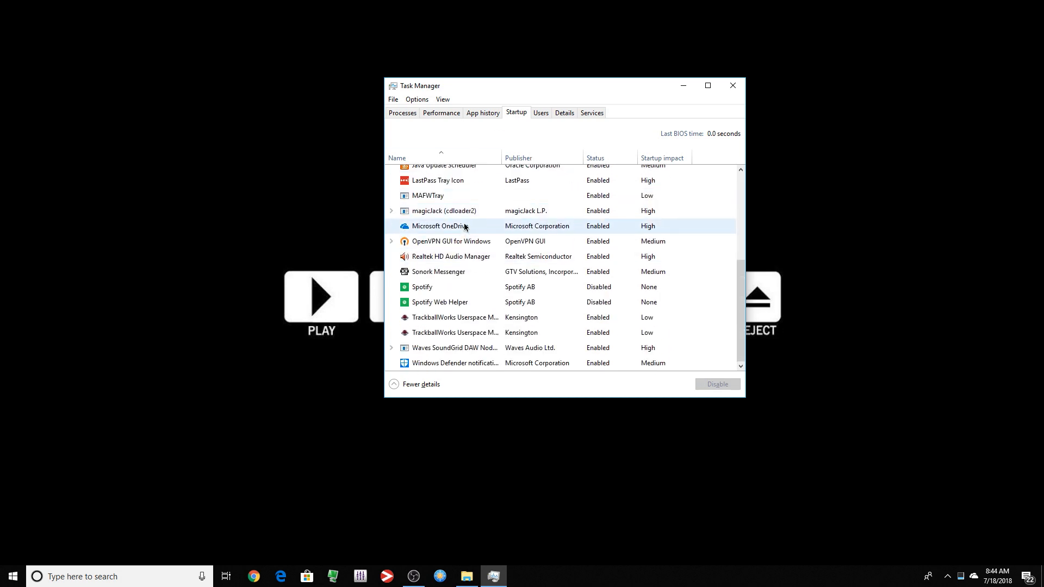
scroll(up, 3)
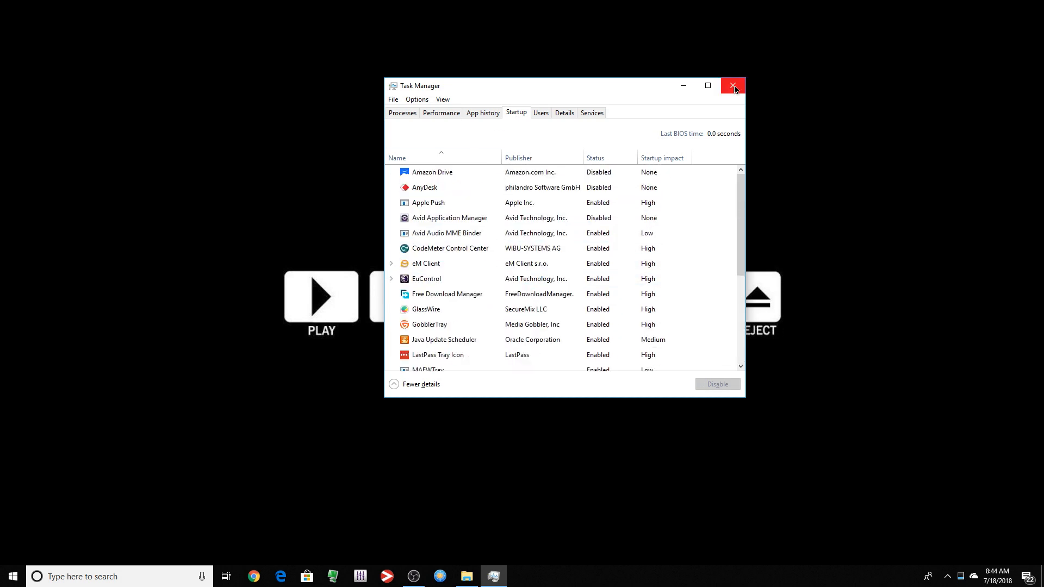
click(732, 85)
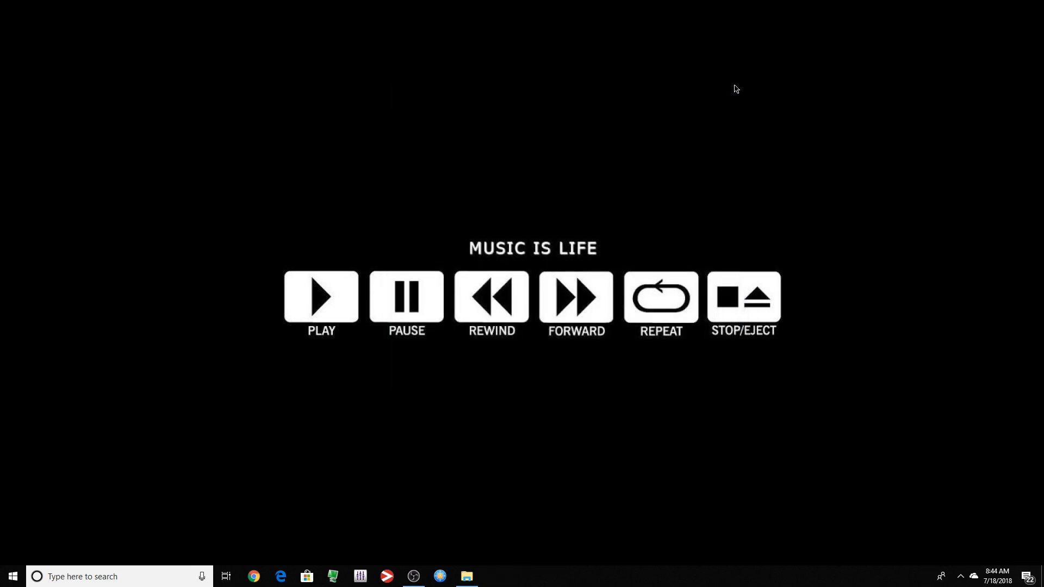
Step: Launch System Configuration via msconfig from the Run dialog
key(Win+r)
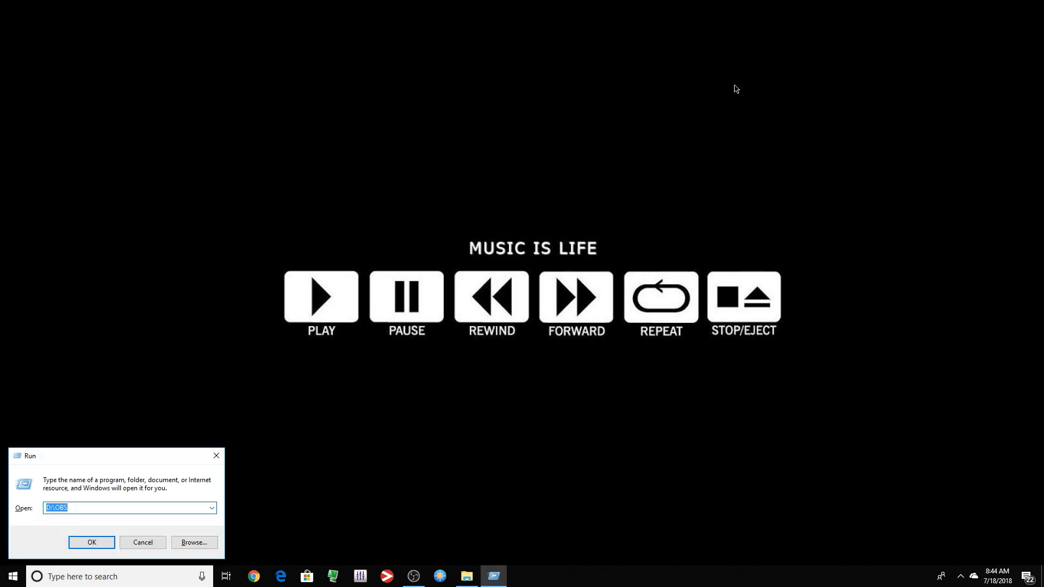
text(msconfig)
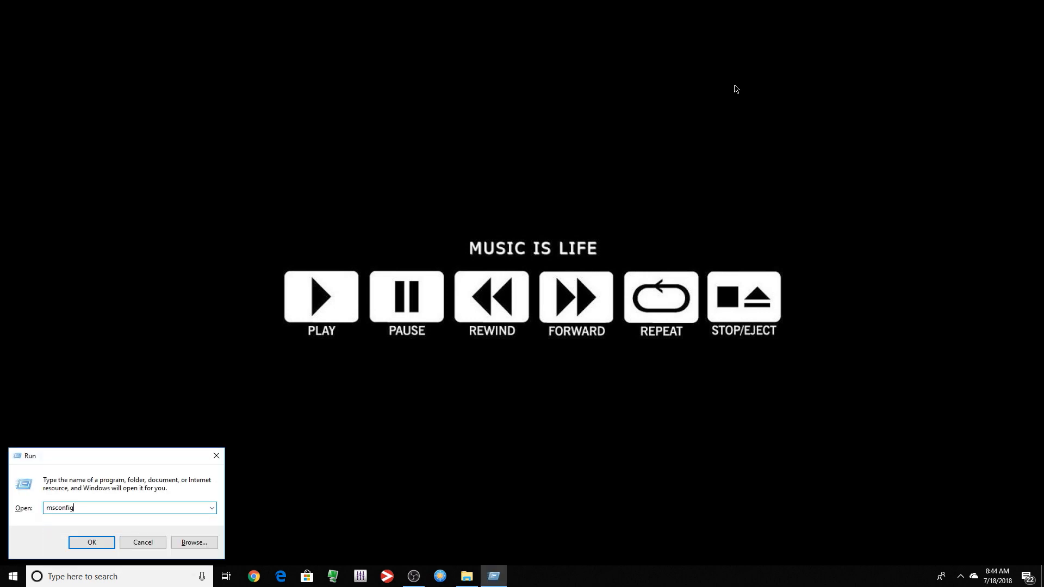
click(91, 541)
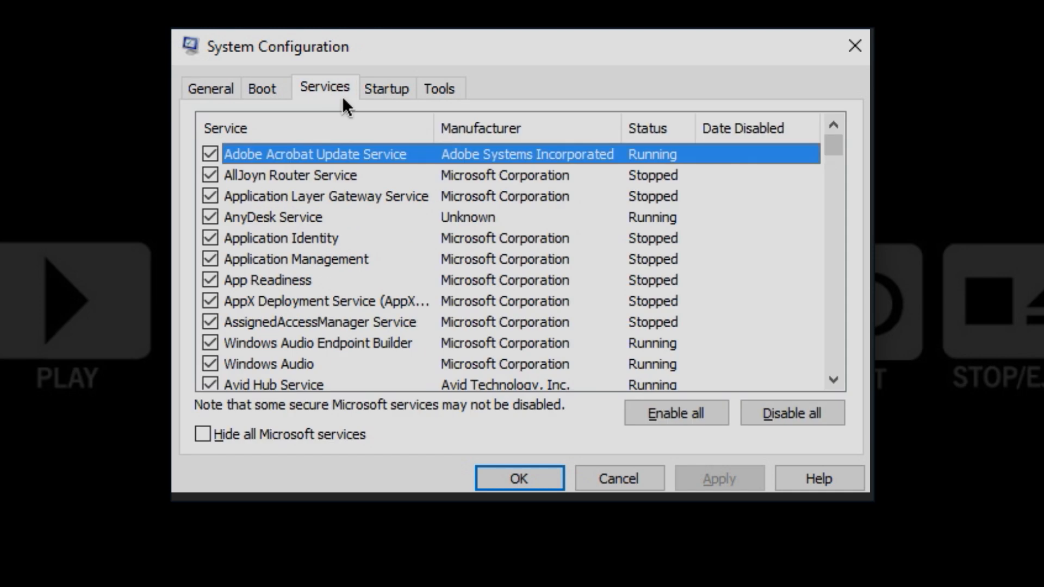
Step: Review services with Microsoft services hidden, re-include them, then close System Configuration
click(202, 434)
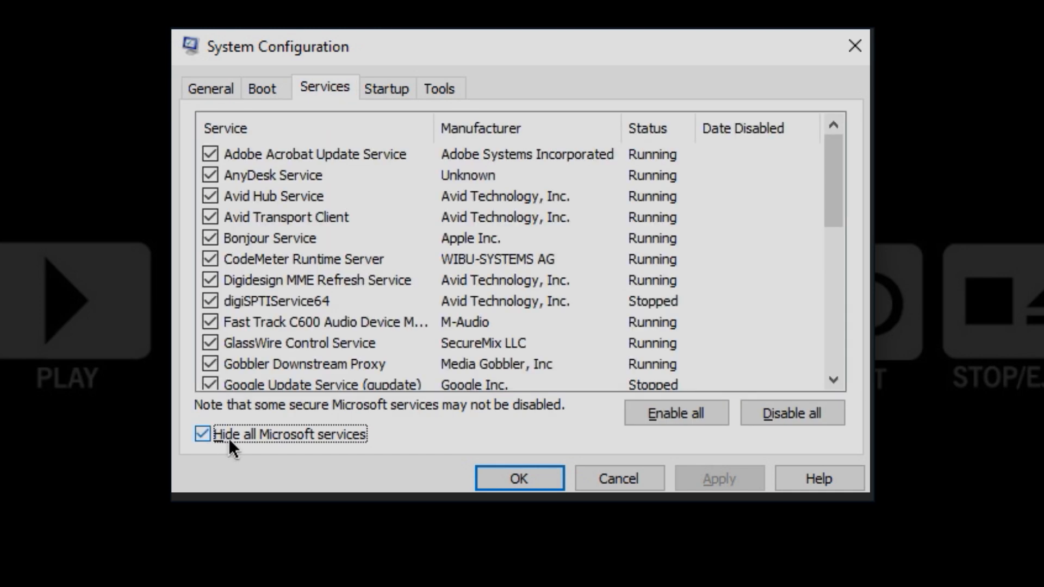
scroll(down, 3)
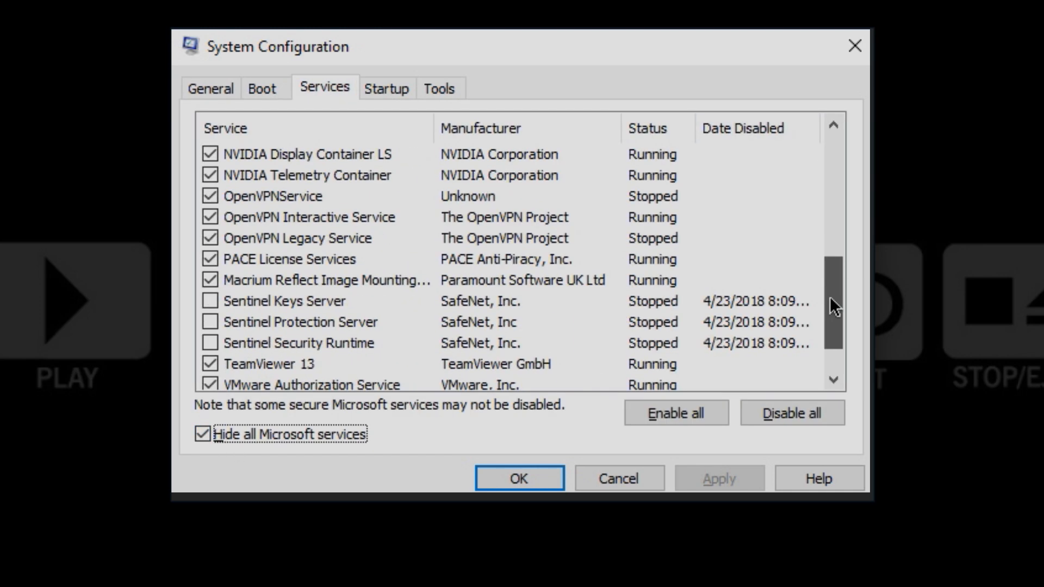
scroll(down, 3)
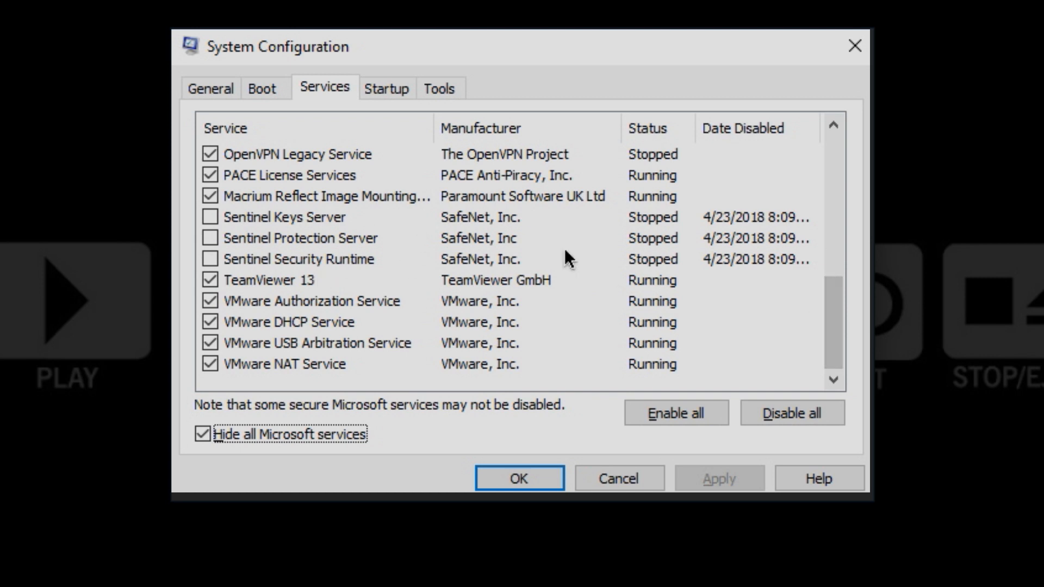
click(201, 434)
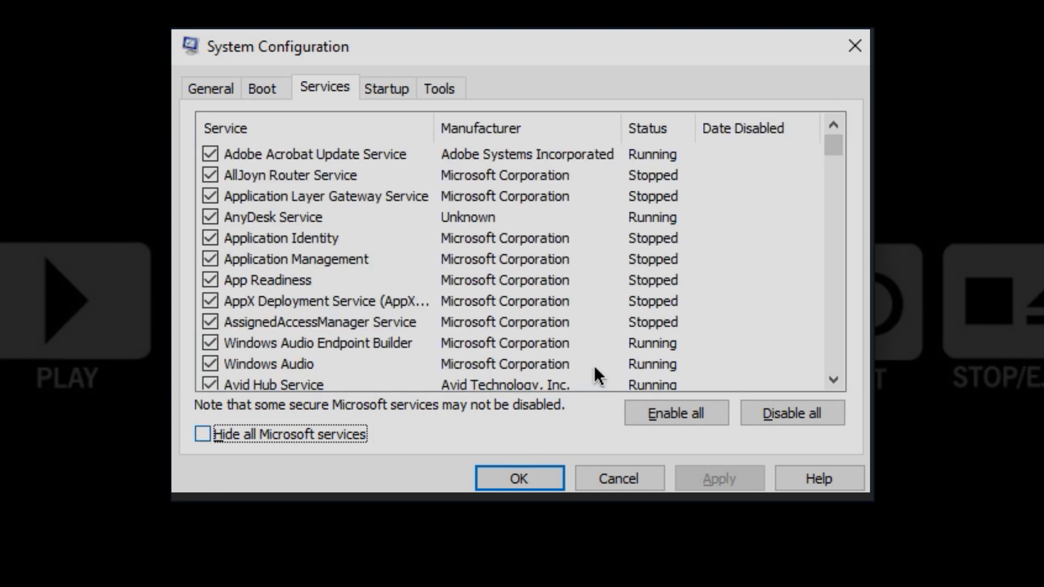
mouse_move(846, 92)
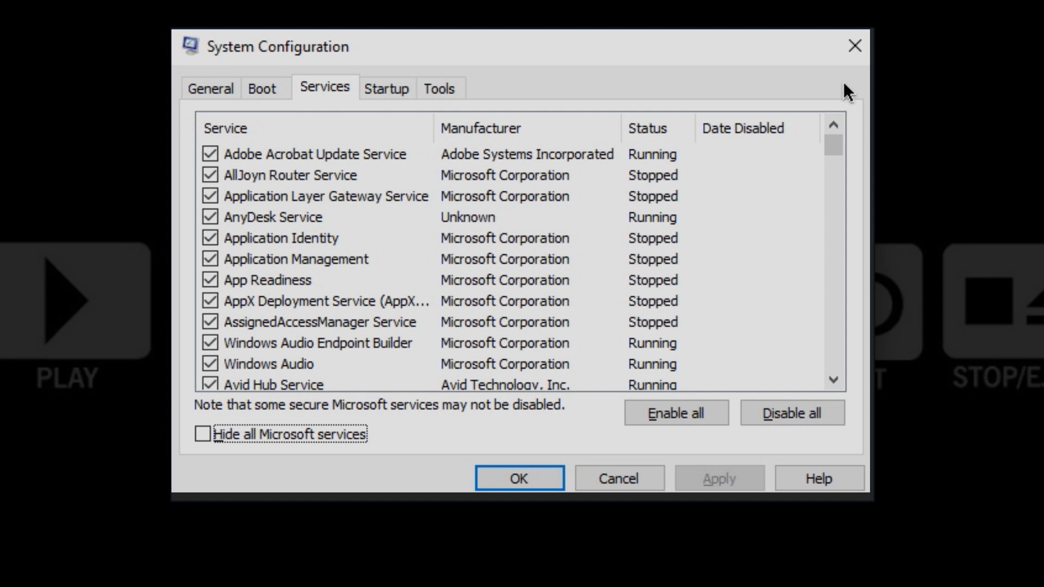
mouse_move(485, 253)
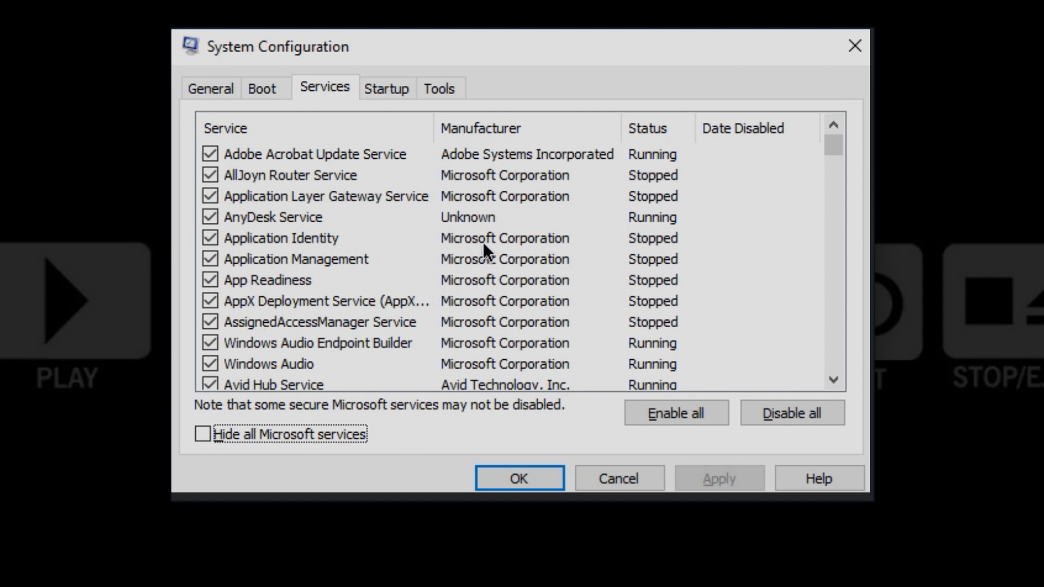
click(519, 479)
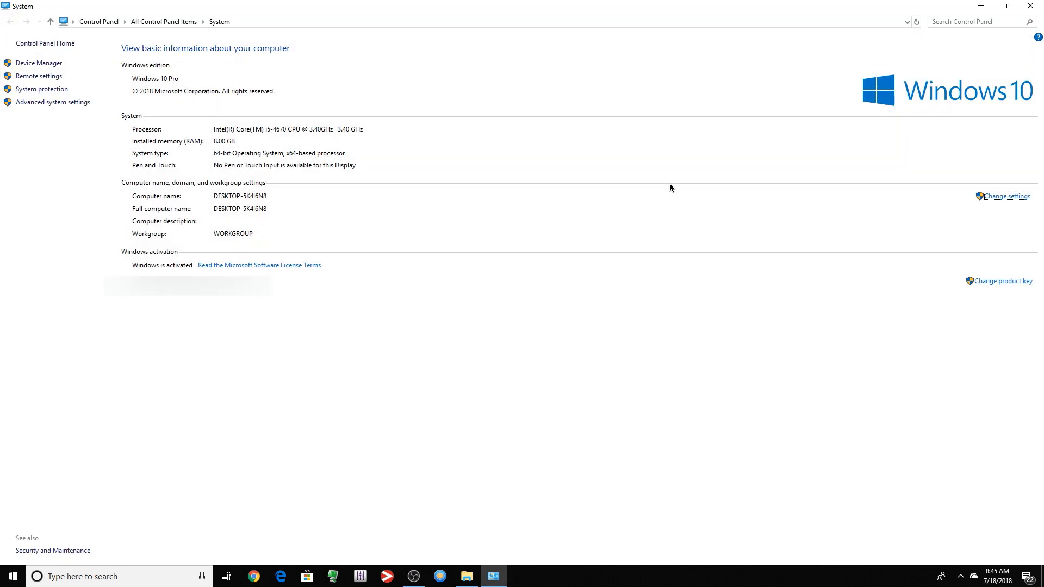
mouse_move(30, 107)
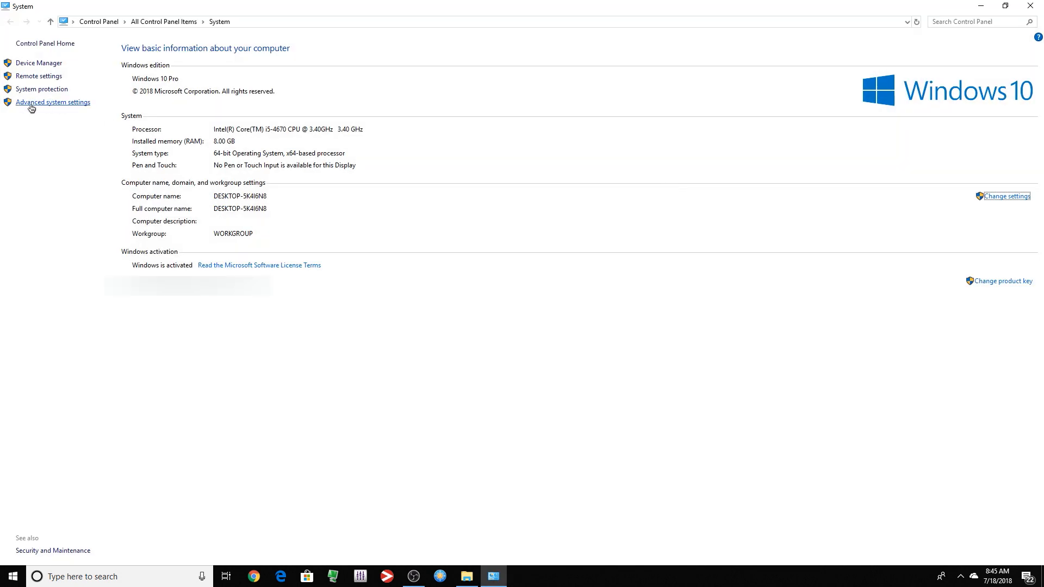
Step: Select 'Adjust for best performance' in Performance Options from advanced system settings
click(52, 103)
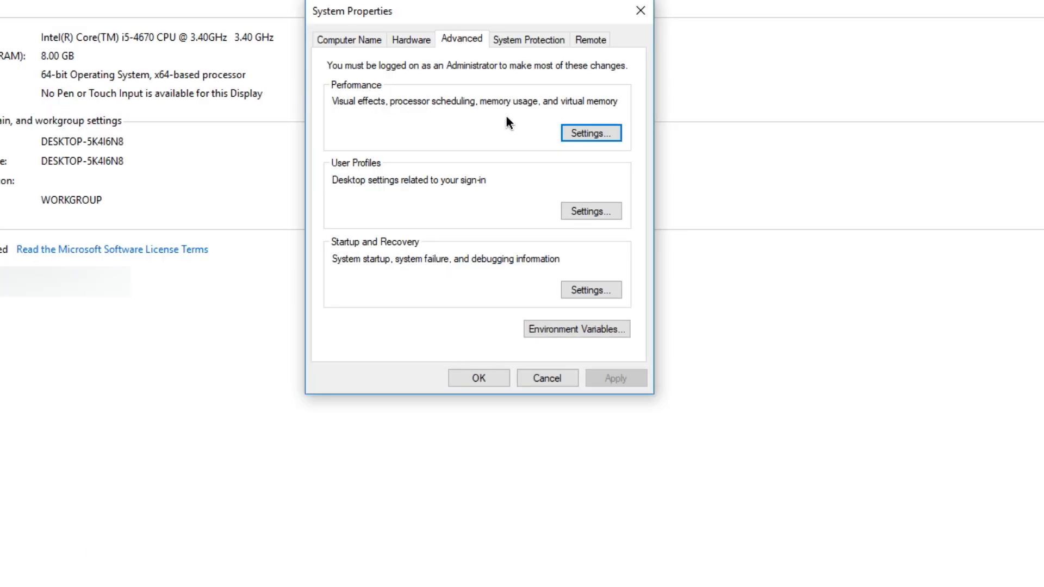
click(588, 133)
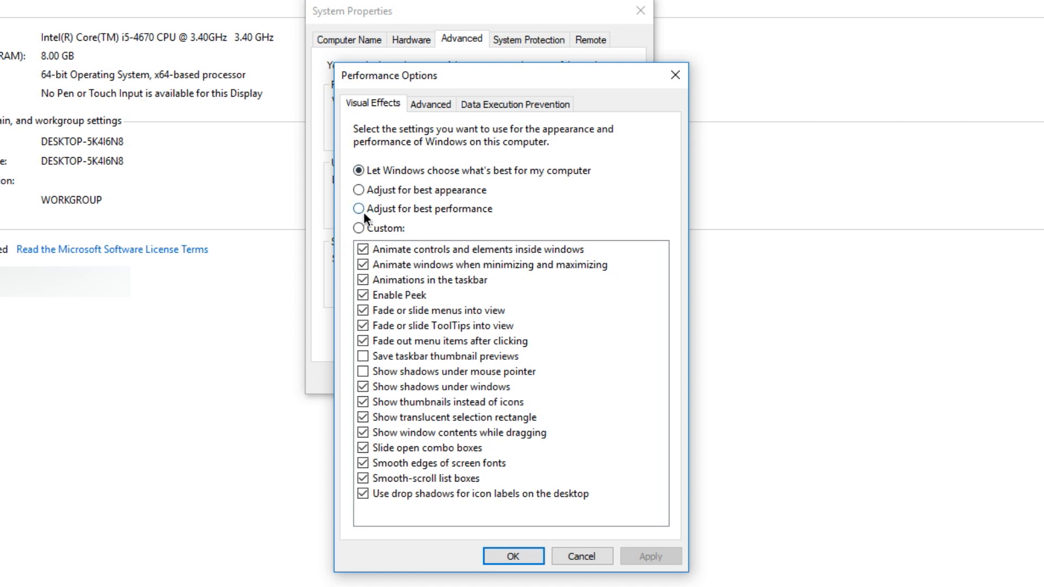
click(359, 209)
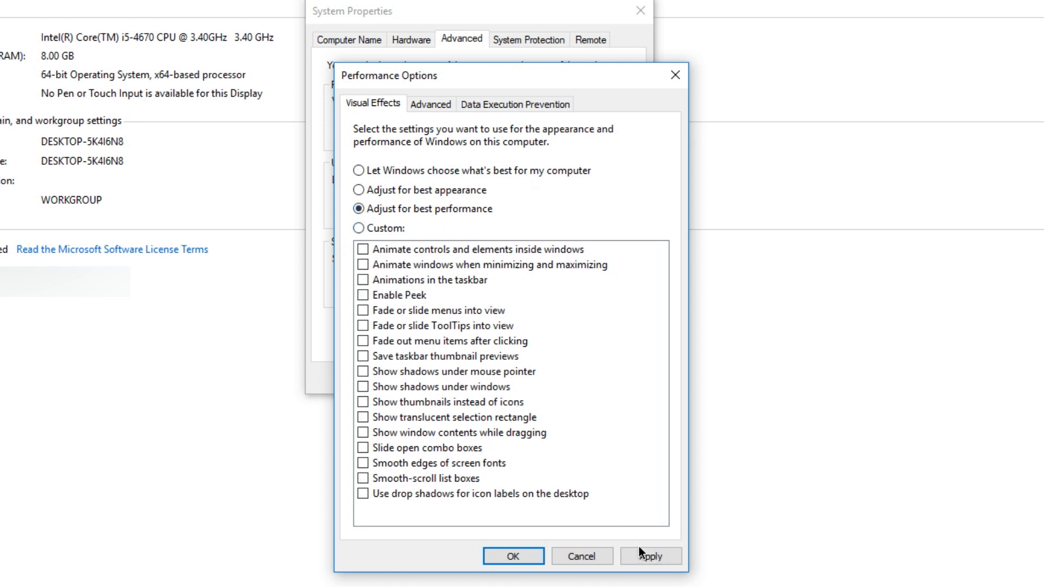
Step: Check the Advanced and Data Execution Prevention tabs, then confirm with OK
click(430, 104)
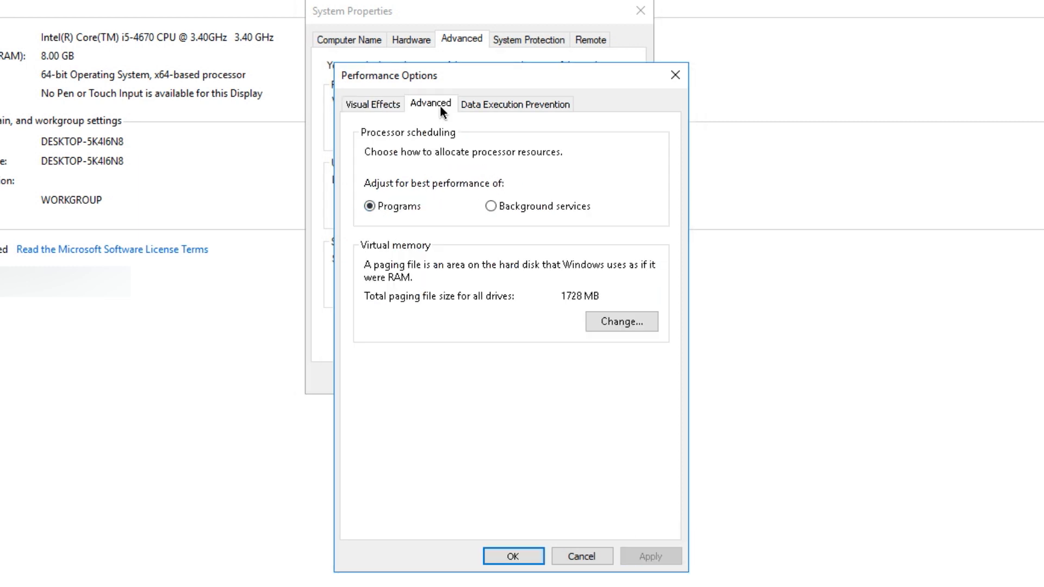
click(515, 105)
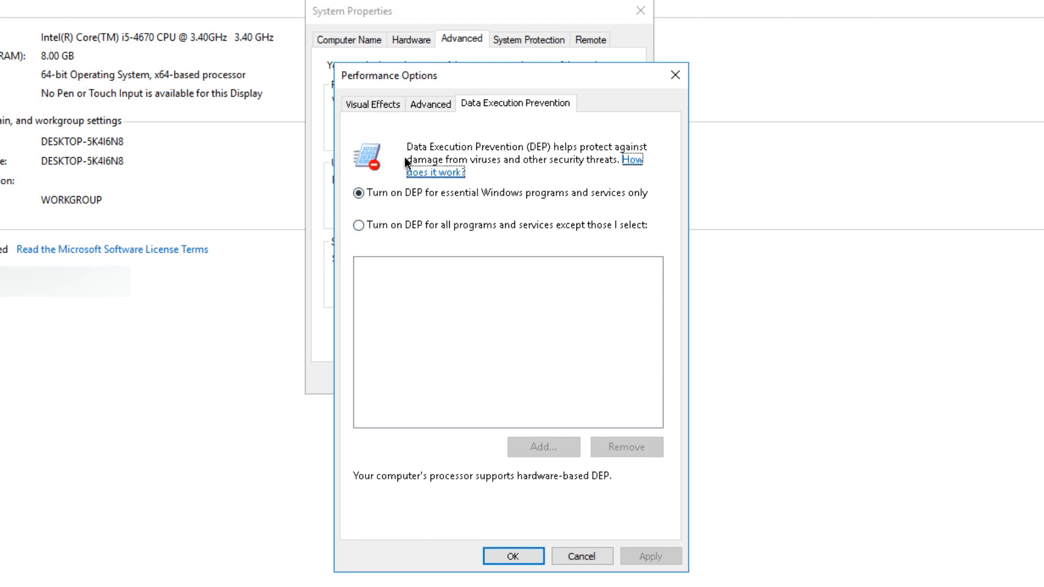
click(372, 104)
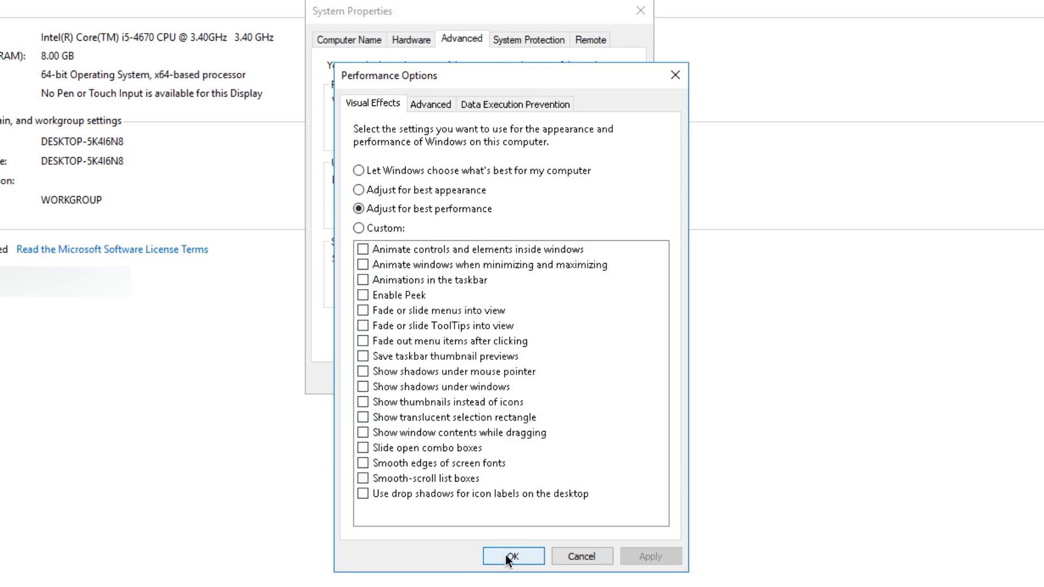
click(512, 556)
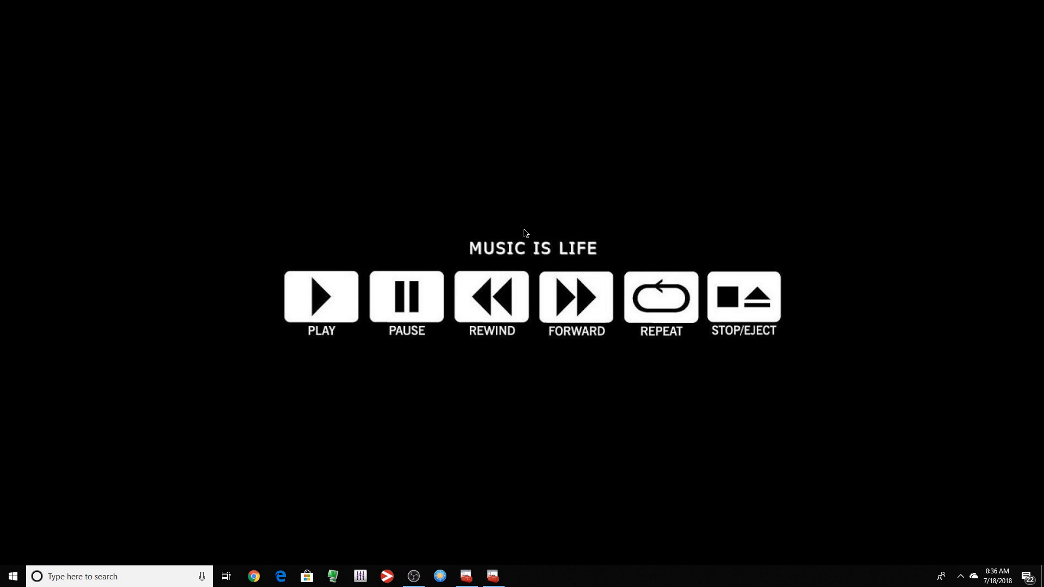
mouse_move(815, 13)
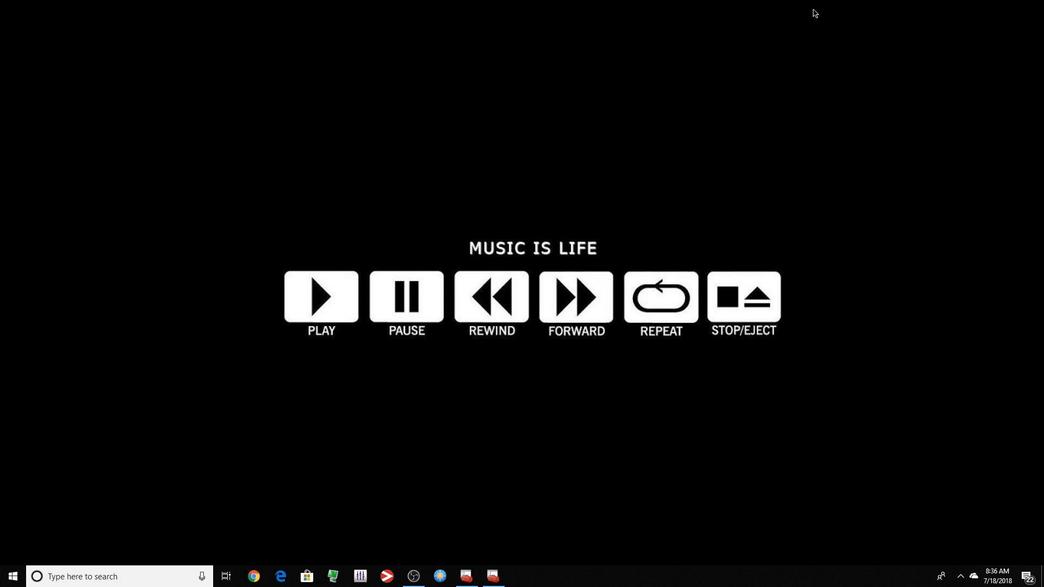
Step: Show the Tools tab of the Audio-PC (C:) drive properties from This PC
click(520, 577)
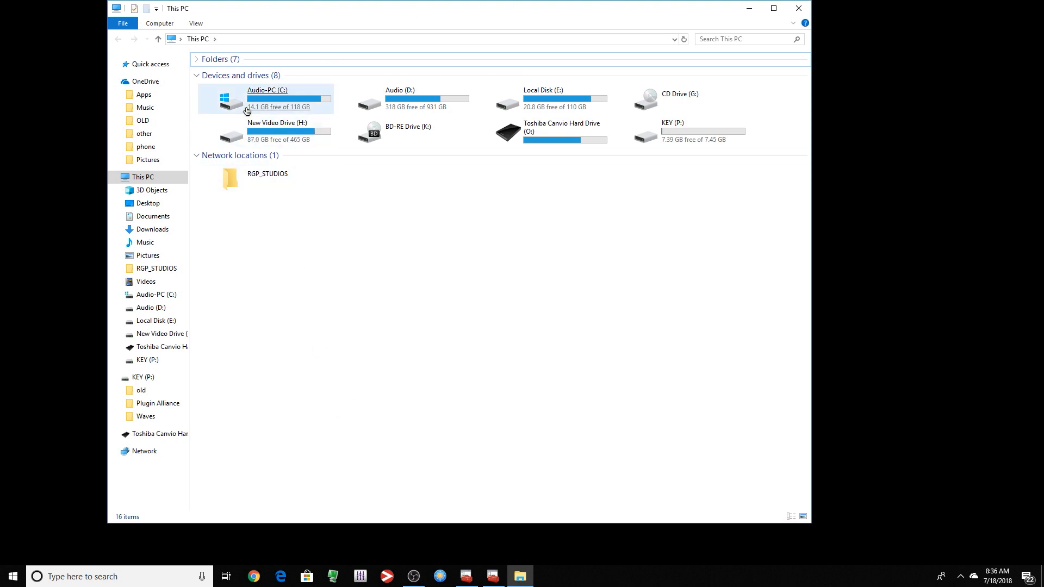
right_click(267, 100)
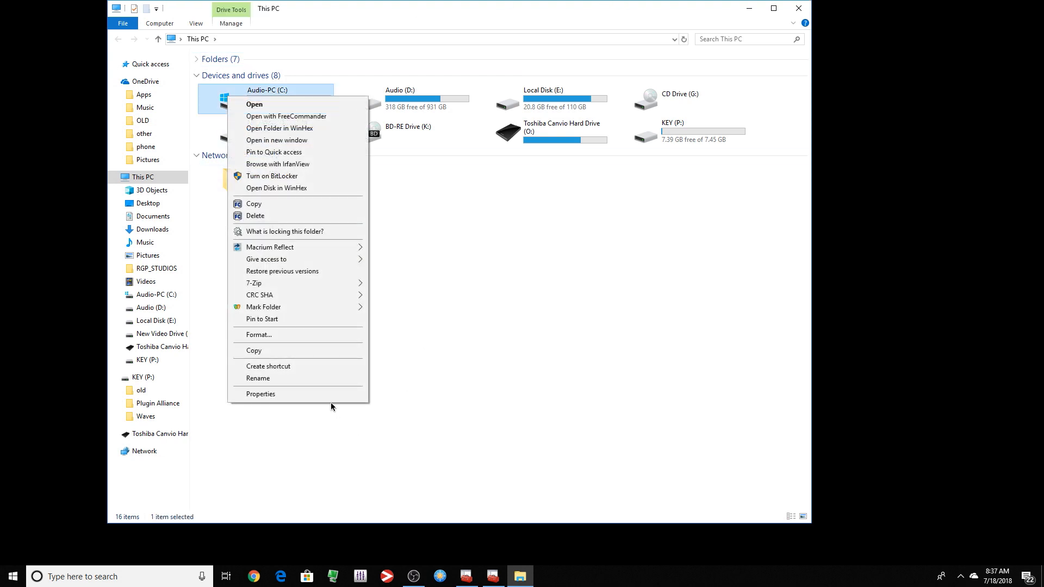
click(260, 394)
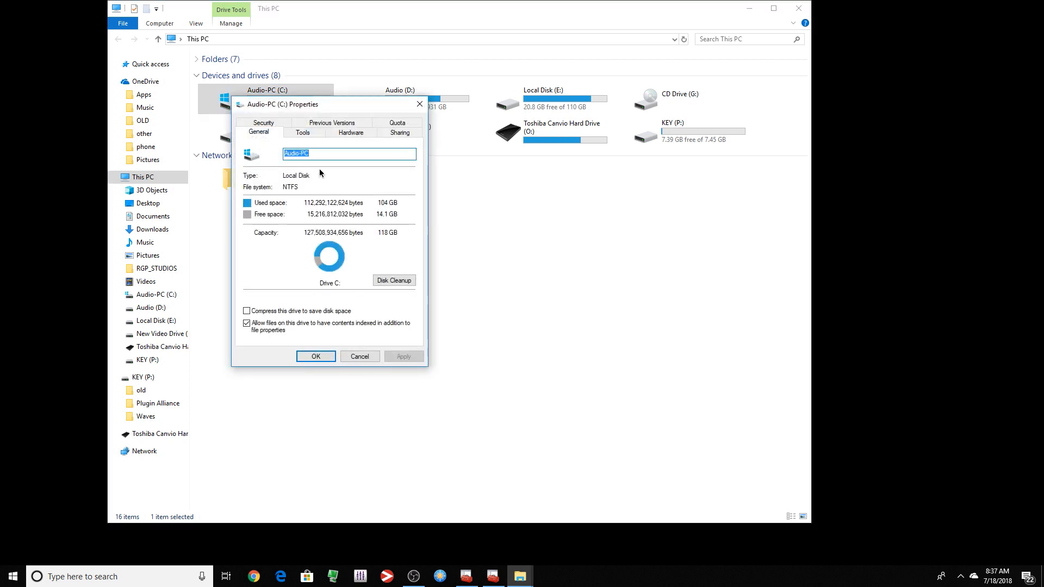
click(302, 131)
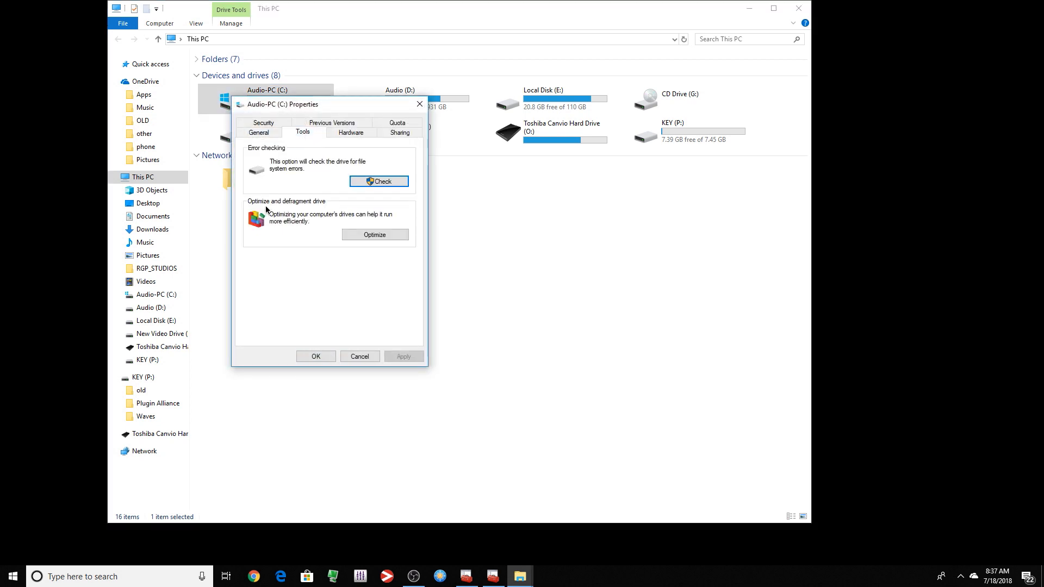
mouse_move(374, 235)
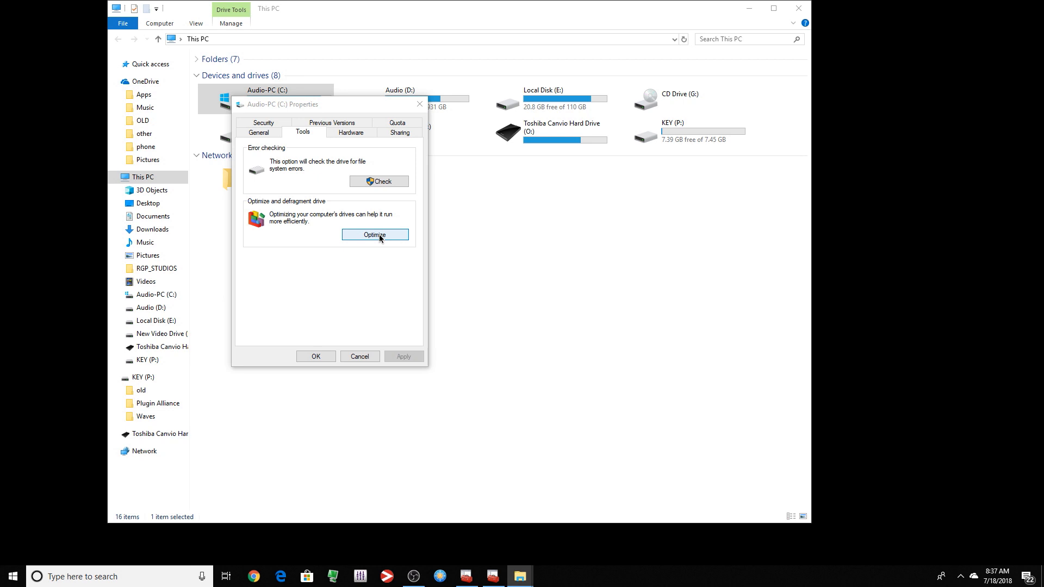
Step: View the Optimize Drives status showing C: needs optimization, then close it
click(375, 235)
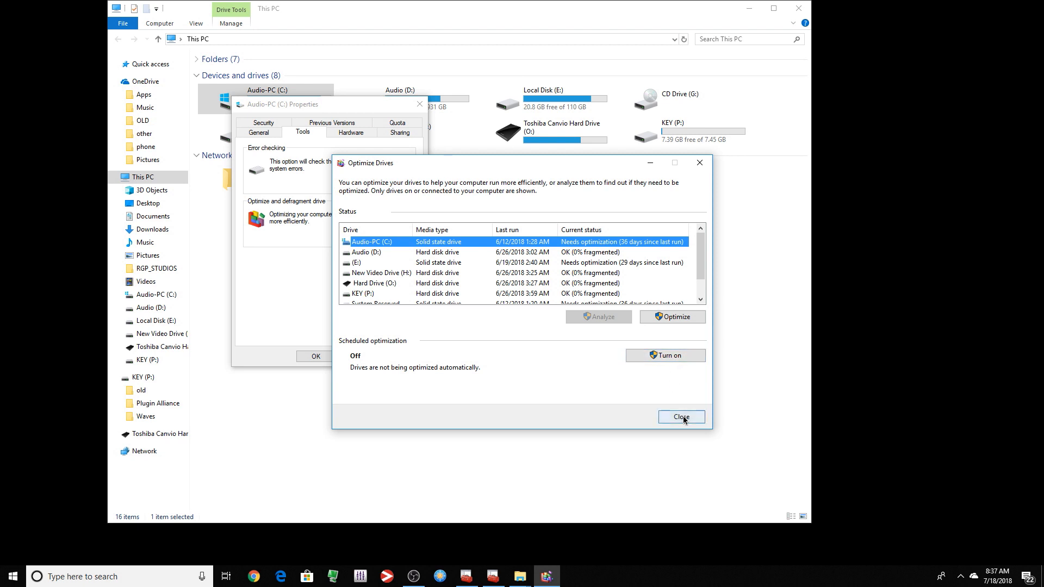
click(681, 417)
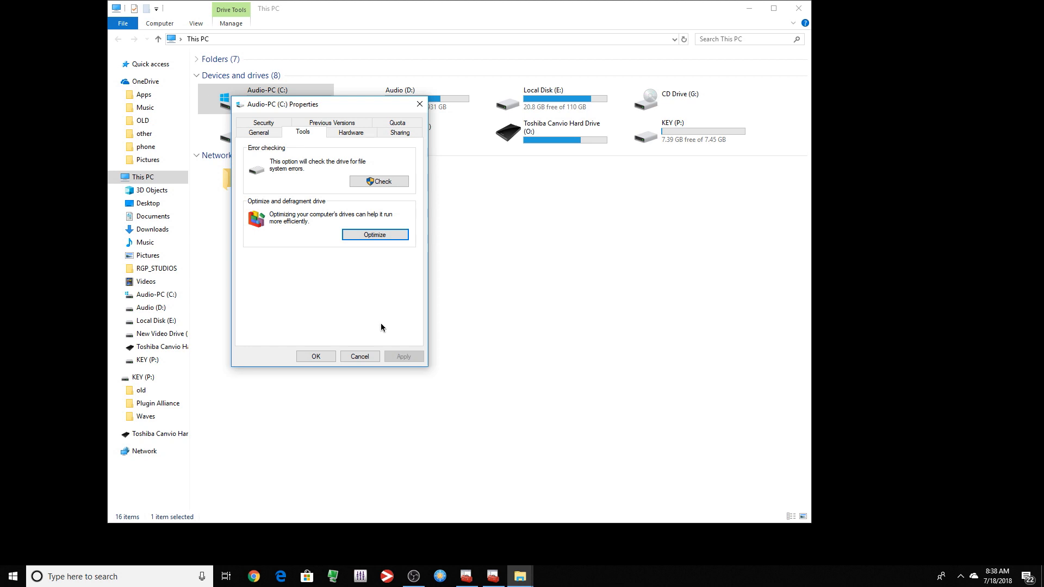
mouse_move(387, 318)
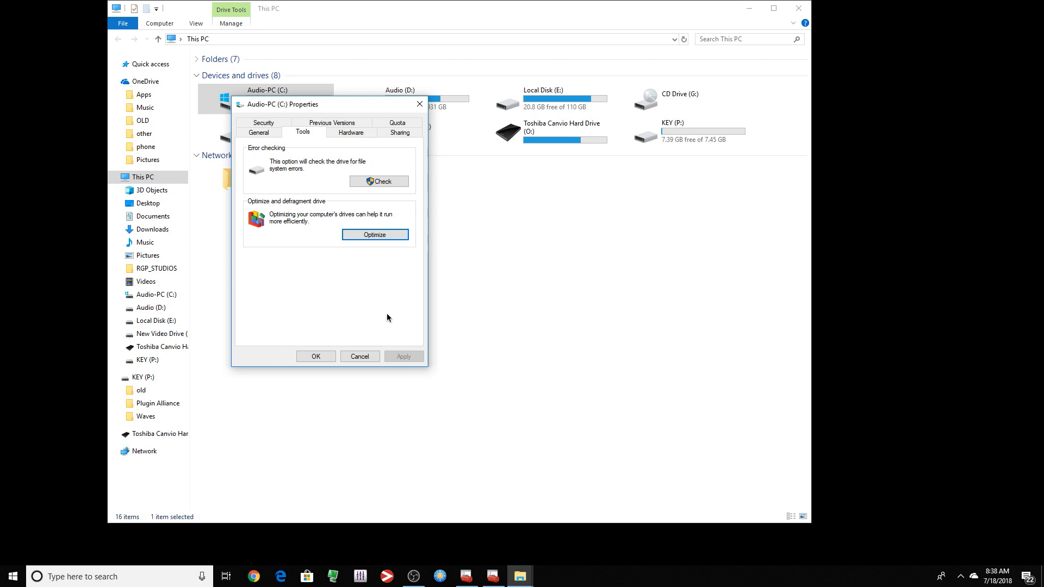
mouse_move(376, 113)
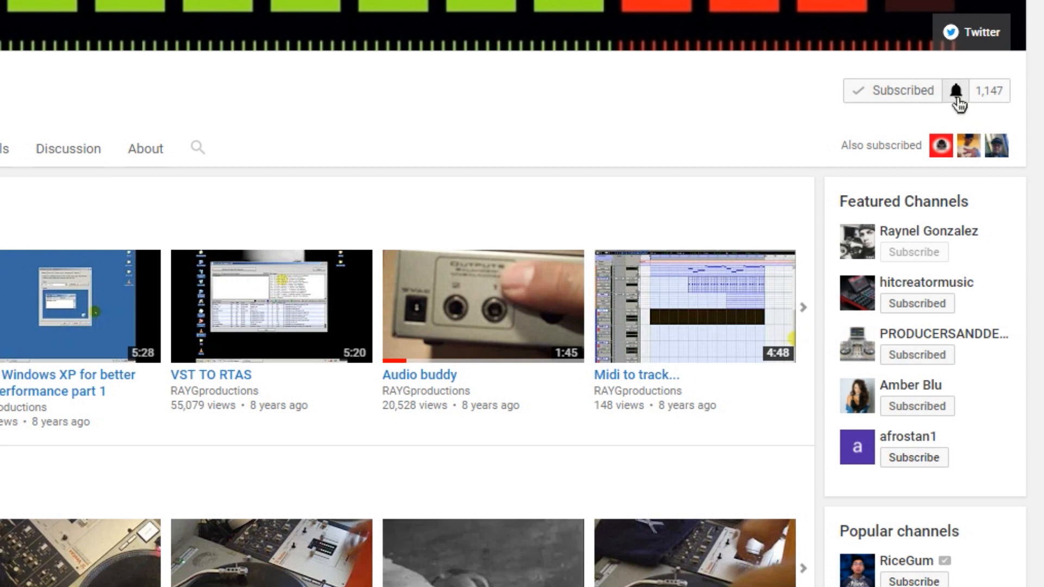
Step: Choose 'Send me all notifications for this channel' on RAYGproductions and save
click(958, 90)
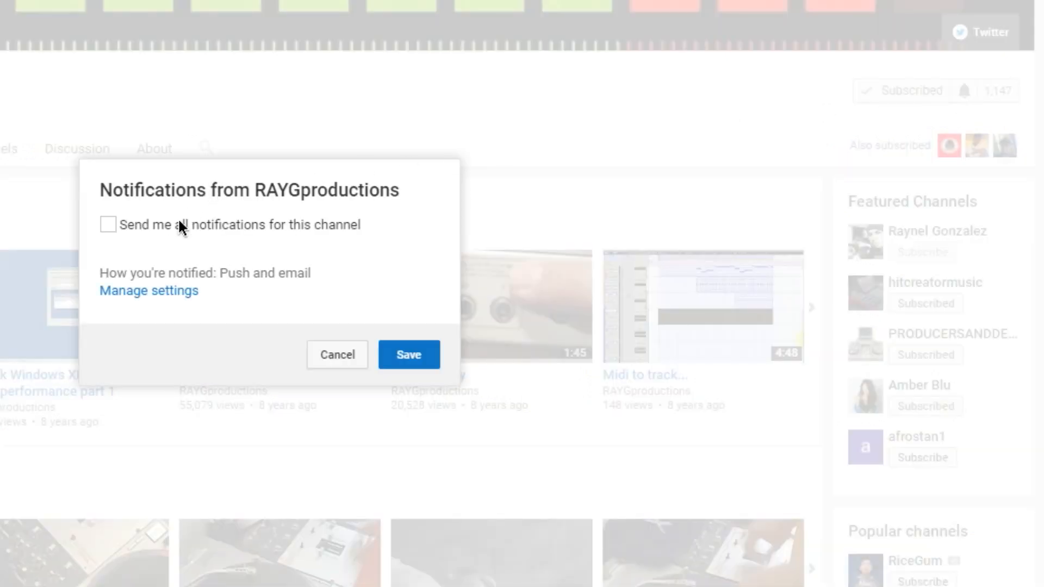
click(108, 224)
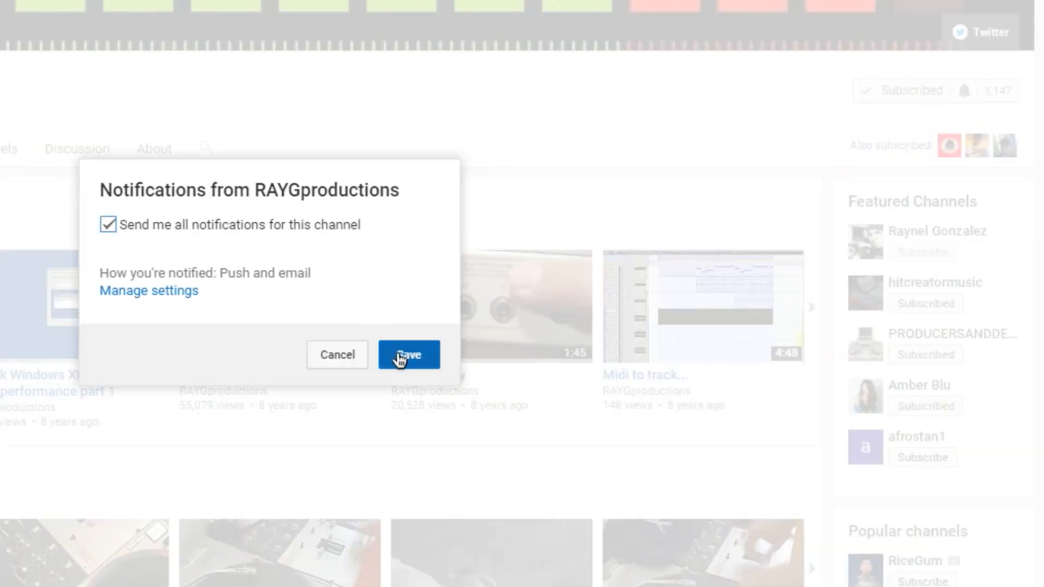
click(408, 354)
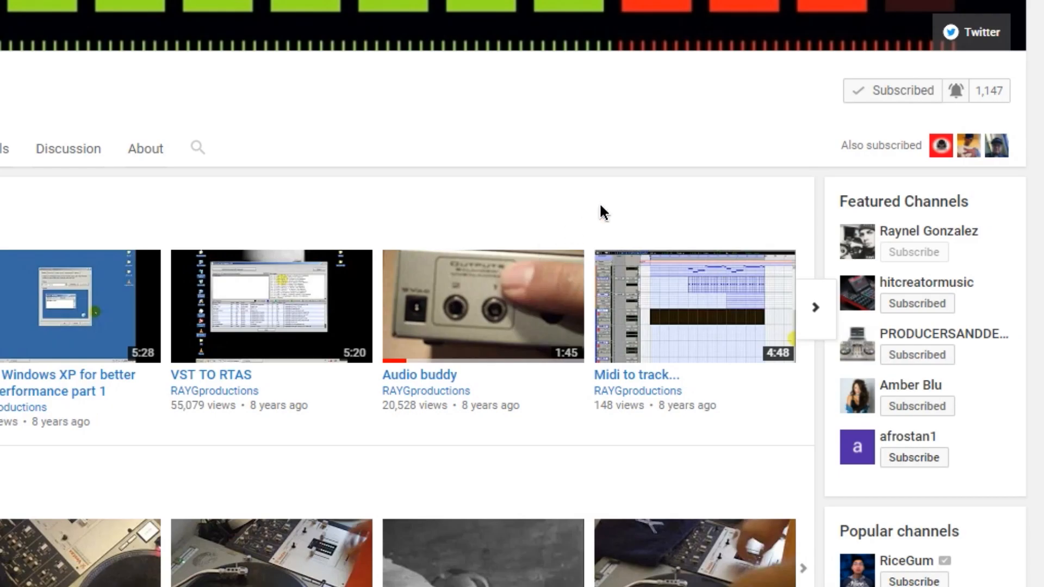